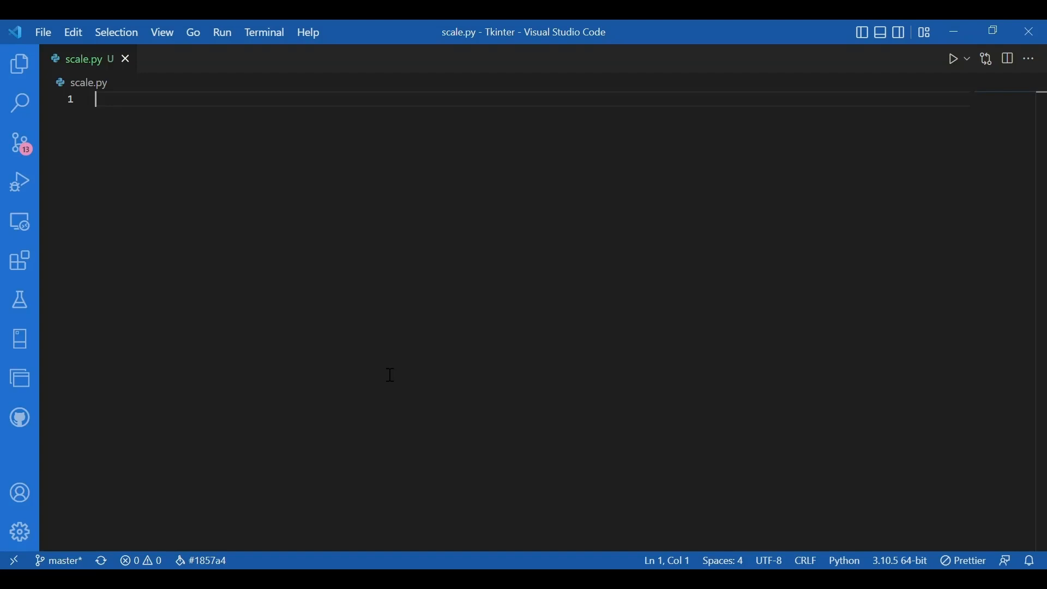
pyautogui.moveTo(390, 375)
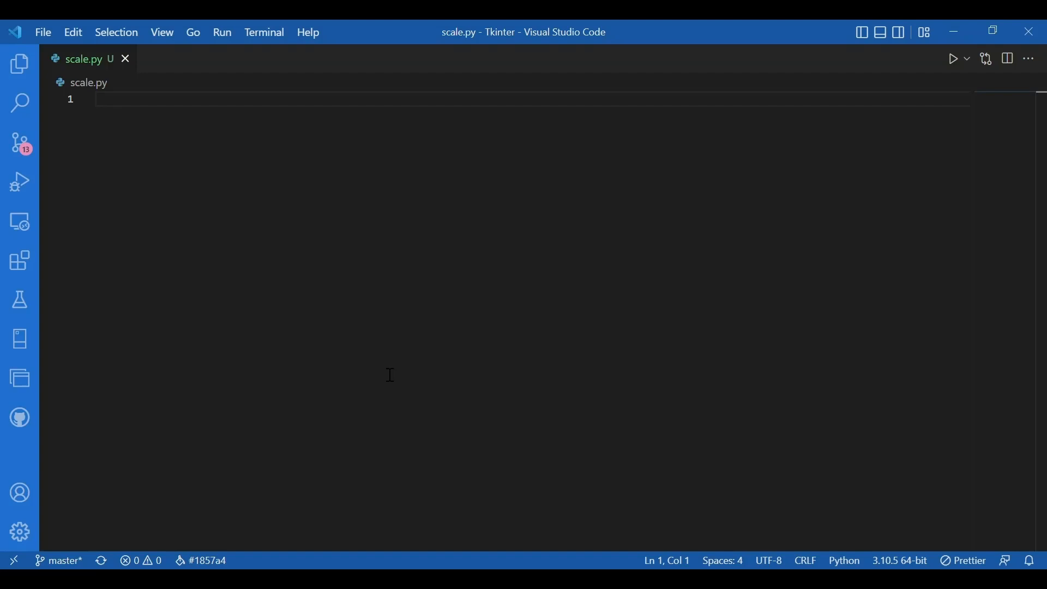
# Write 'from tkinter import *', 'win = Tk()' and win.title('Scroll') at the top of scale.py
pyautogui.click(95, 99)
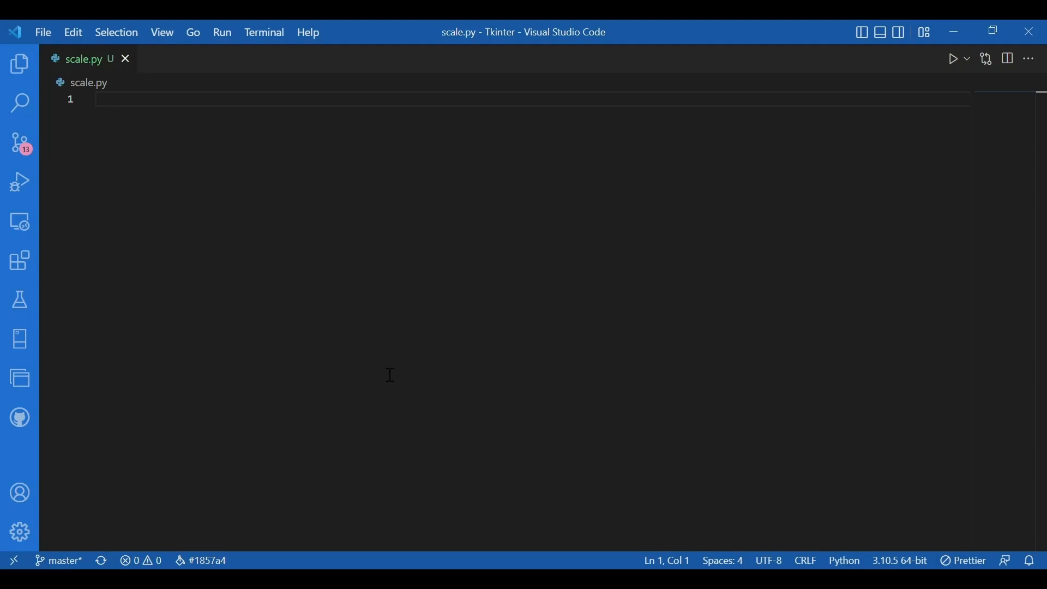
pyautogui.write('from tkinter import *')
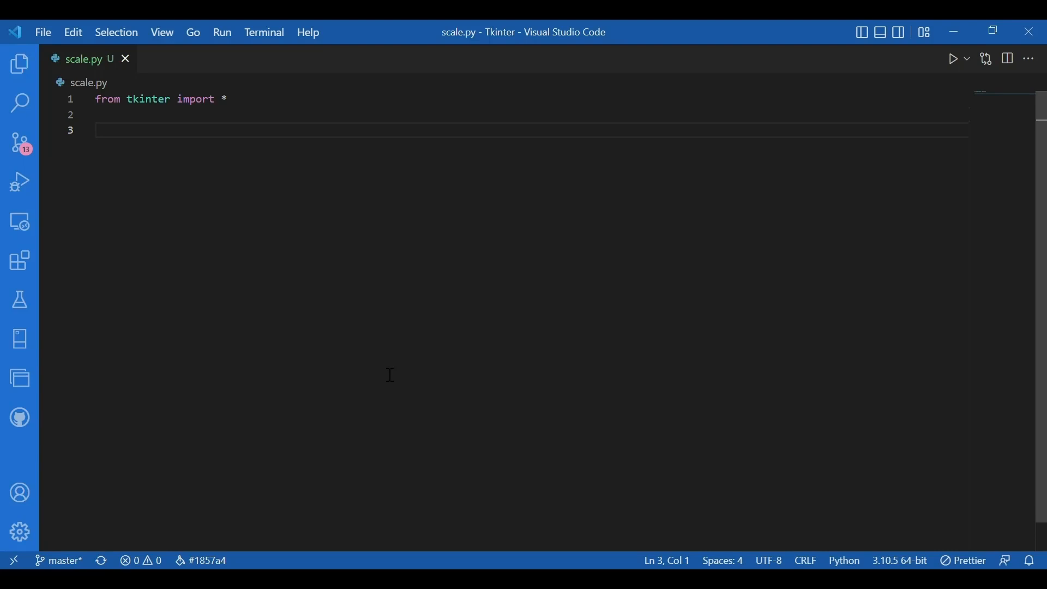
pyautogui.click(96, 130)
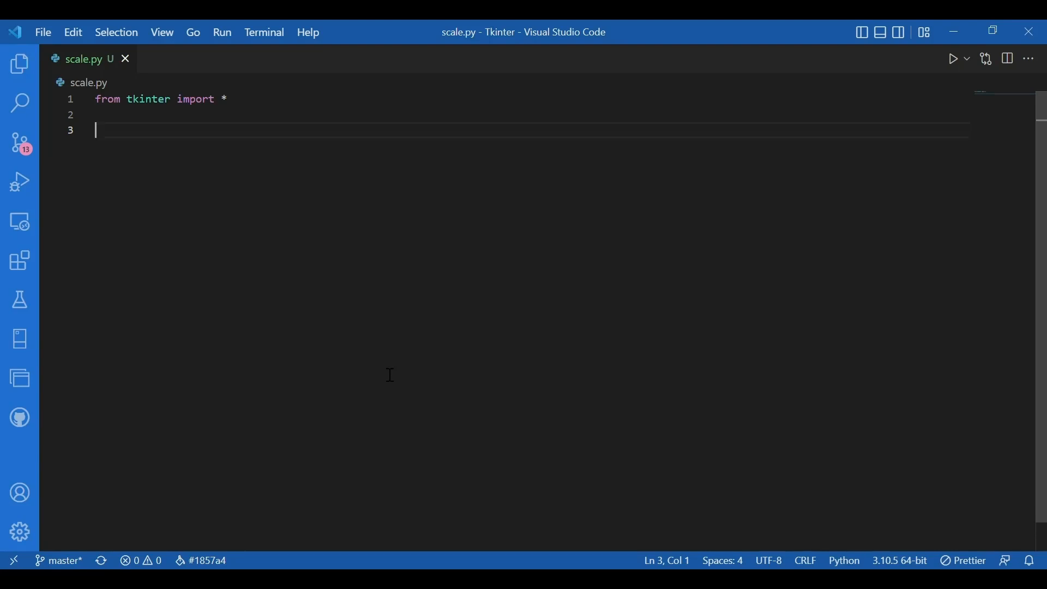
pyautogui.write('win = Tk(')
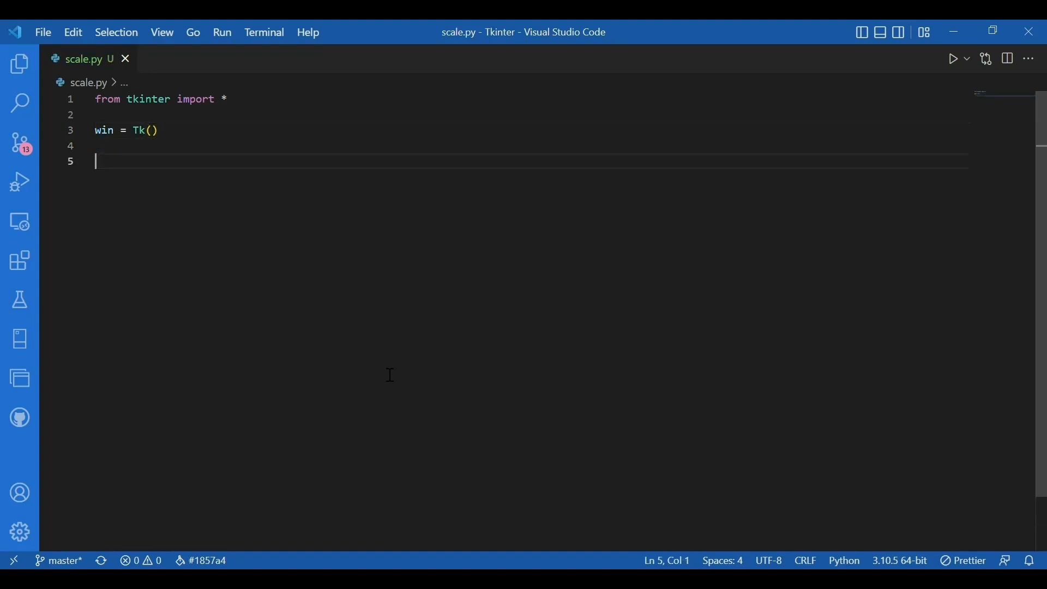
pyautogui.write("win.title('")
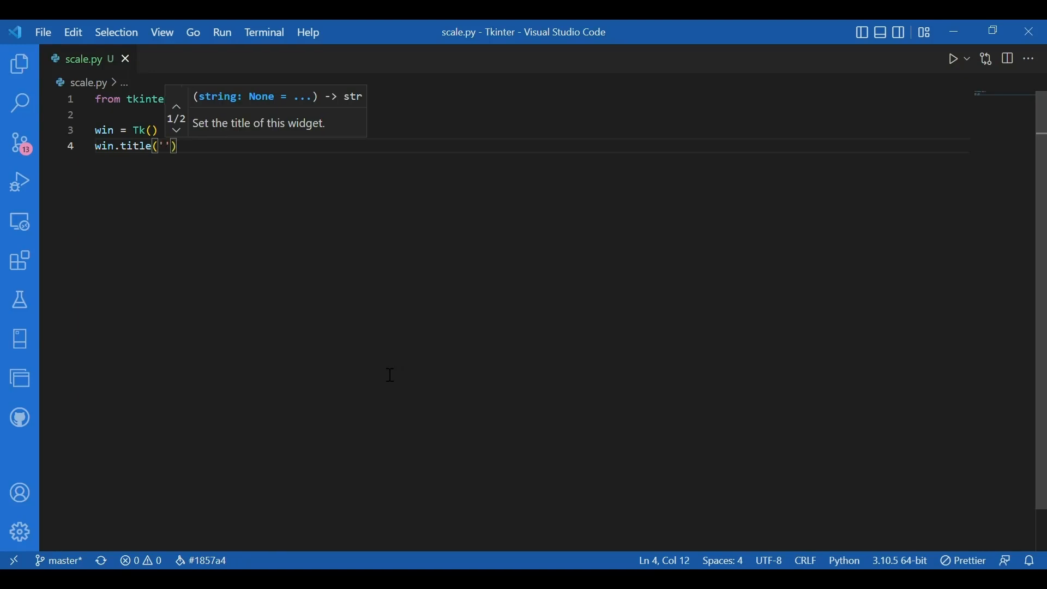
pyautogui.write('s')
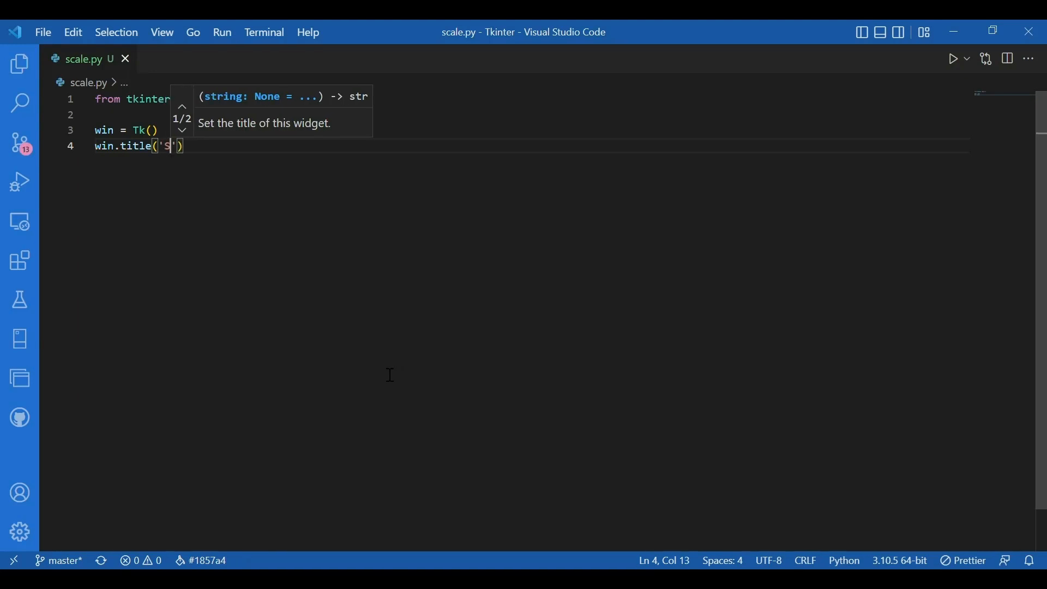
pyautogui.write('croll')
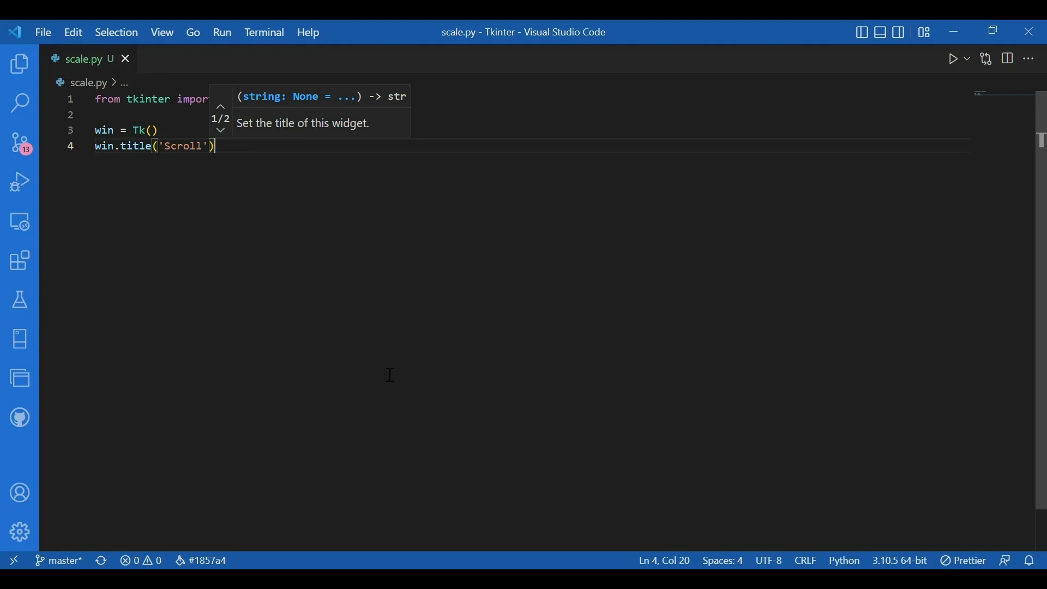
pyautogui.press('Enter')
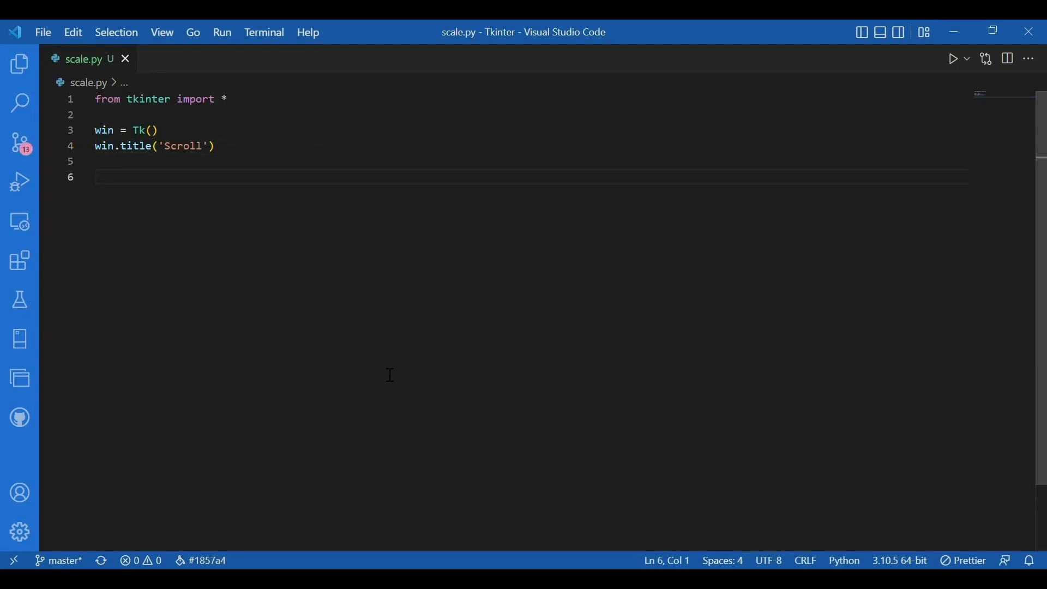
pyautogui.click(97, 176)
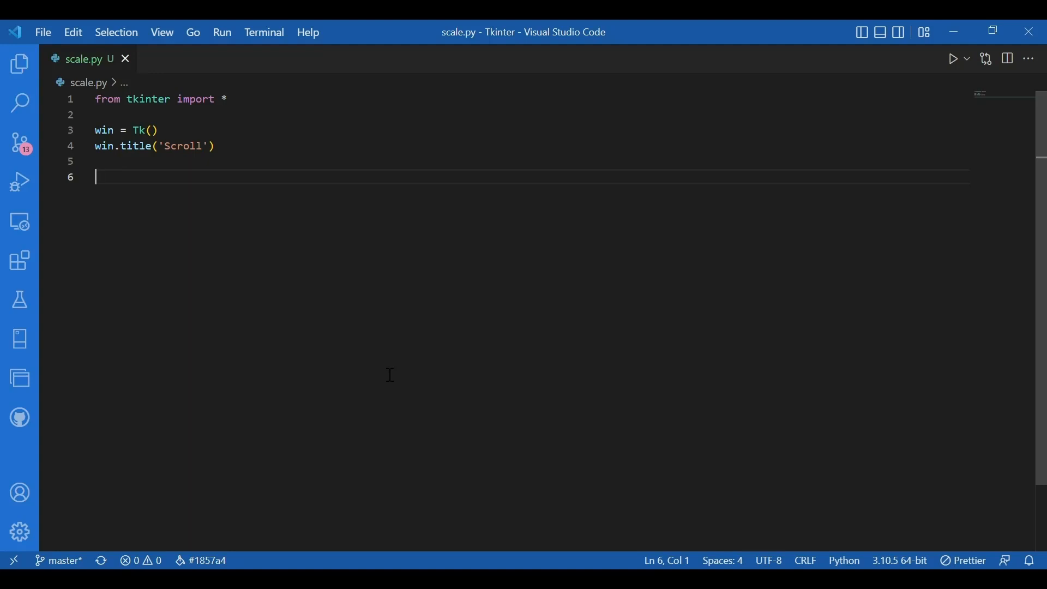
# Type scale = Scale(win, from_=0, to=100, bg='light yellow', on line 6
pyautogui.write('scale')
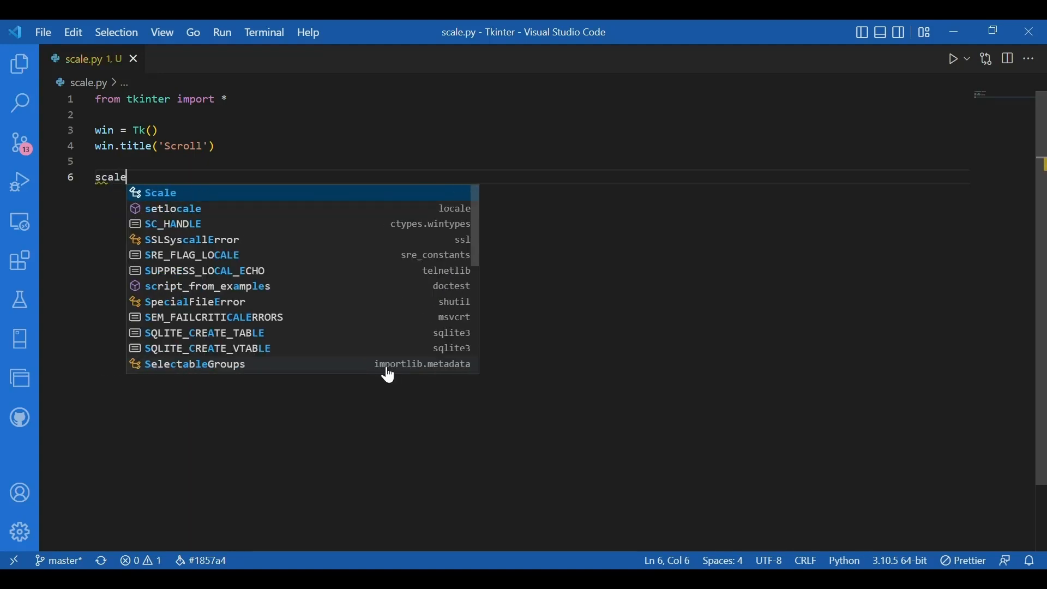
pyautogui.write('= Scale(')
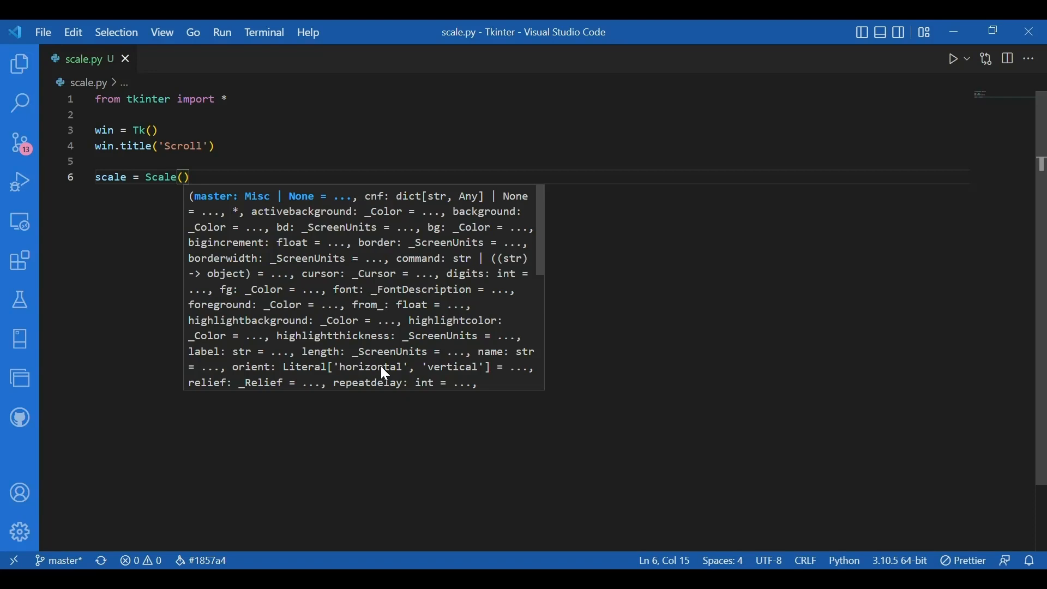
pyautogui.write('win,')
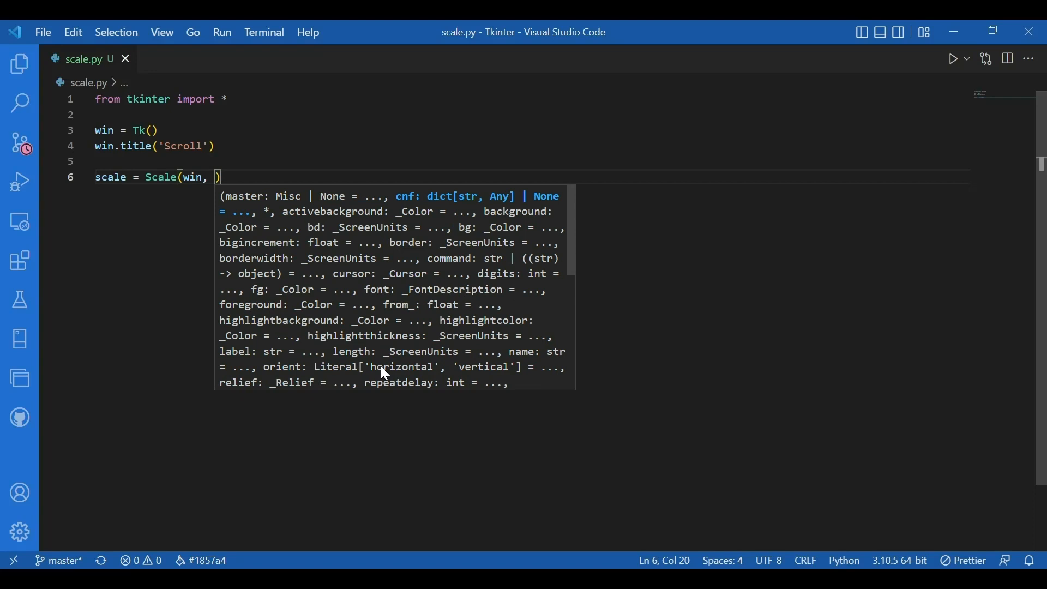
pyautogui.write('from_=')
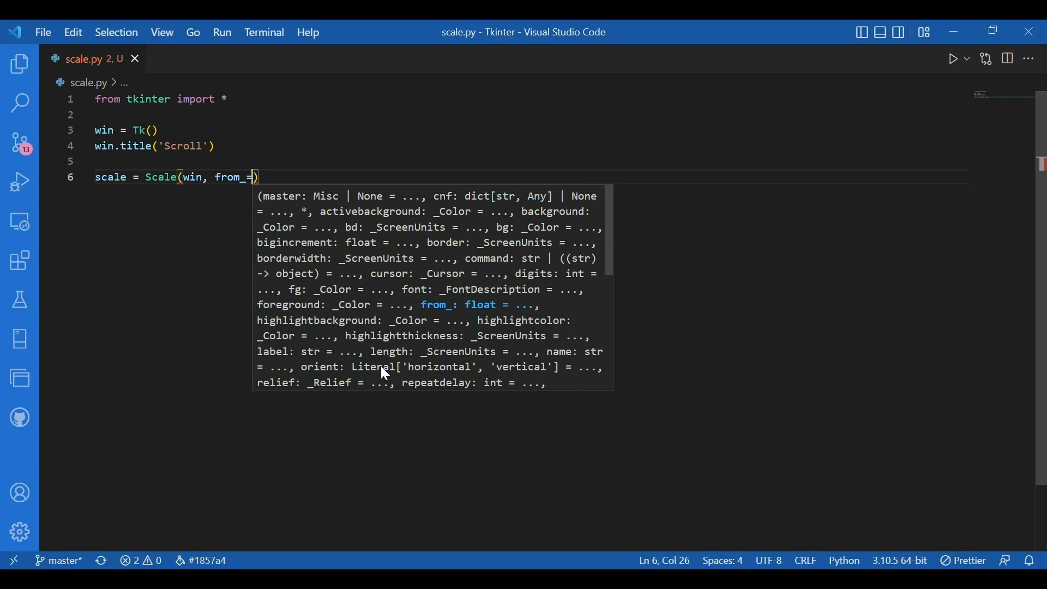
pyautogui.write('0')
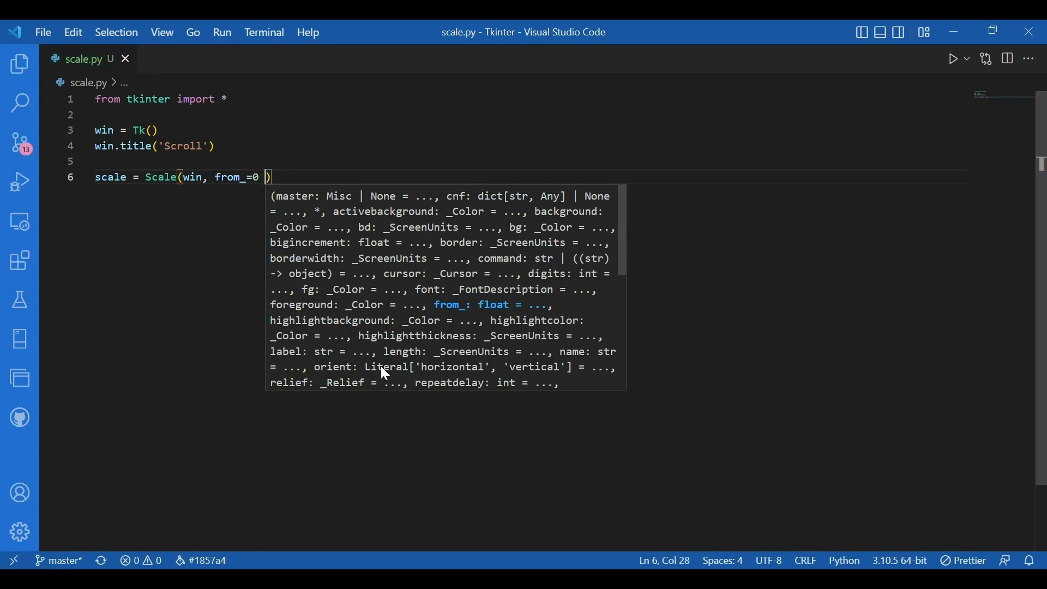
pyautogui.write(', to=100')
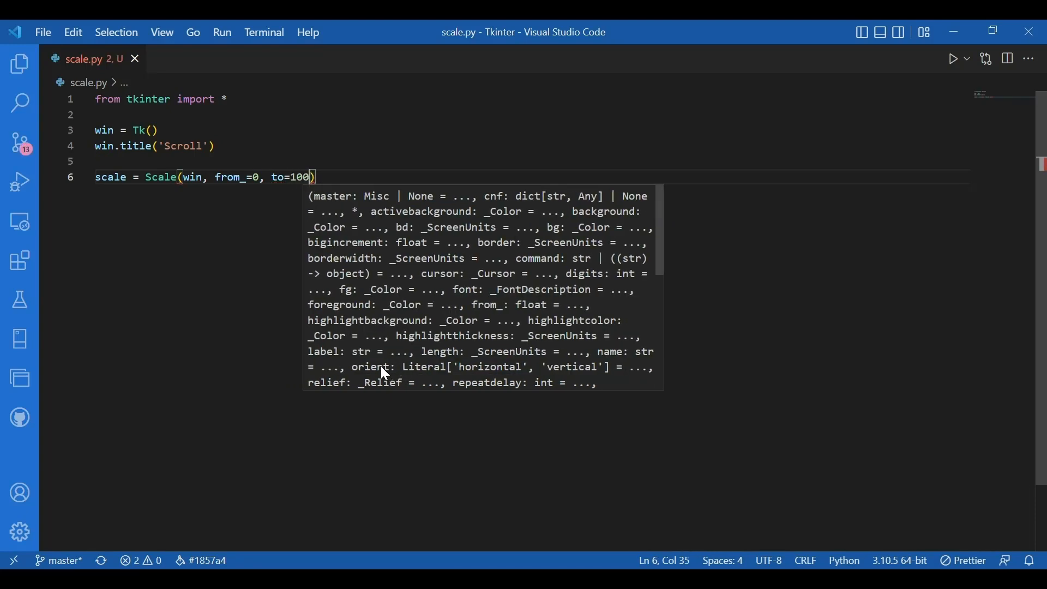
pyautogui.write(',')
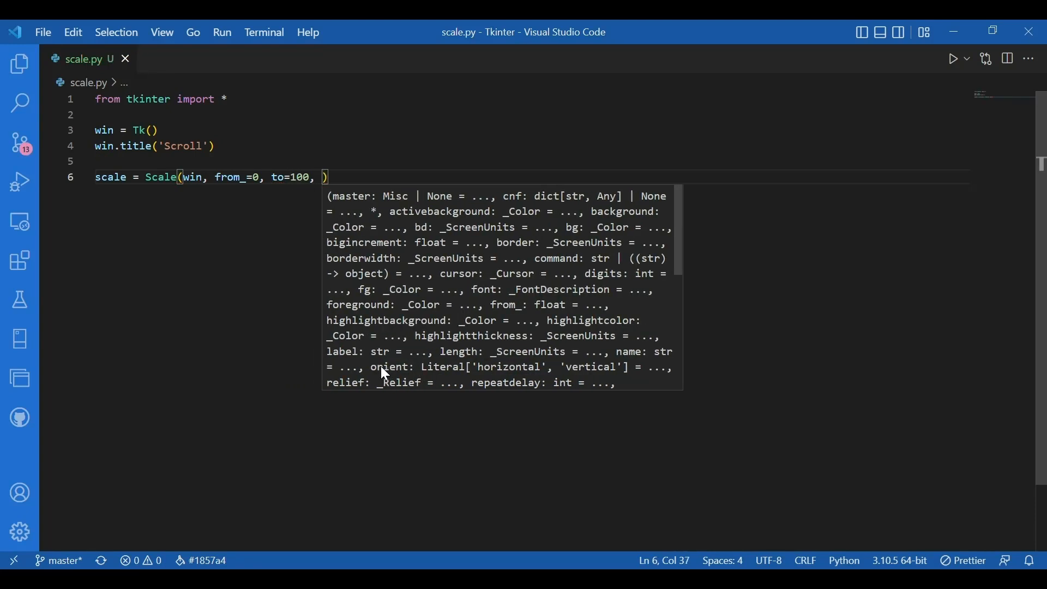
pyautogui.write("bg='")
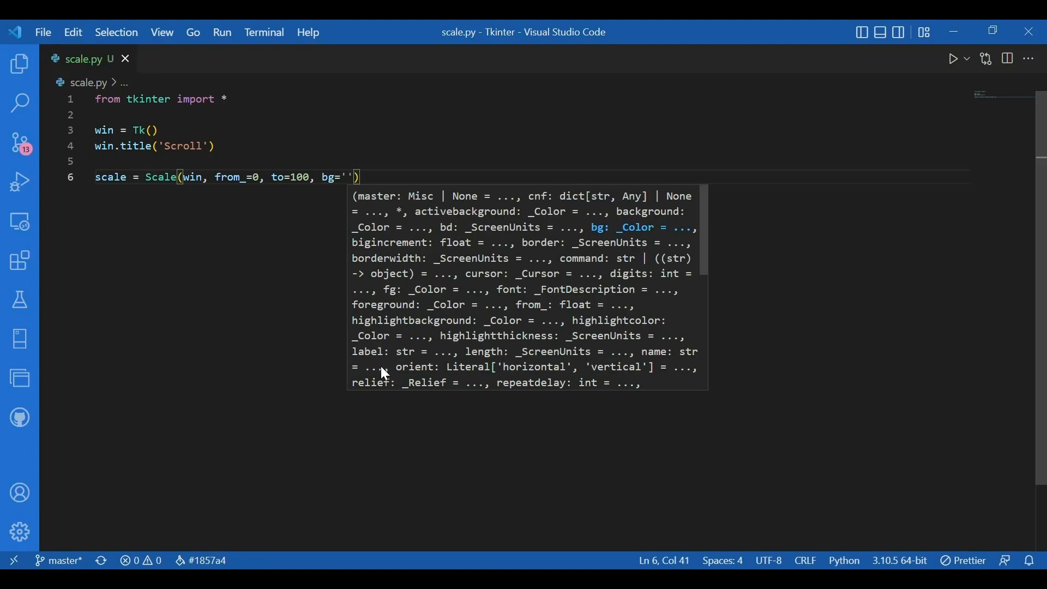
pyautogui.write('LIgh')
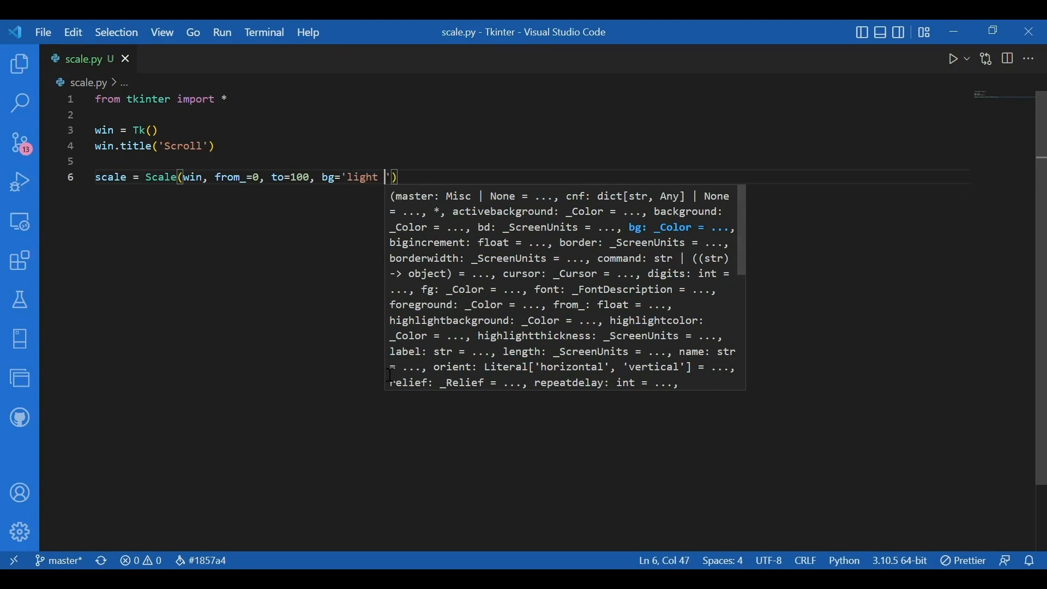
pyautogui.write("yellow',")
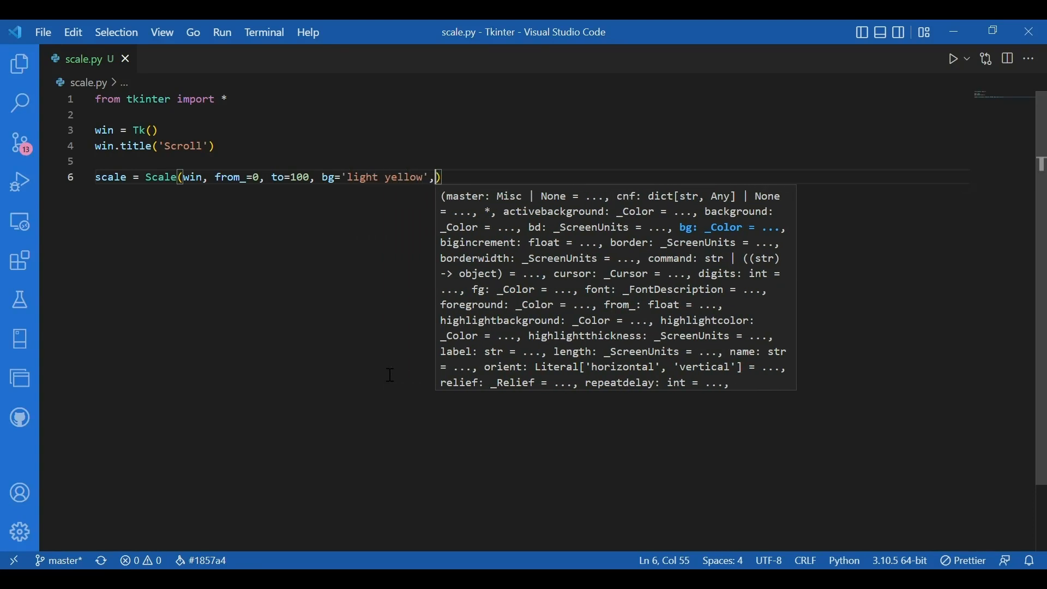
# Add fg='black' and orient='horizontal' to the Scale arguments
pyautogui.write('fg=')
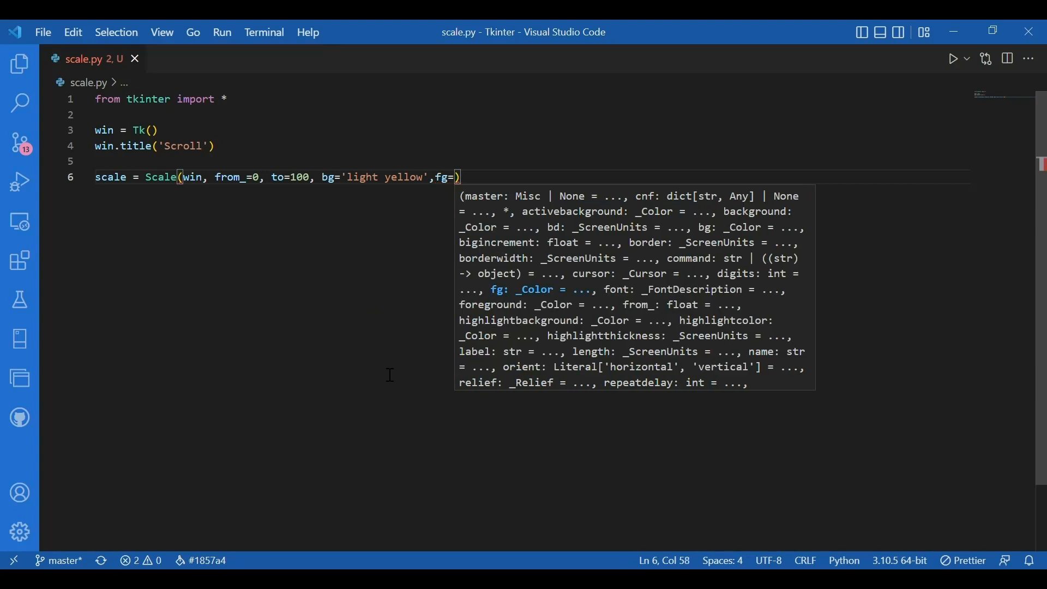
pyautogui.write("'bla'")
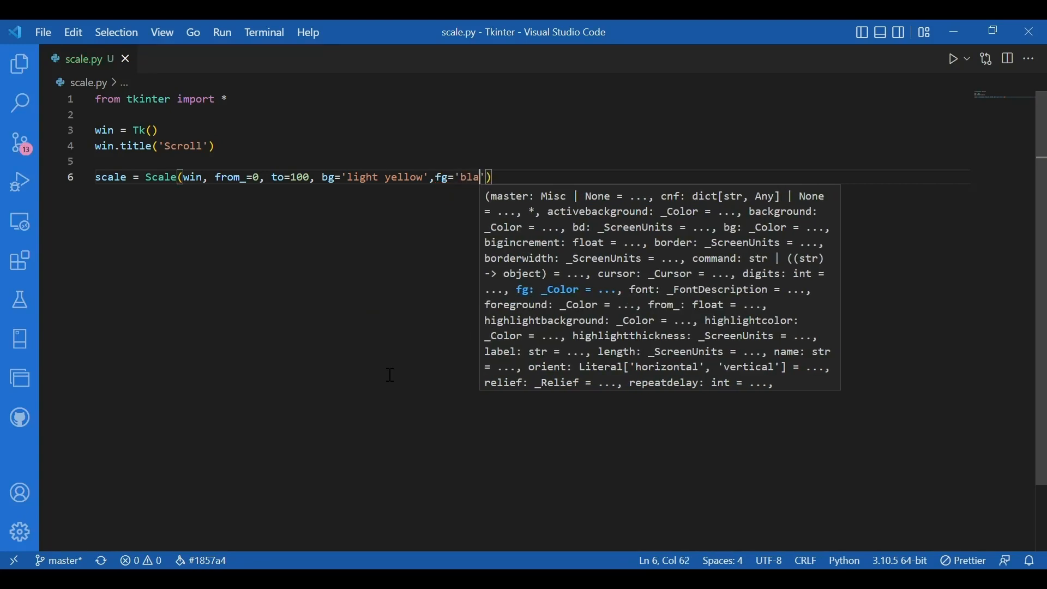
pyautogui.write('ck')
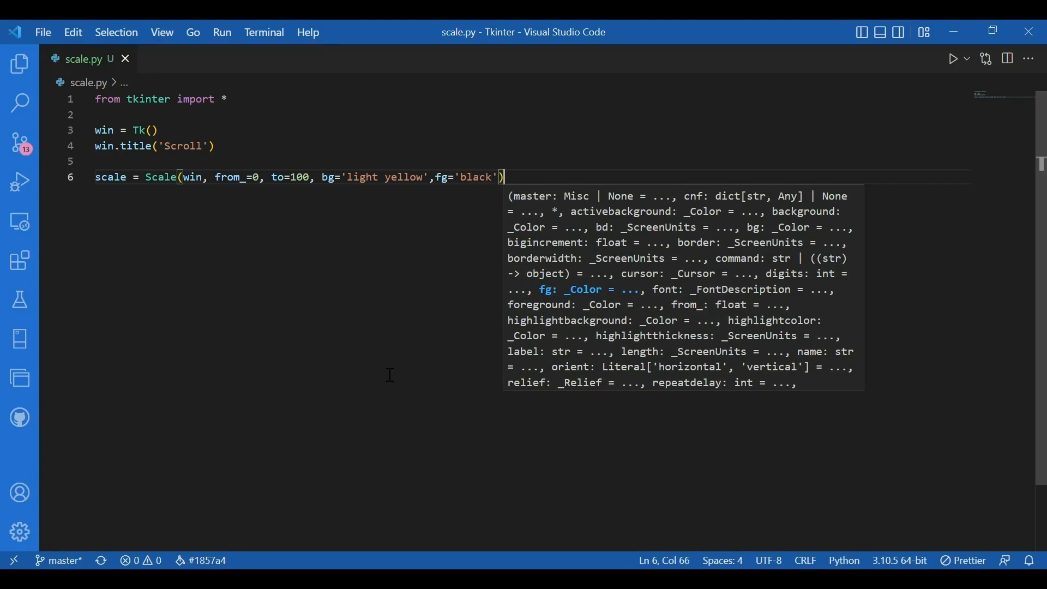
pyautogui.write(',')
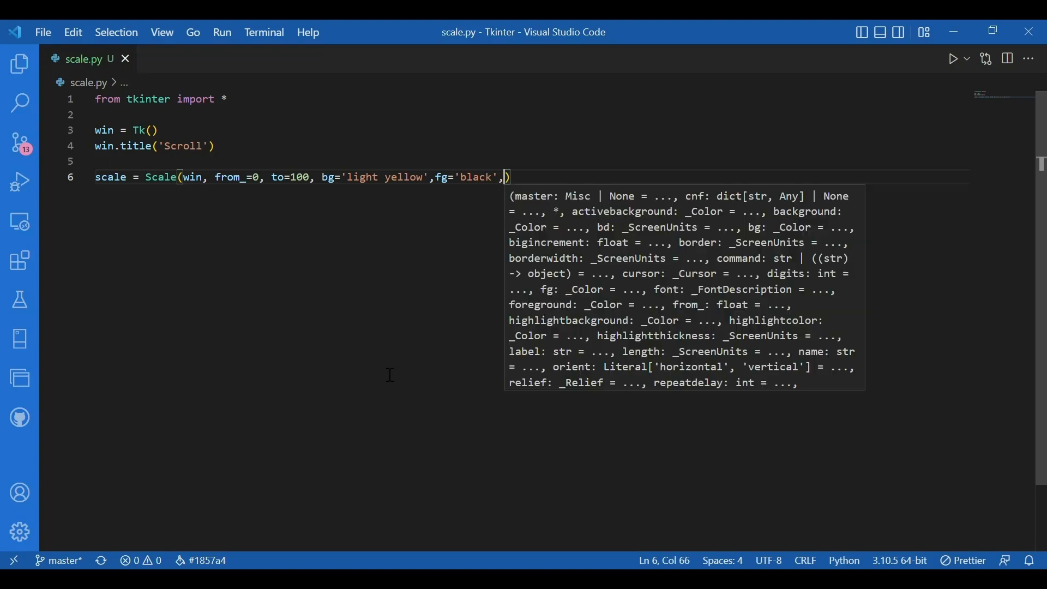
pyautogui.write("orient='")
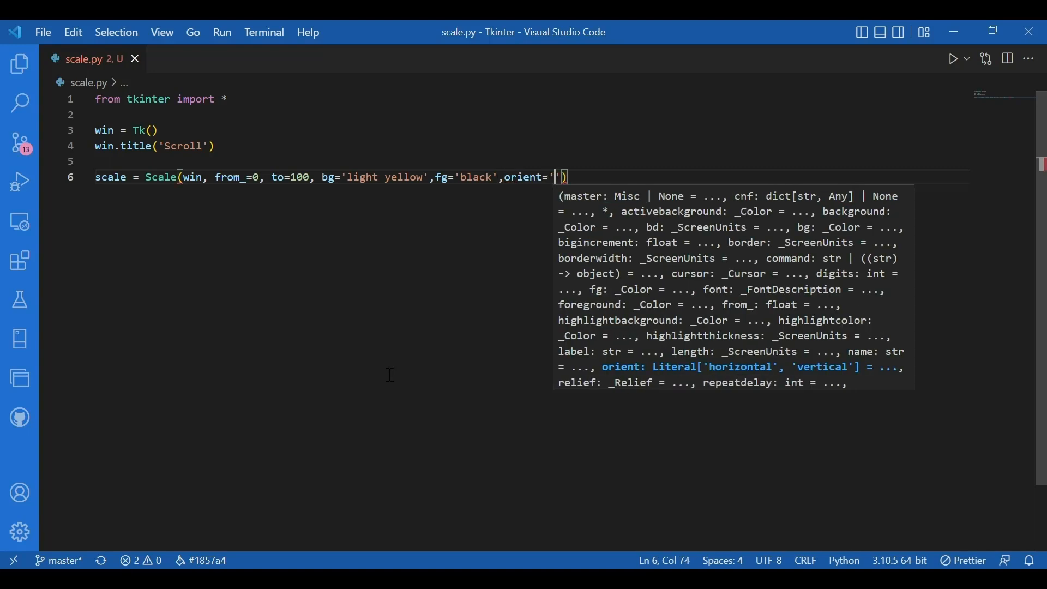
pyautogui.write('horizontal')
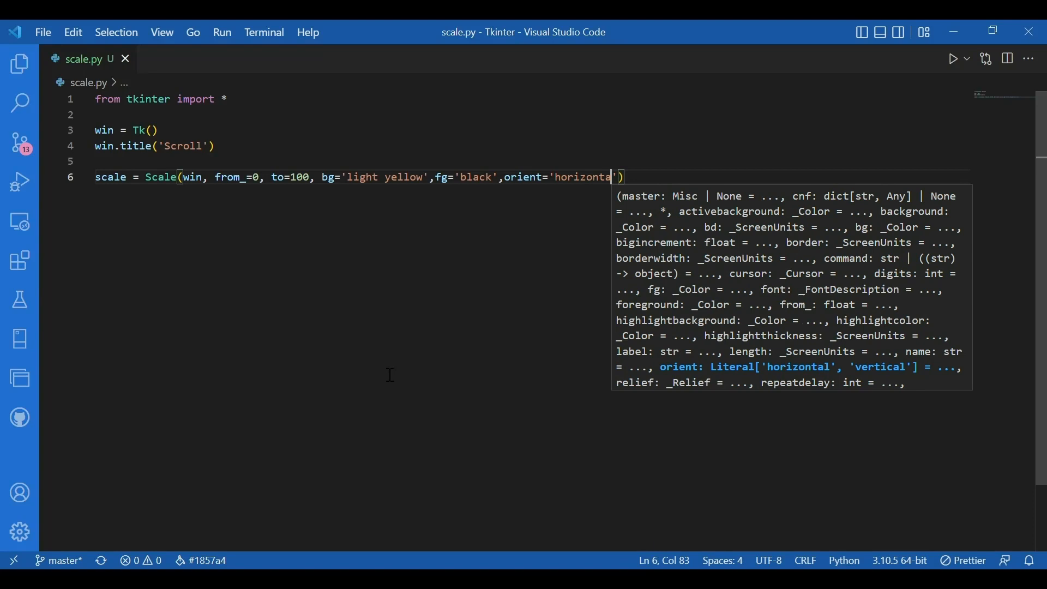
pyautogui.write(',')
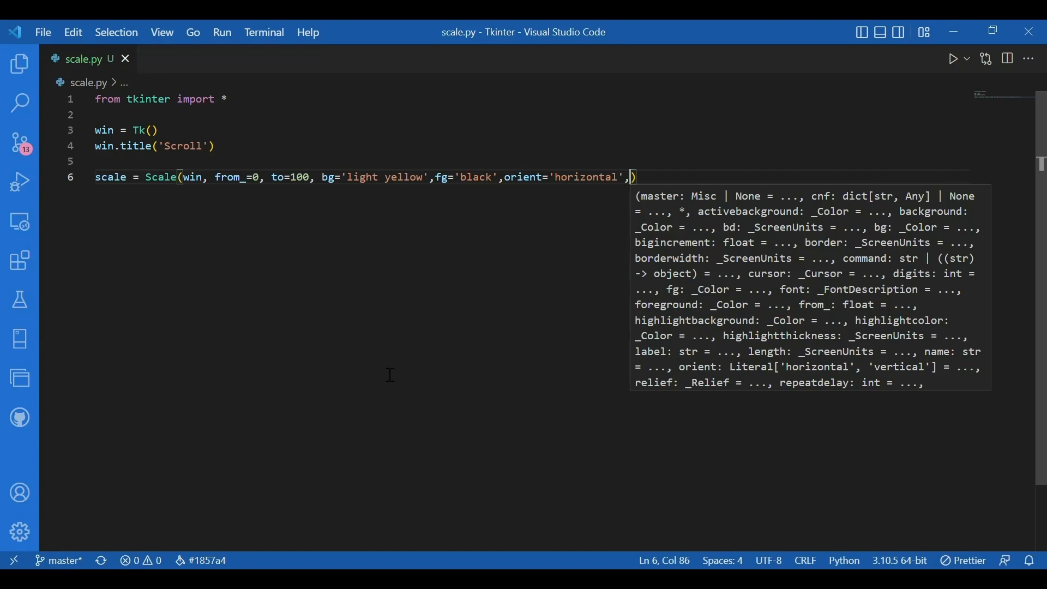
# Set the Scale's label to 'SCALE WIDGET'
pyautogui.write("label=''")
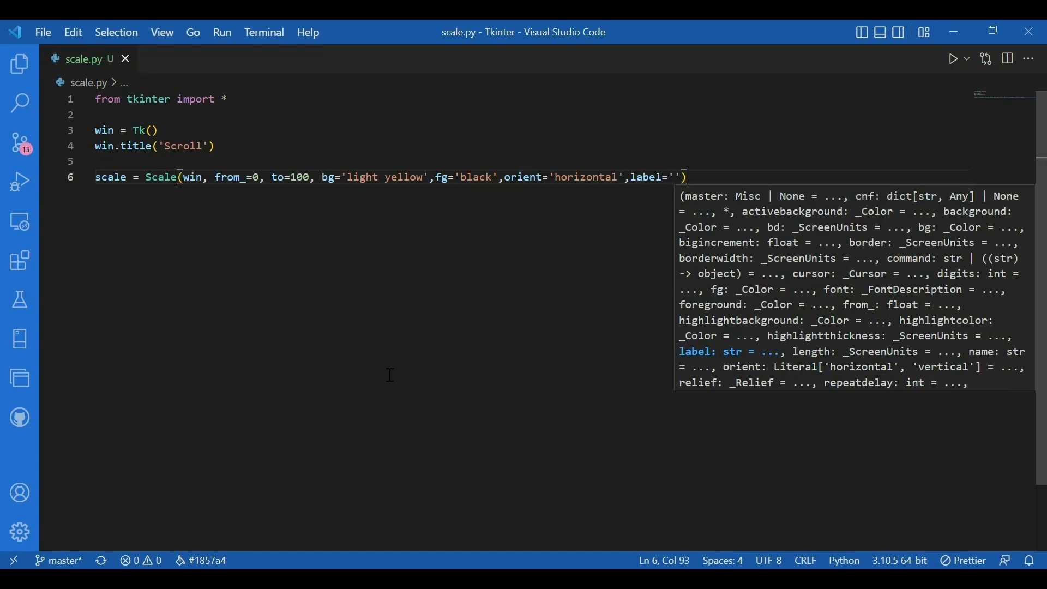
pyautogui.write('SC')
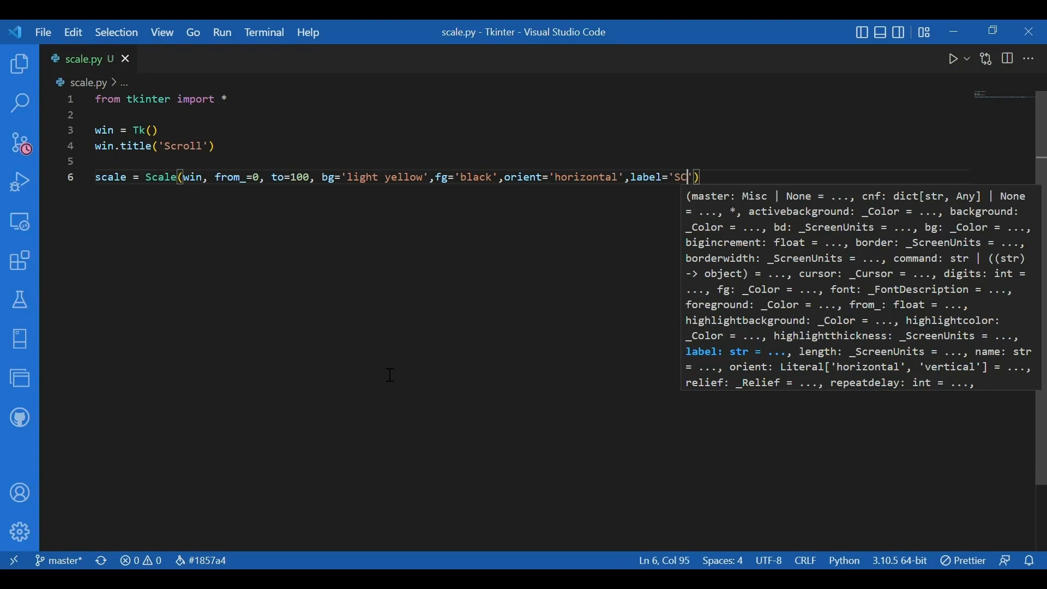
pyautogui.write('ALE WI')
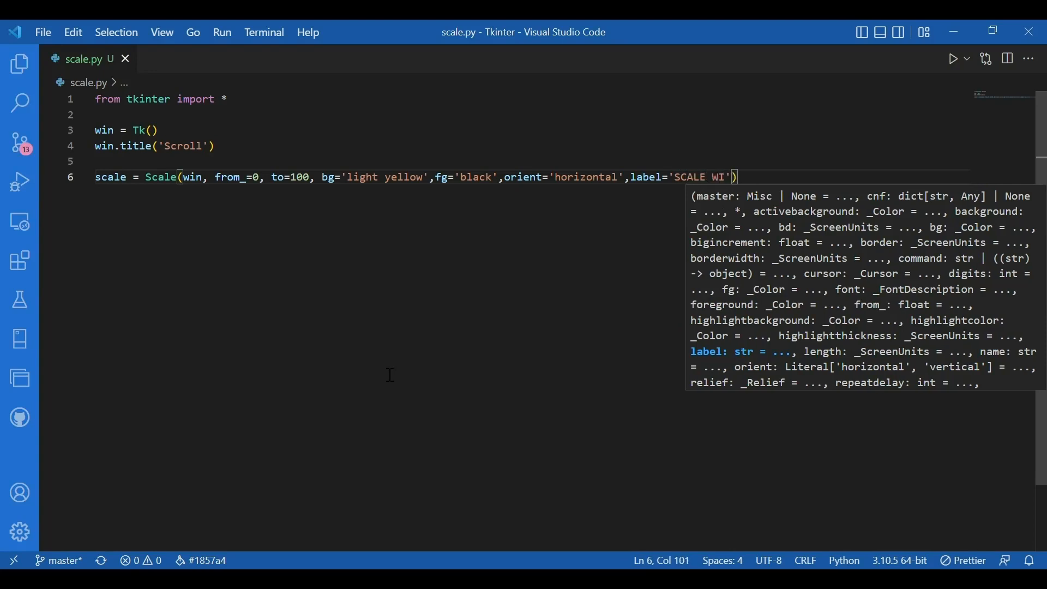
pyautogui.write('DGET')
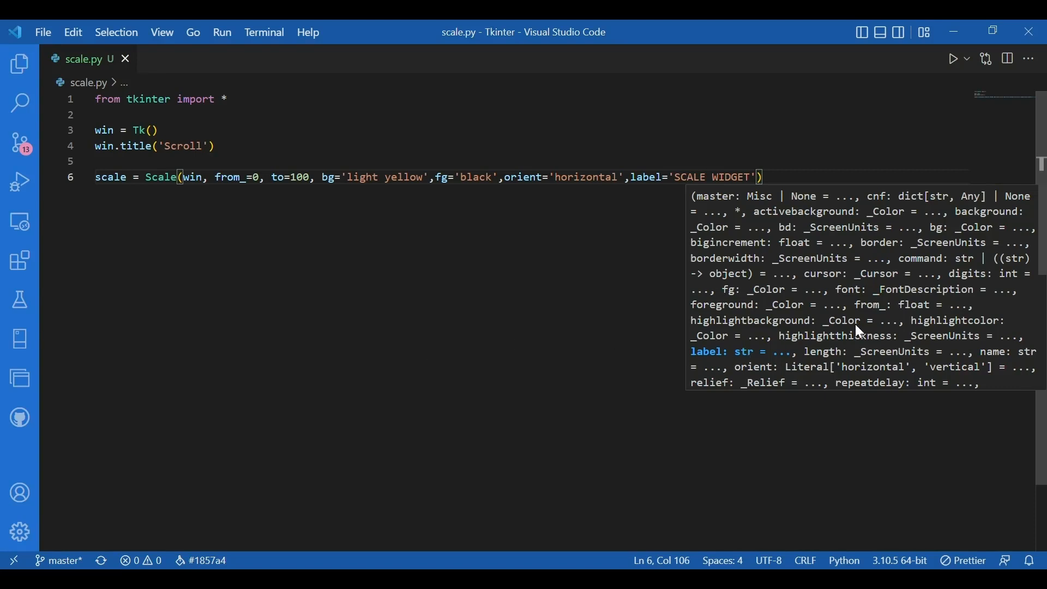
# Append troughcolor='white' to the Scale call, completing line 6
pyautogui.scroll(-3)
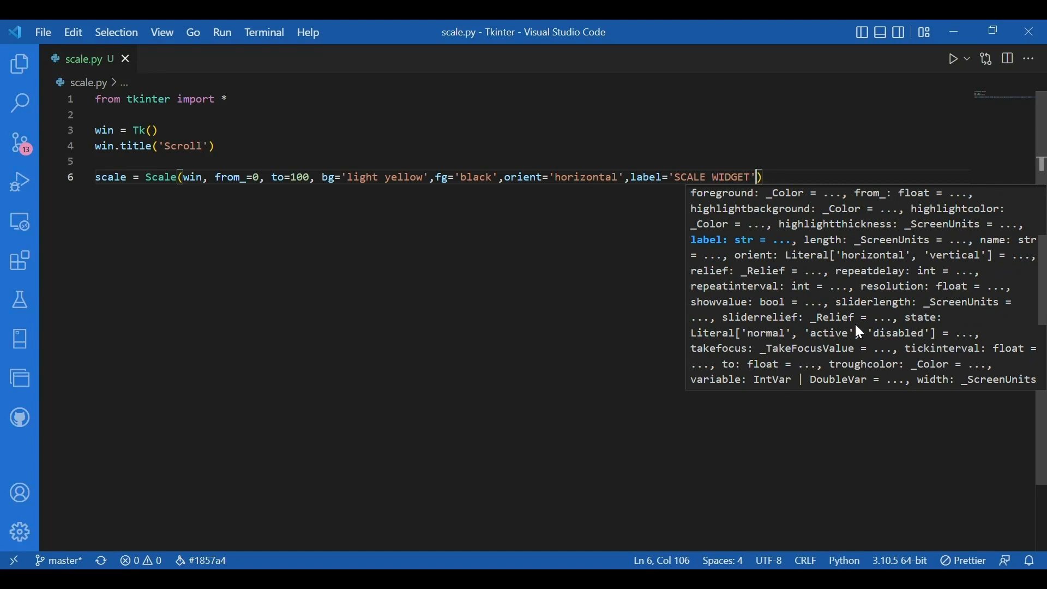
pyautogui.write(',')
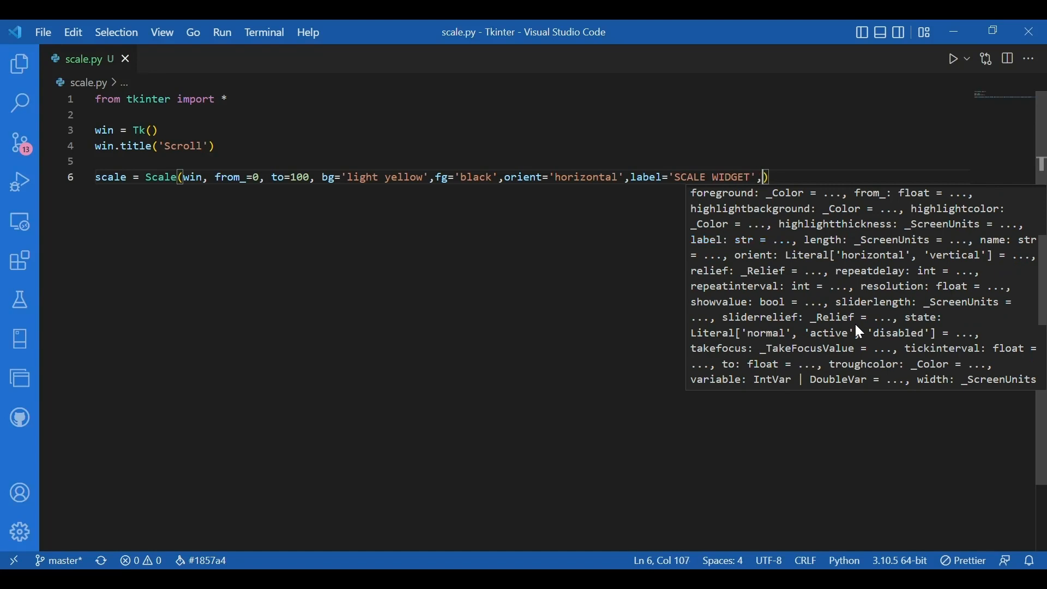
pyautogui.write('troughcolor=')
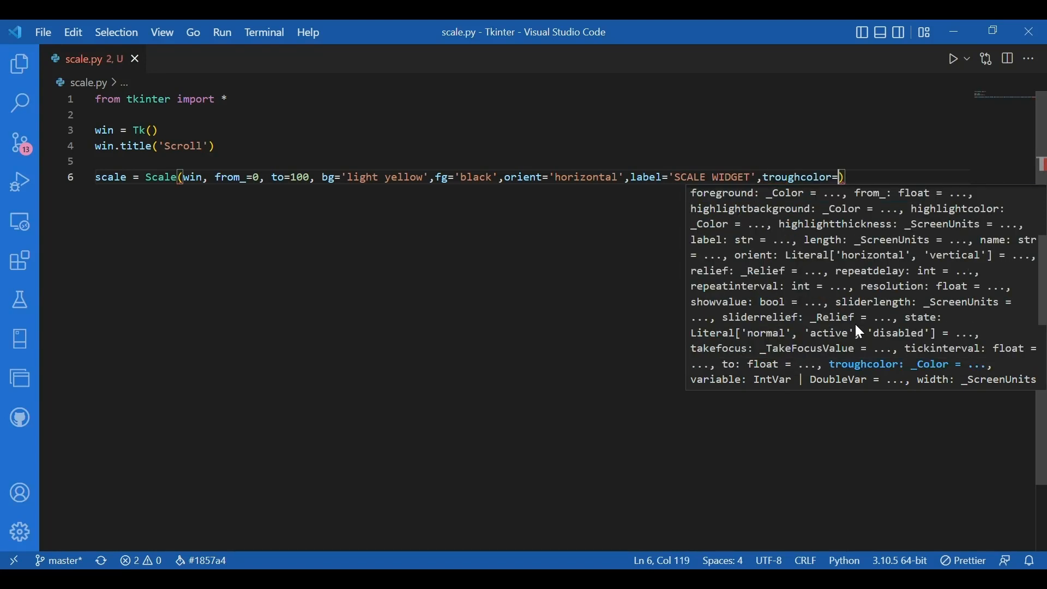
pyautogui.write("'white'")
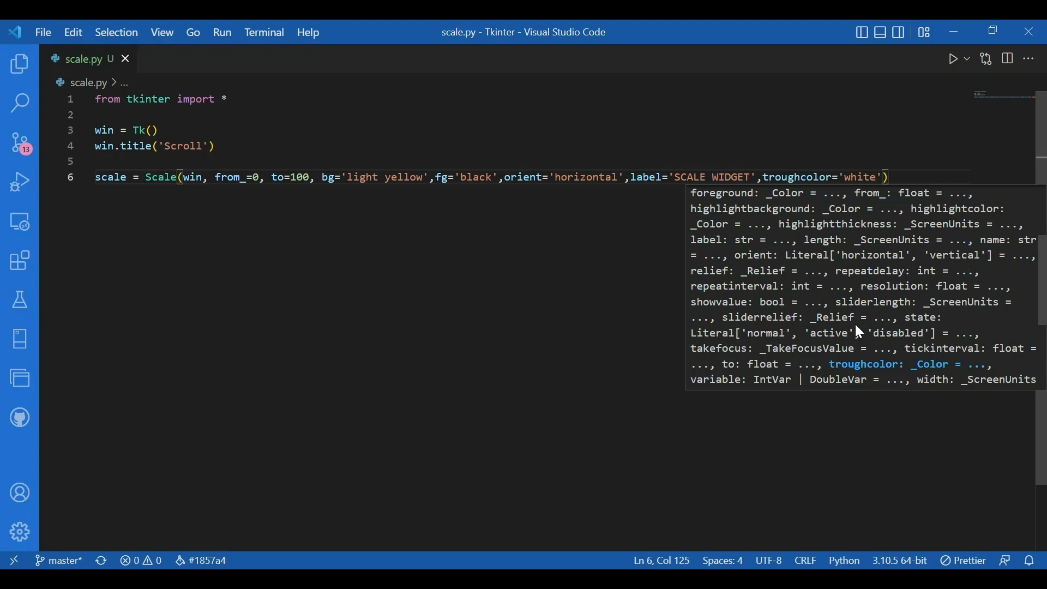
pyautogui.scroll(-3)
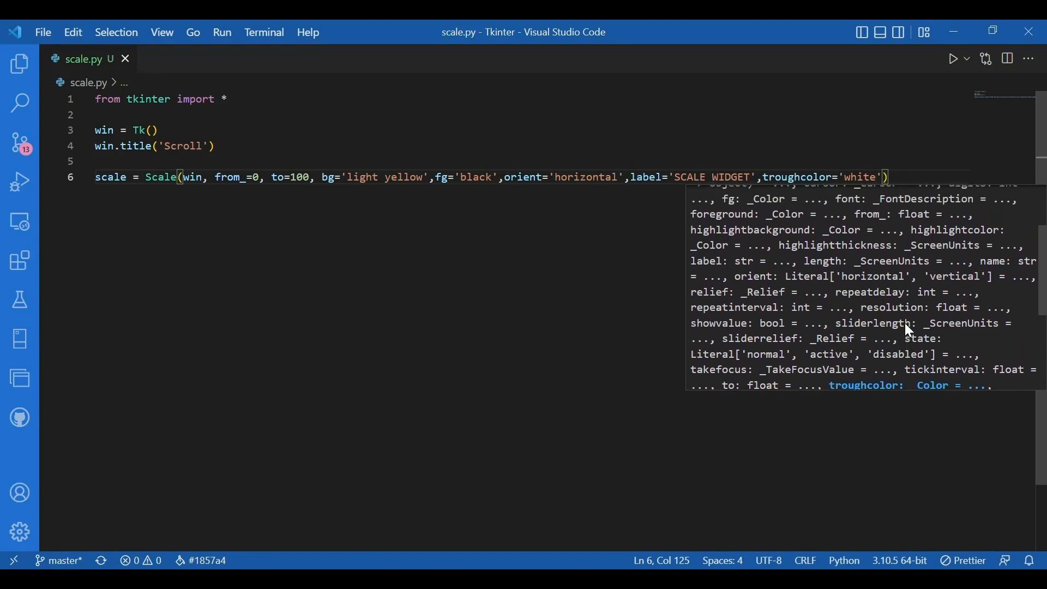
pyautogui.scroll(3)
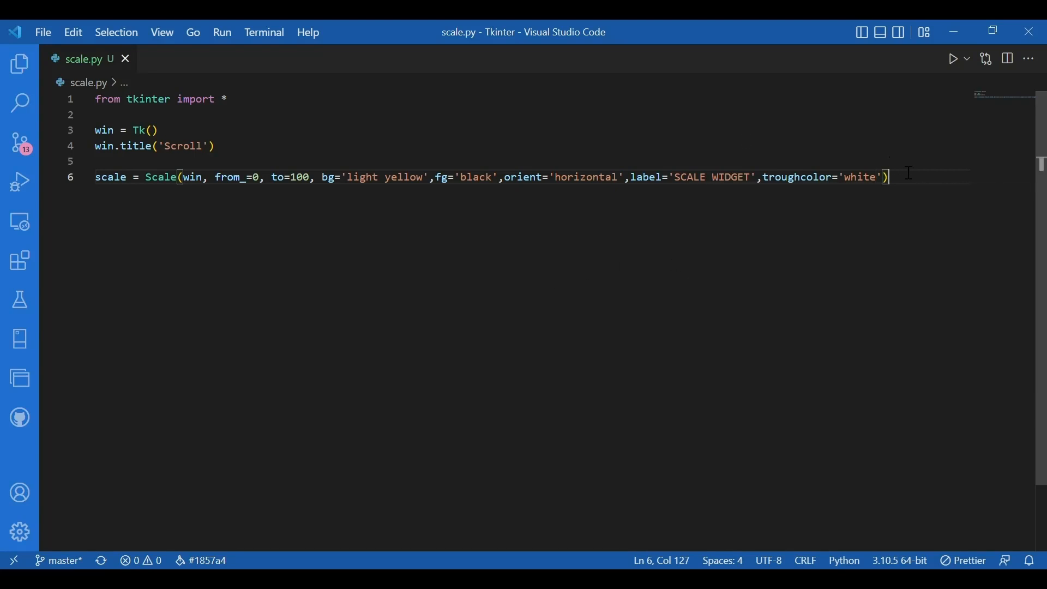
# Add scale.pack() on line 7
pyautogui.write('s')
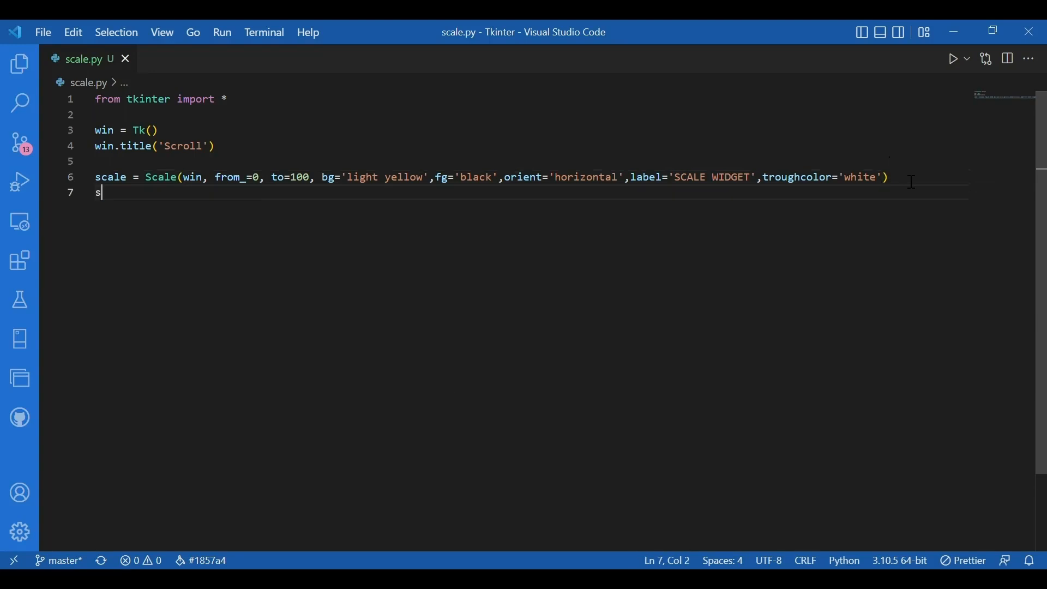
pyautogui.write('cale.pack(')
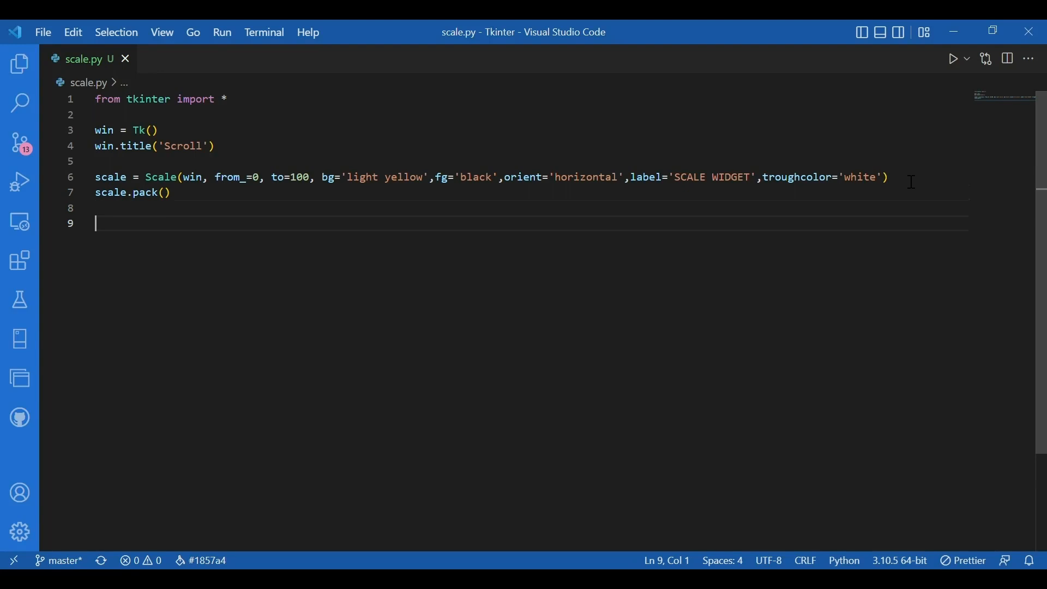
# Start line 9 as spinbox = Spinbox(win, from_=0, to=10
pyautogui.write('spinbox')
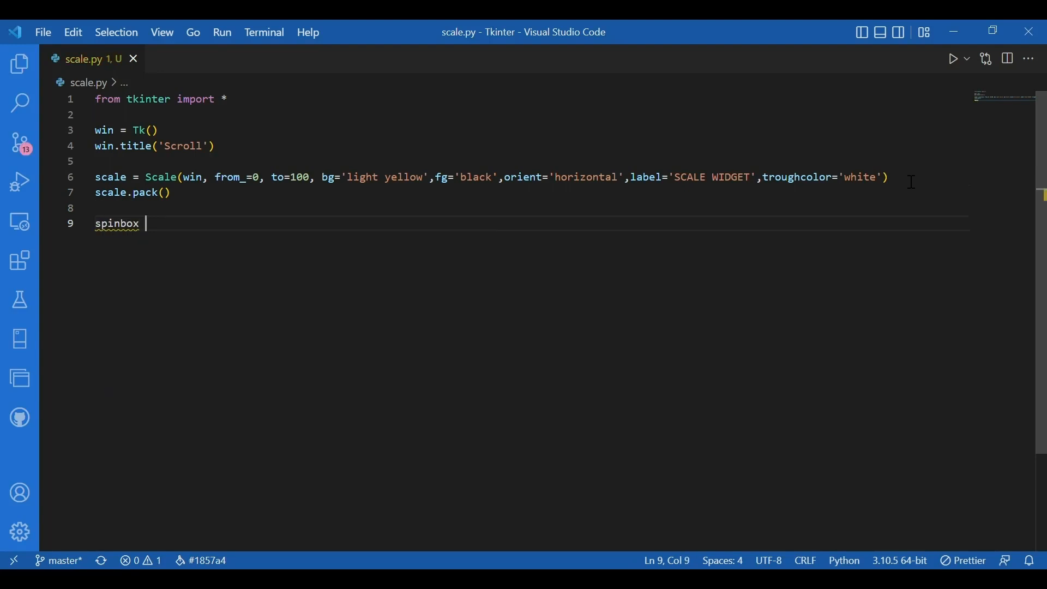
pyautogui.write('= Spinbox(')
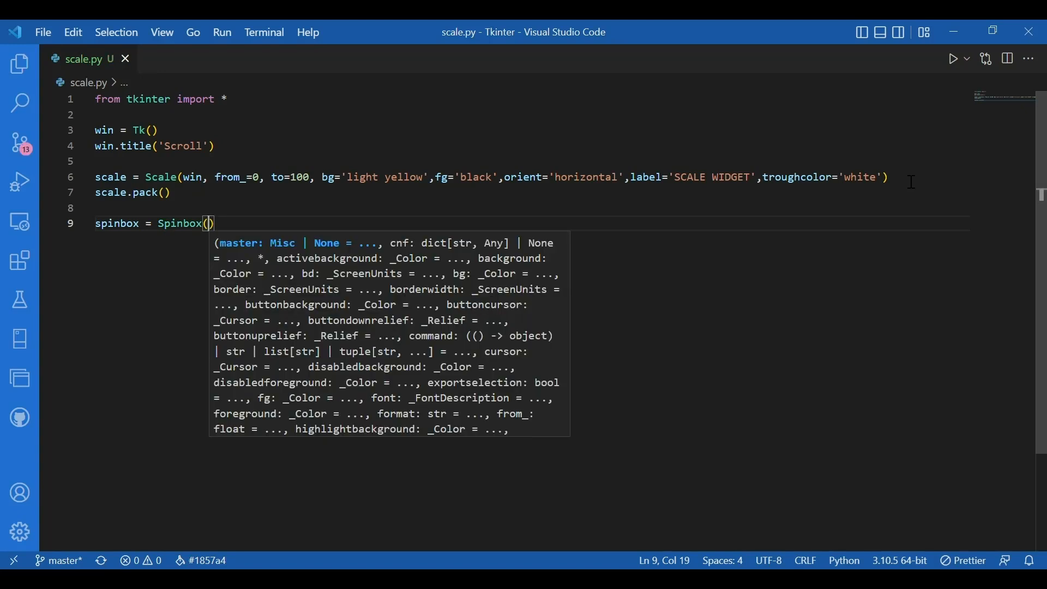
pyautogui.write('win,')
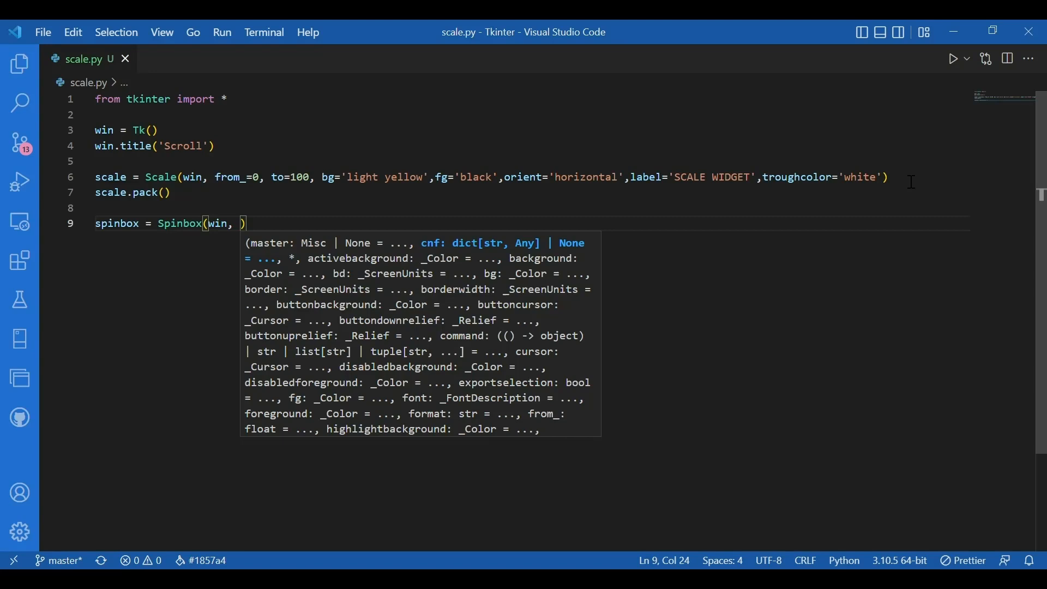
pyautogui.write('from')
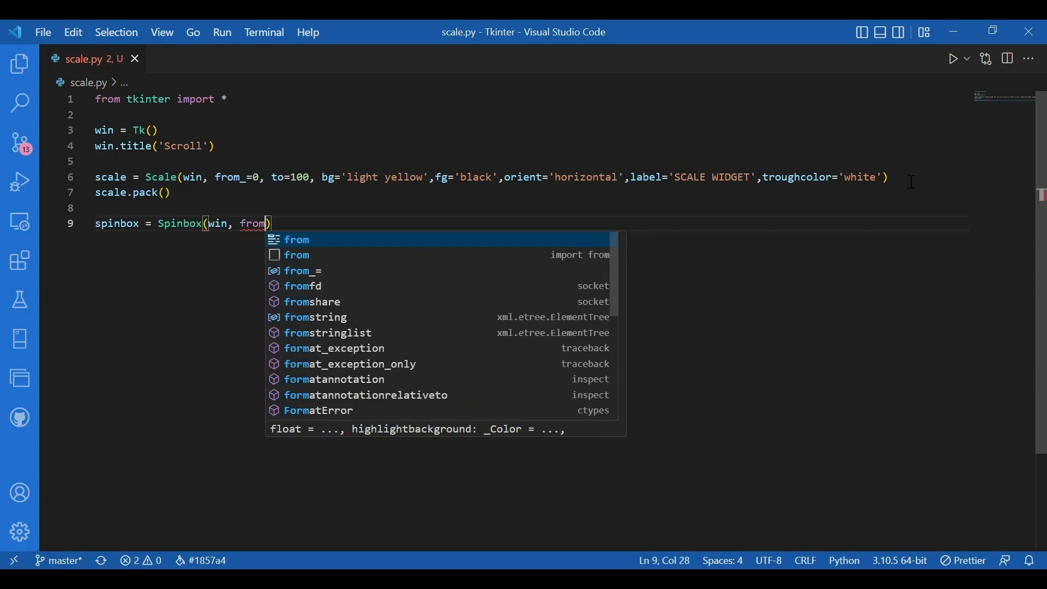
pyautogui.write('_=0')
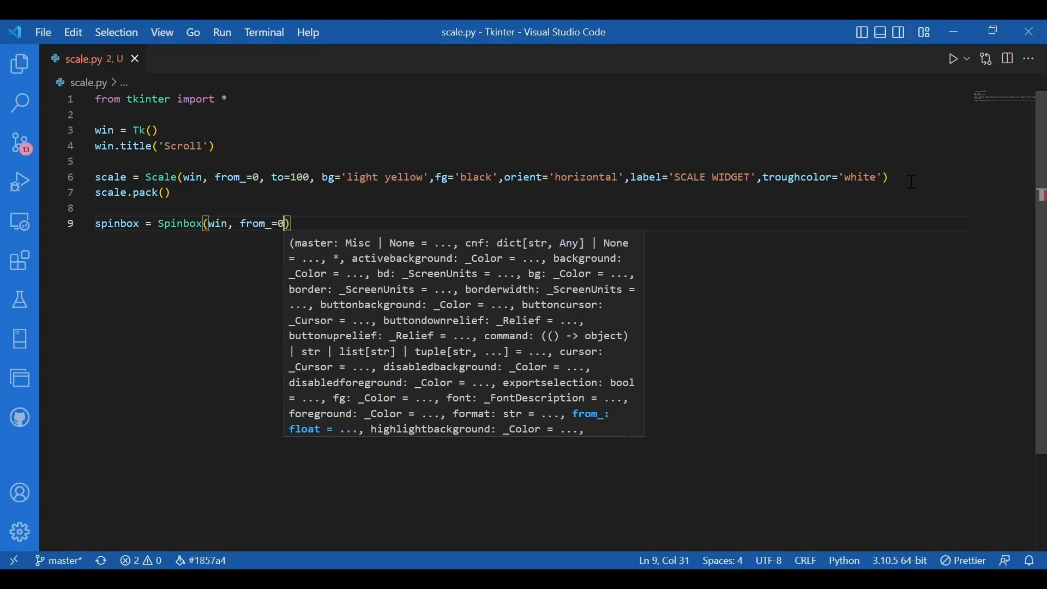
pyautogui.write(', to=10,')
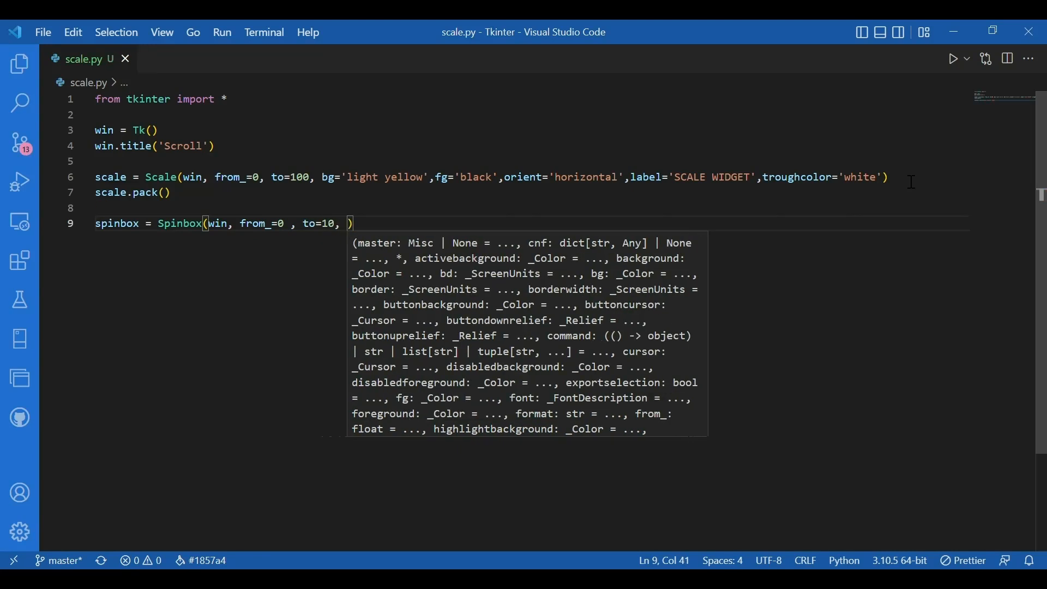
pyautogui.moveTo(959, 142)
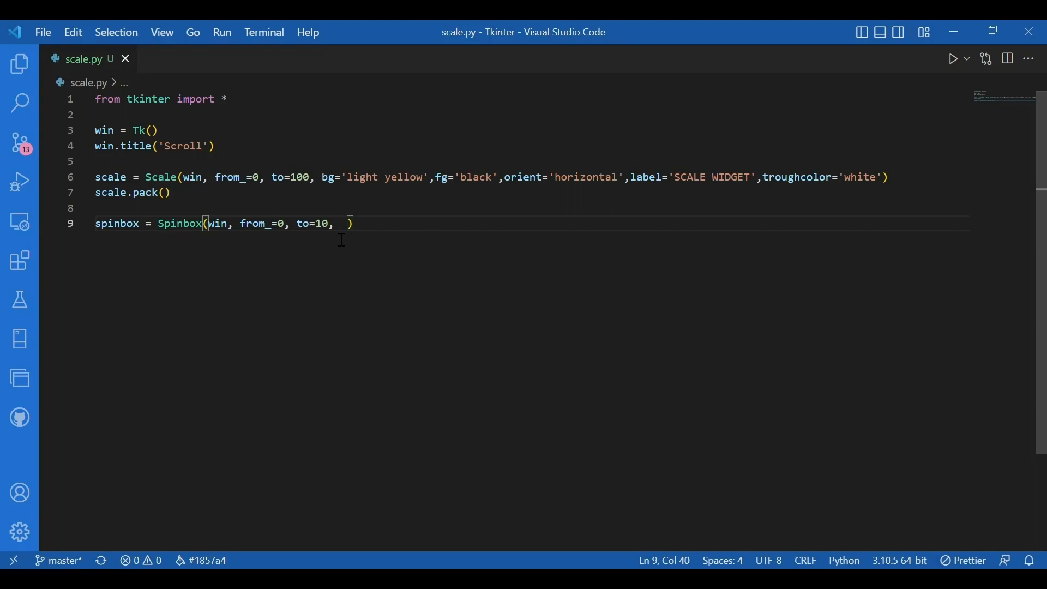
# Set the Spinbox background to 'light grey', replacing the mistyped 'light blue'
pyautogui.write("bg='")
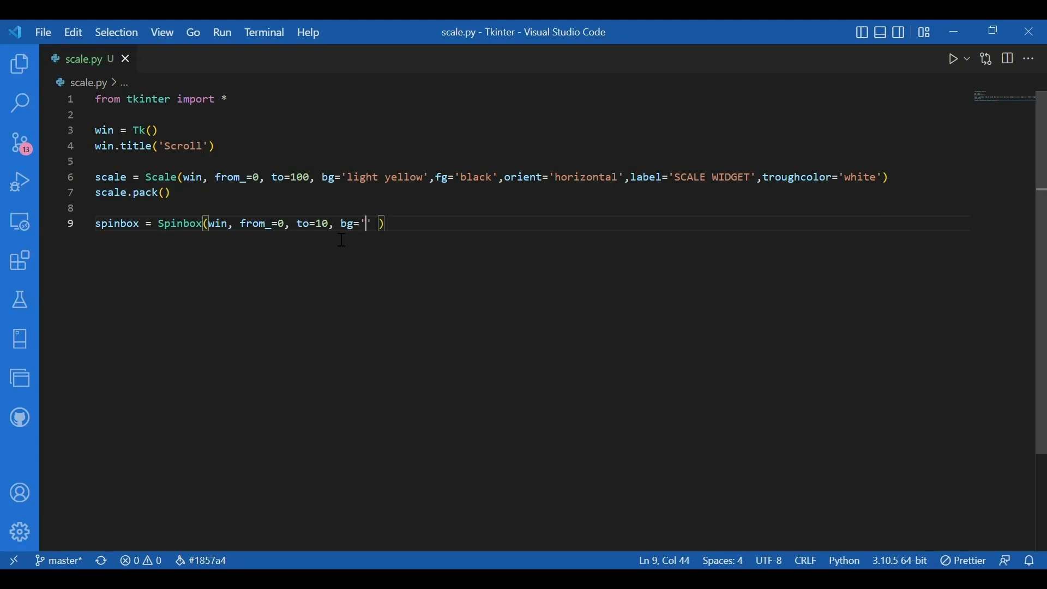
pyautogui.write('light')
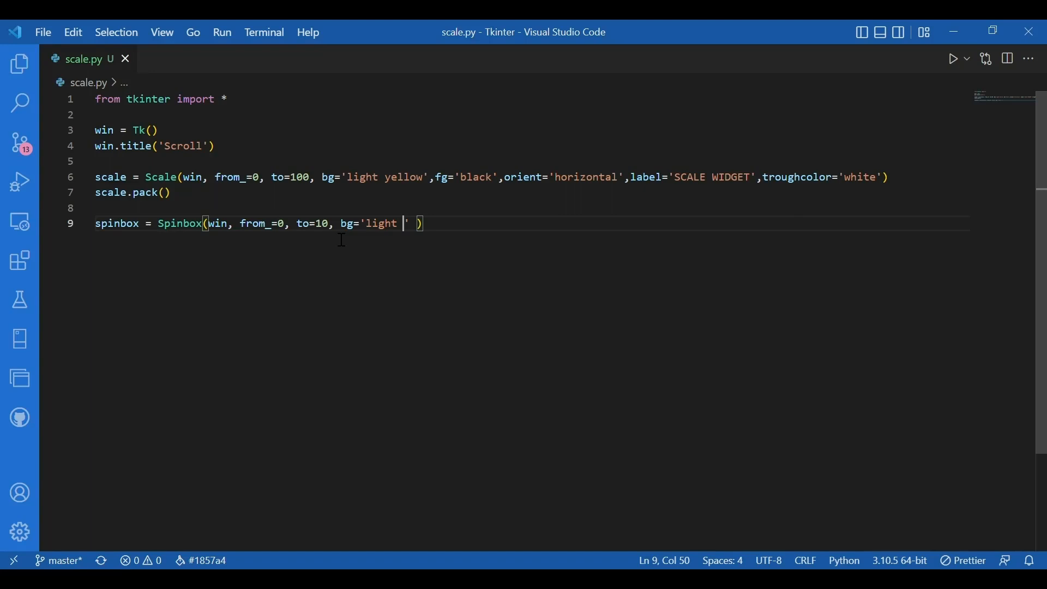
pyautogui.write('blue')
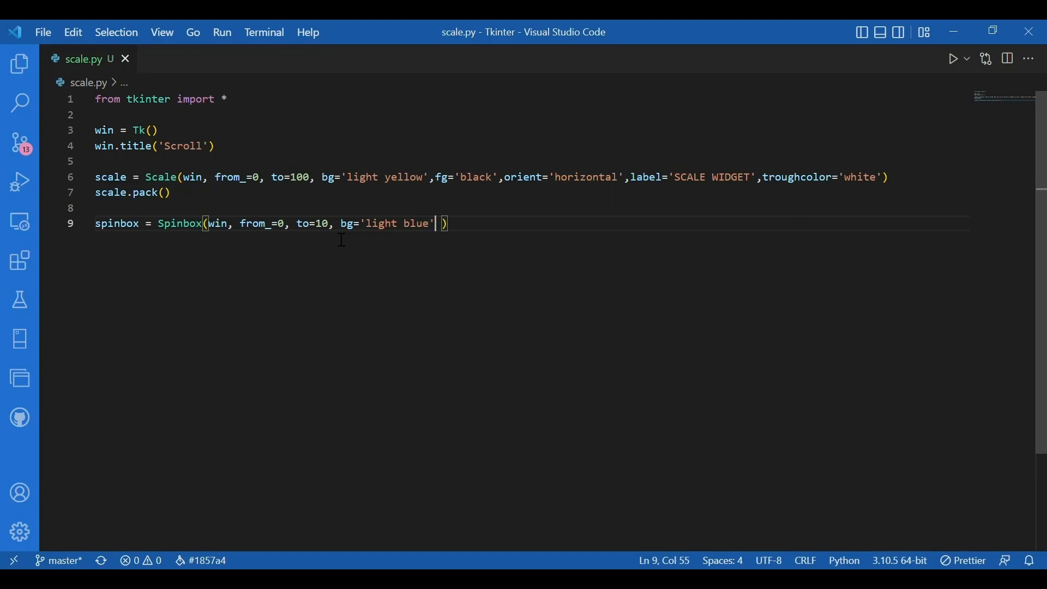
pyautogui.press('Backspace')
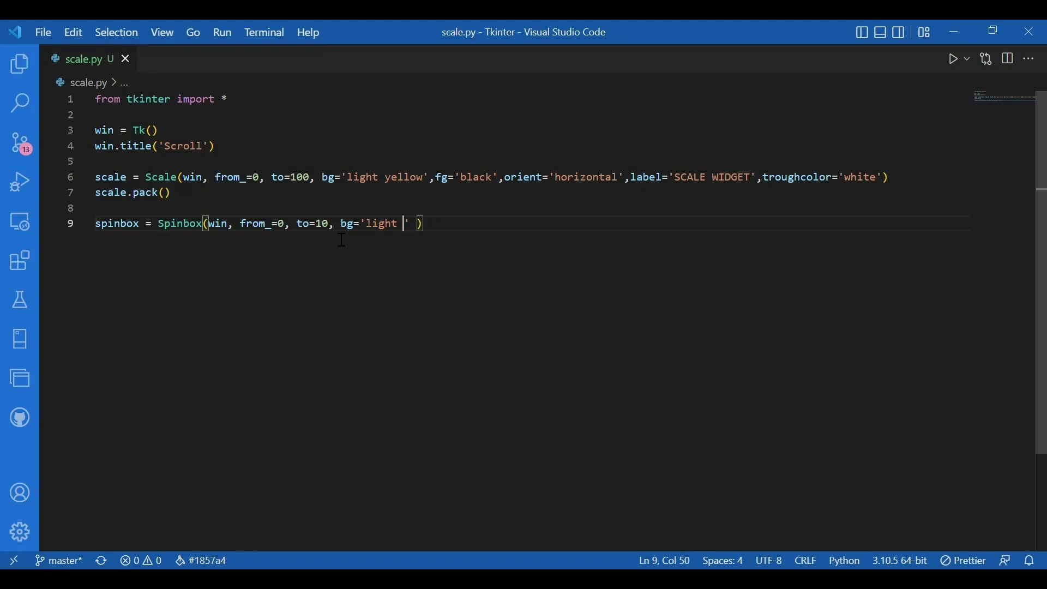
pyautogui.write('grea')
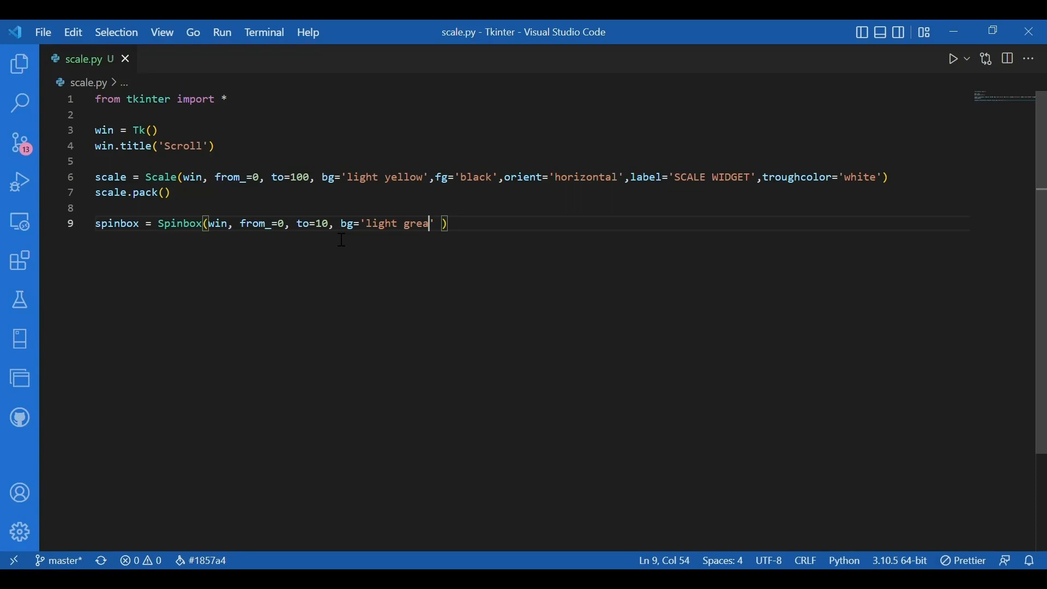
pyautogui.write("y',")
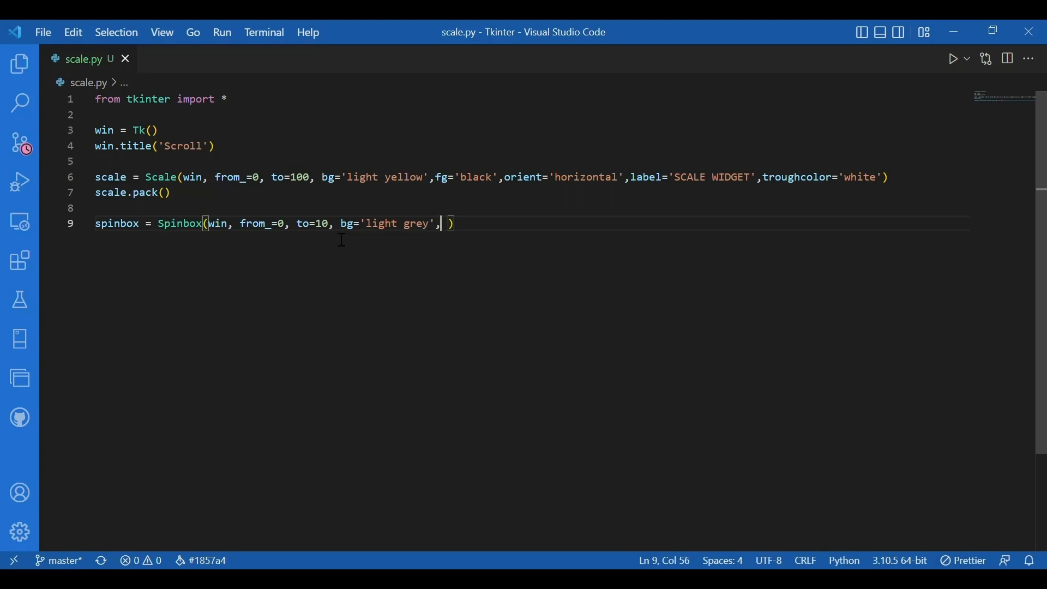
# Add fg='orange' and font='Arial 12 italic' to the Spinbox, closing line 9
pyautogui.write("fg=''")
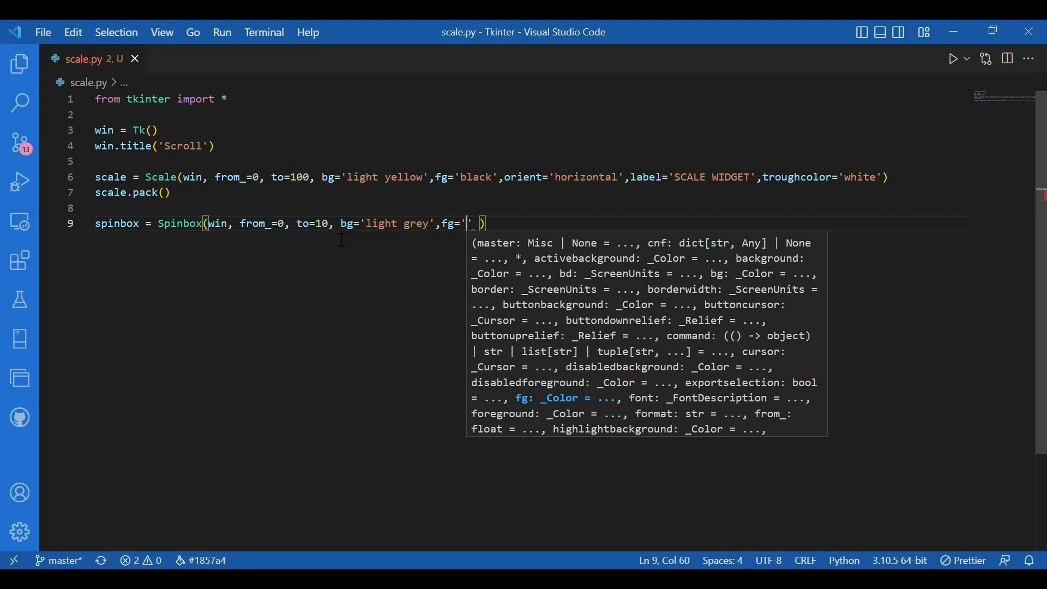
pyautogui.write("orange',")
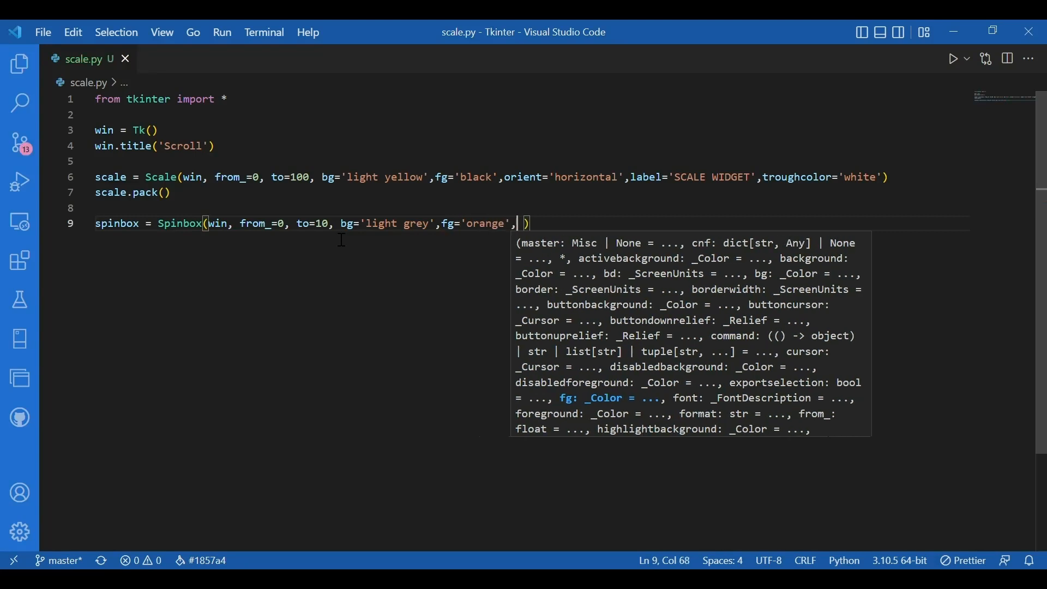
pyautogui.write("font='Ar")
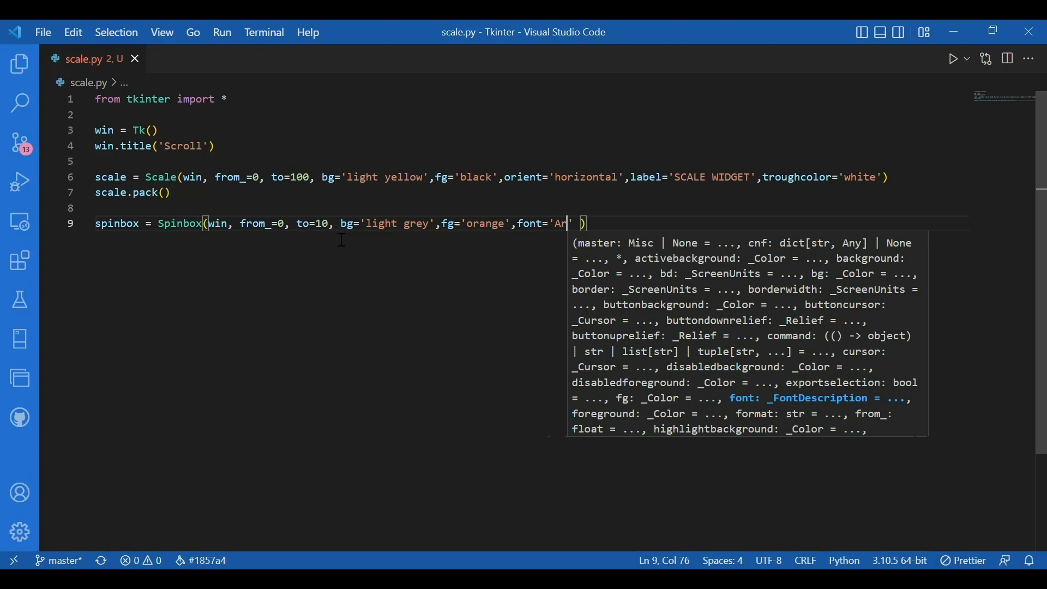
pyautogui.write('ial 12')
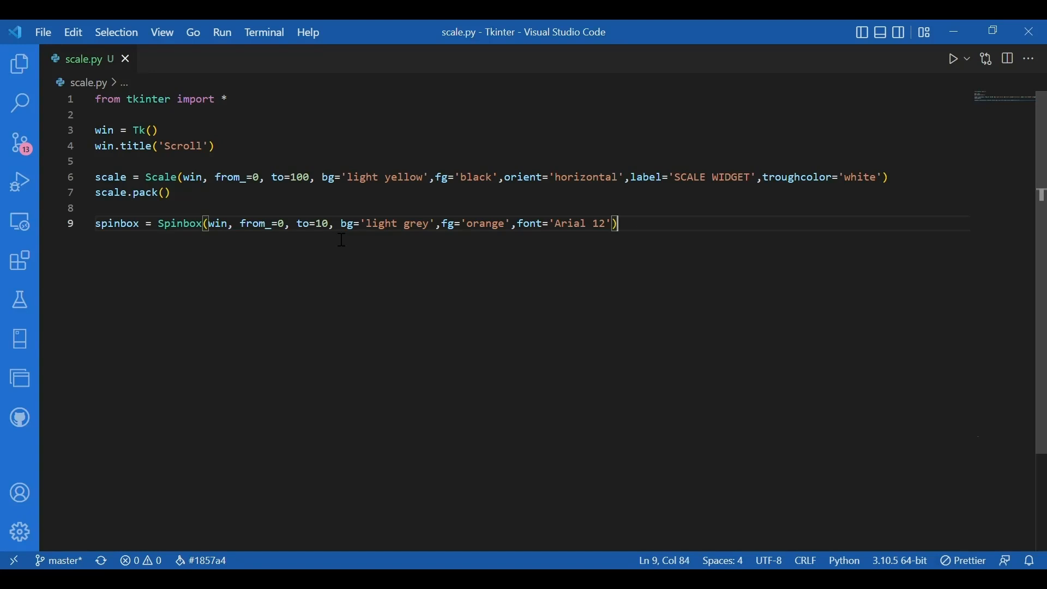
pyautogui.write('ita')
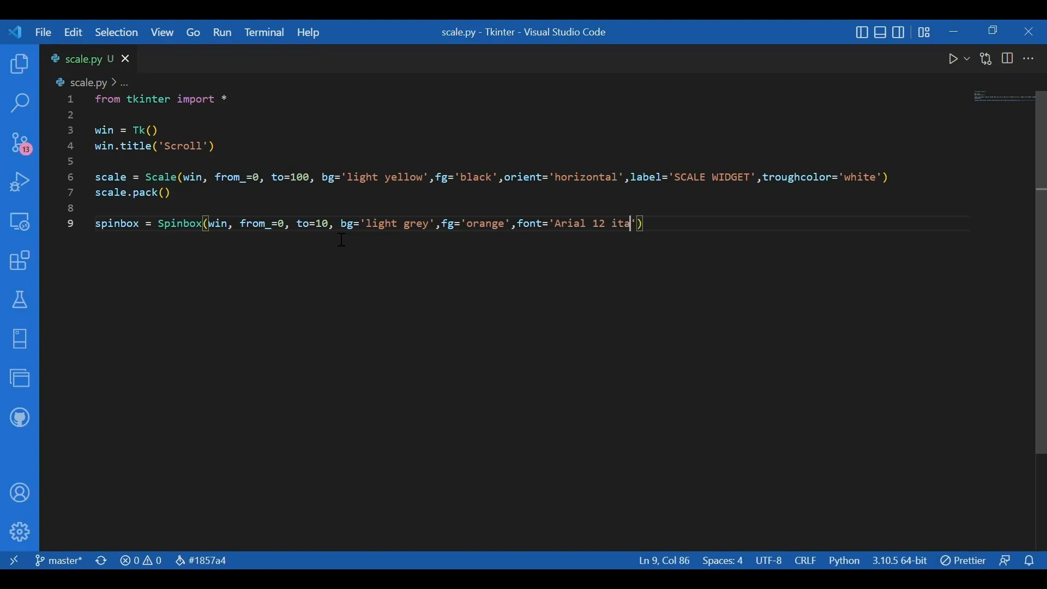
pyautogui.write('lic')
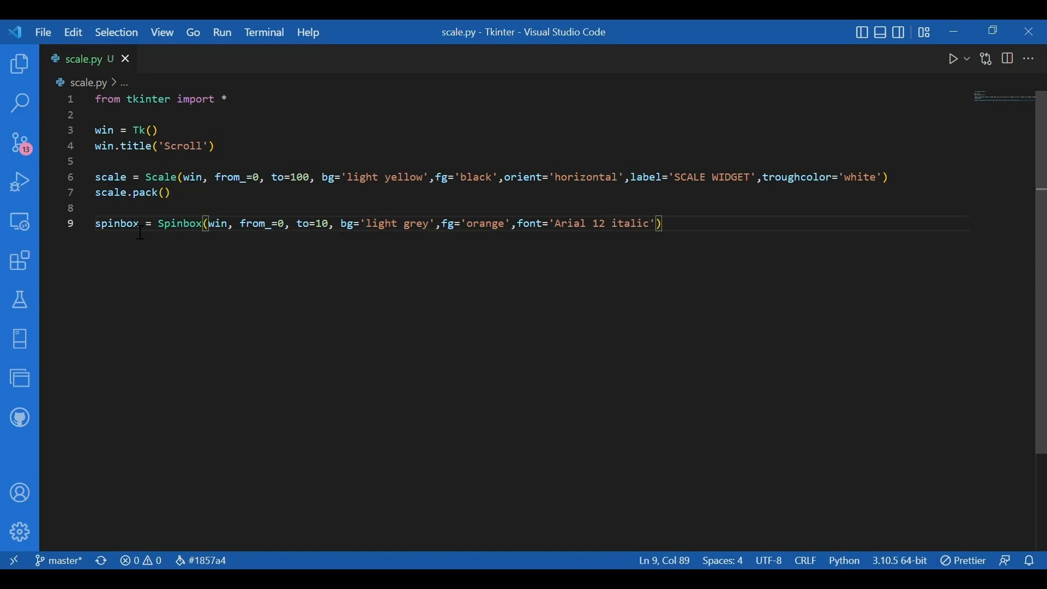
pyautogui.moveTo(178, 223)
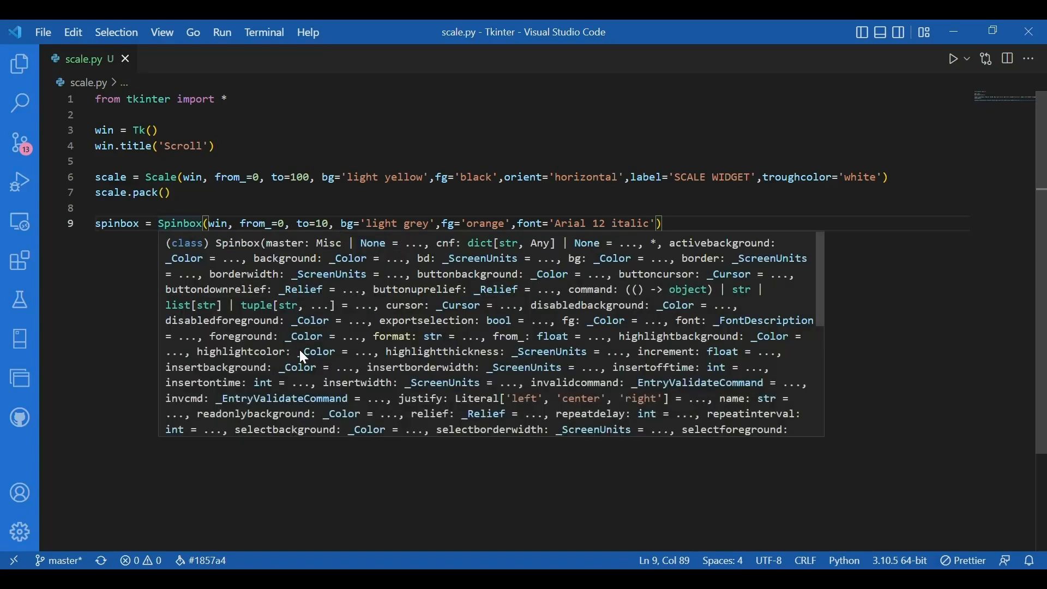
pyautogui.moveTo(214, 297)
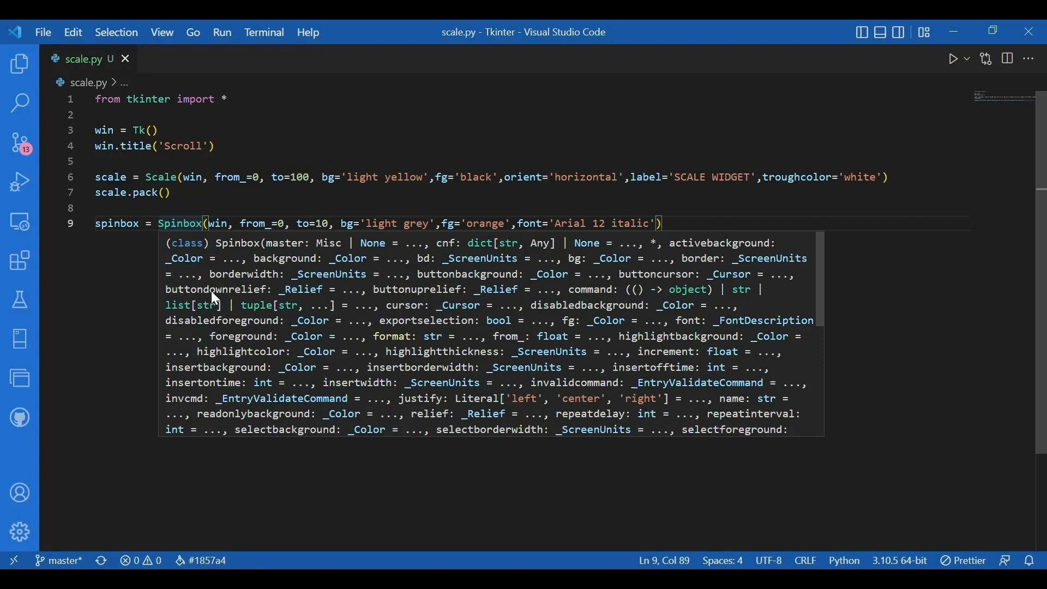
pyautogui.moveTo(475, 289)
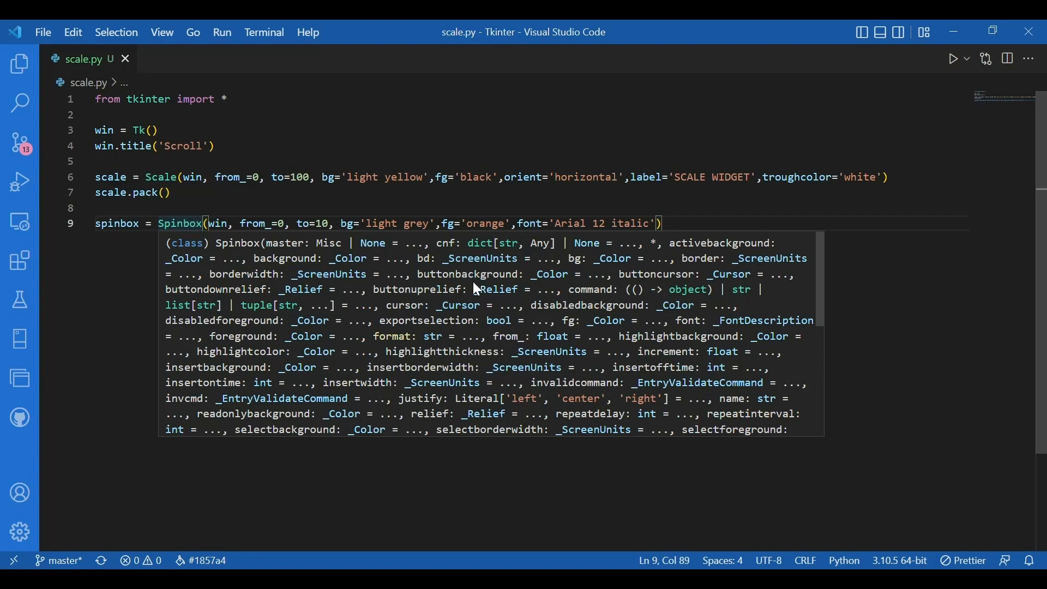
pyautogui.moveTo(647, 304)
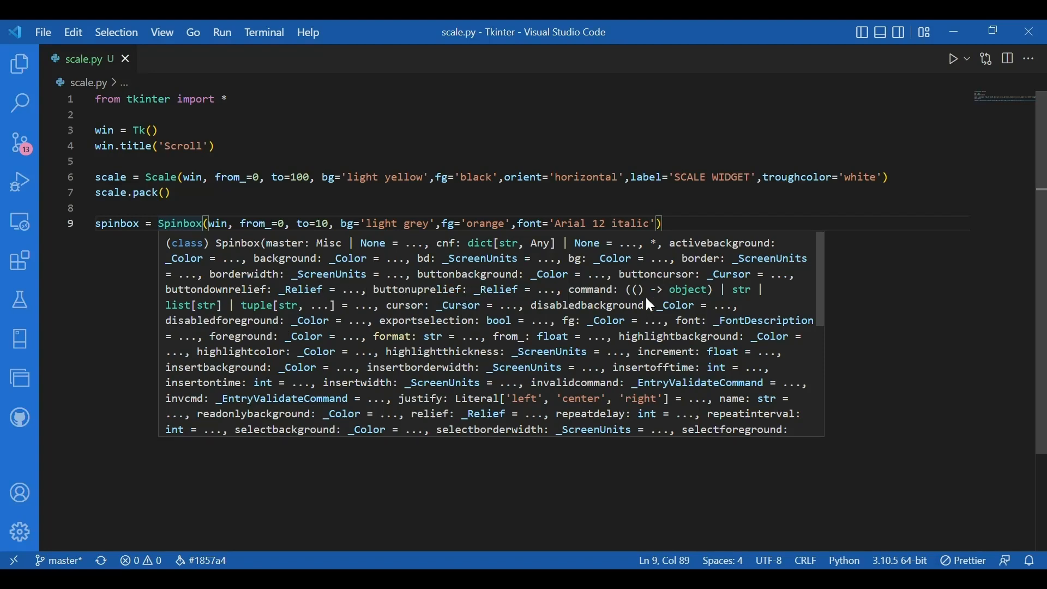
pyautogui.moveTo(753, 359)
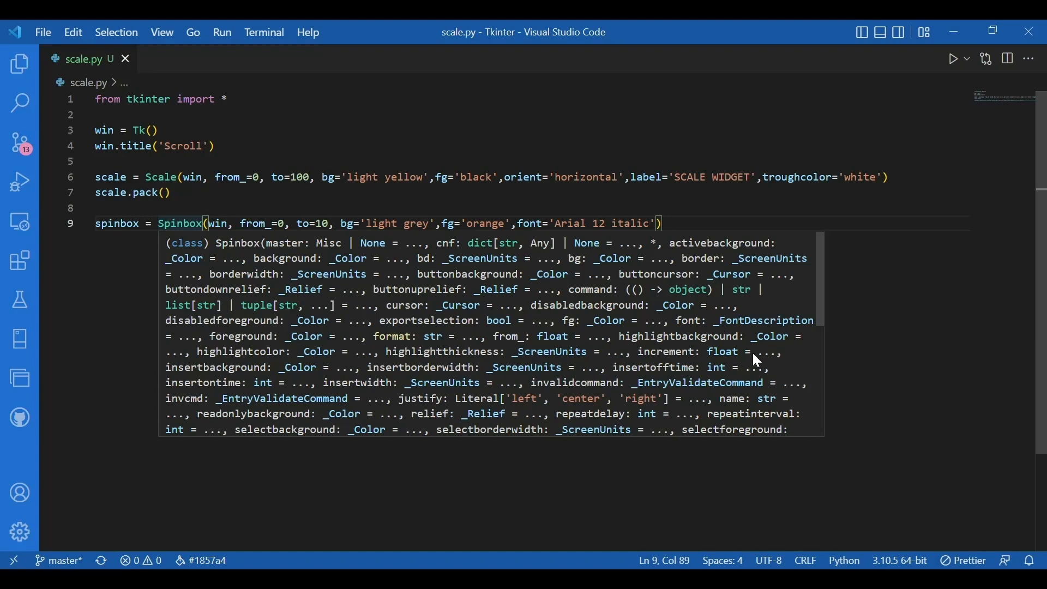
# Scroll through the Spinbox parameter tooltip to read its options
pyautogui.scroll(-3)
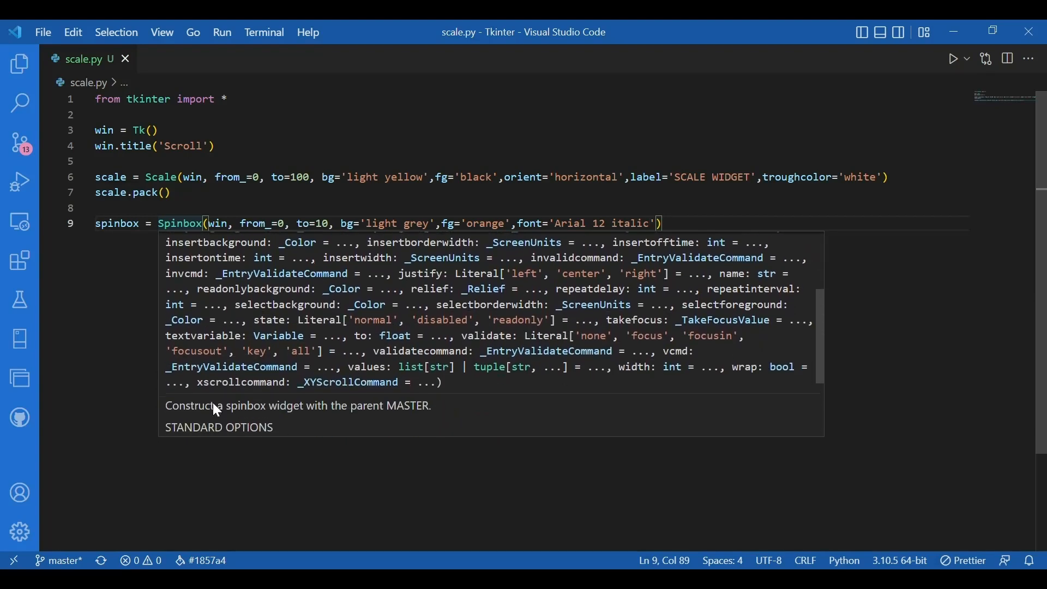
pyautogui.moveTo(393, 392)
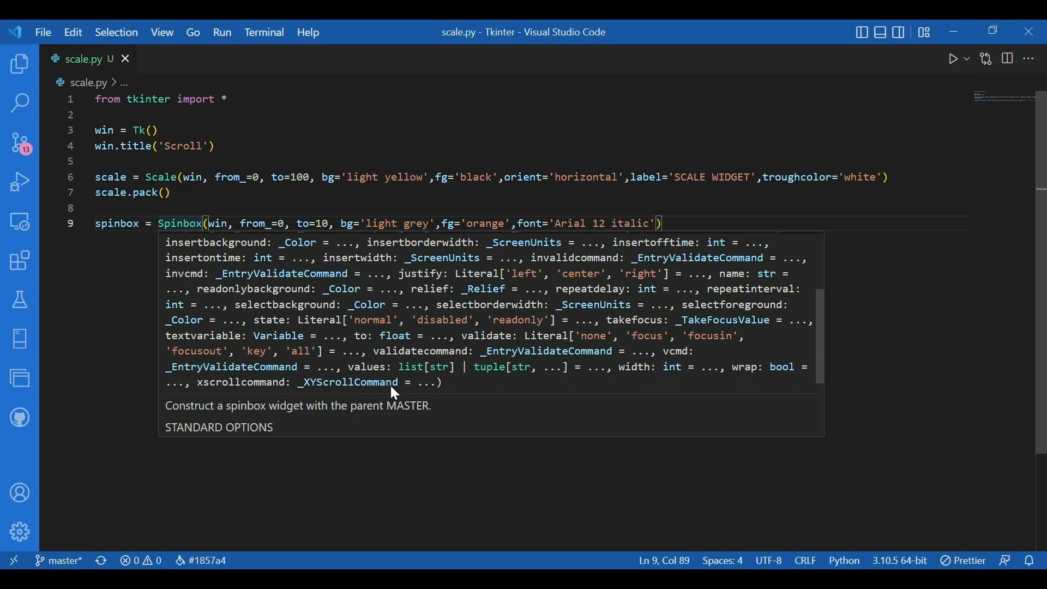
pyautogui.moveTo(336, 394)
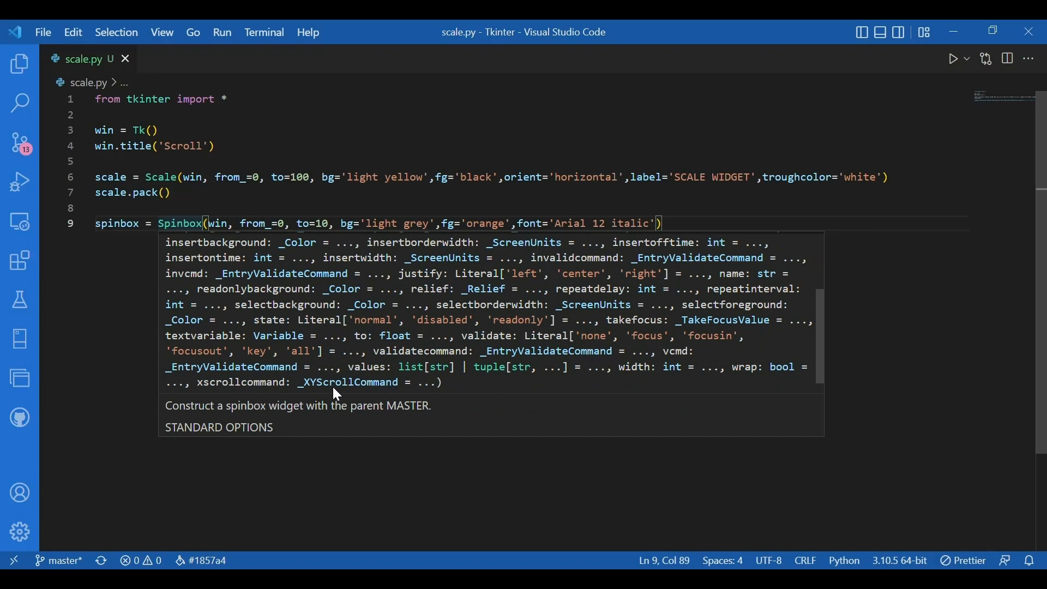
pyautogui.moveTo(291, 393)
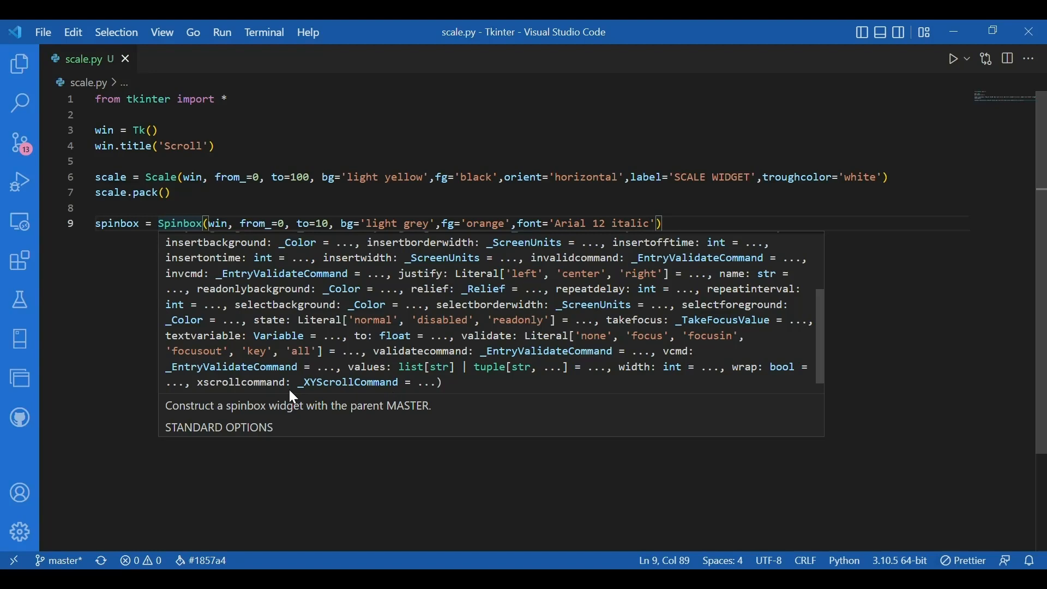
pyautogui.moveTo(521, 389)
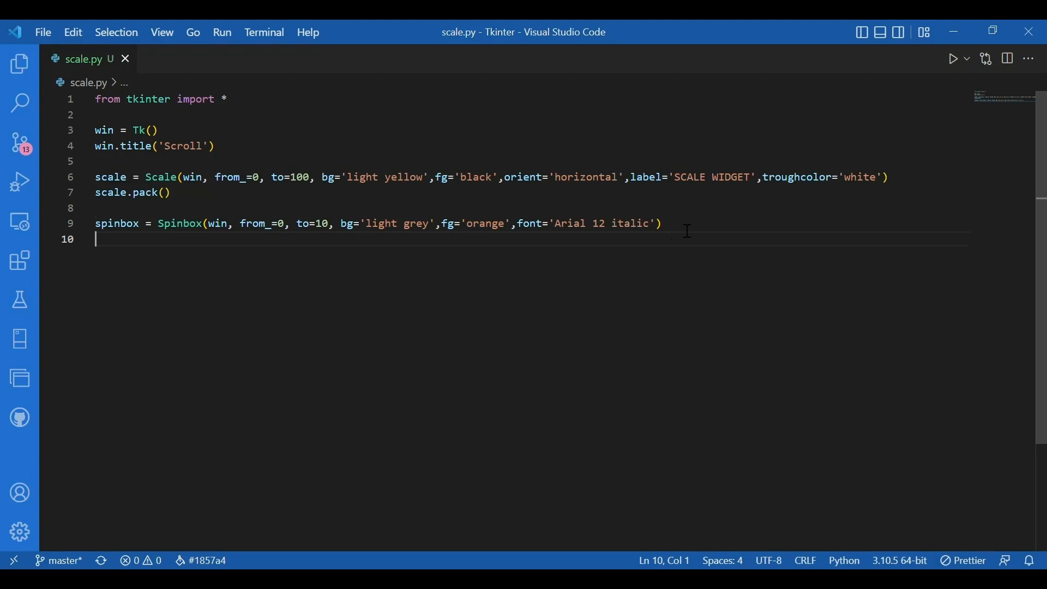
# Pack the spinbox and create scrollbar = Scrollbar(win)
pyautogui.write('sp')
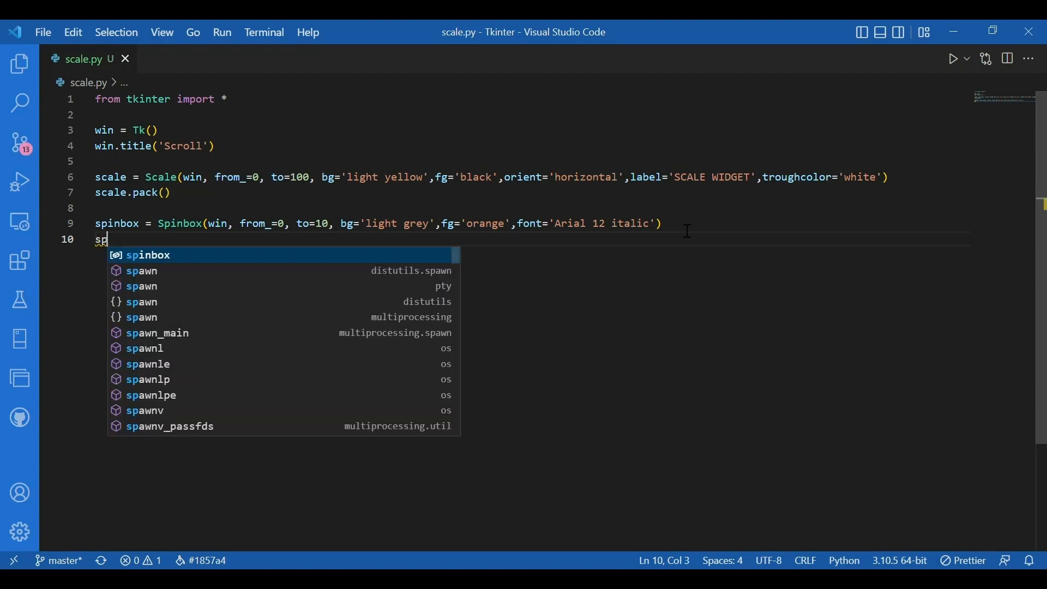
pyautogui.write('inbox.pack(')
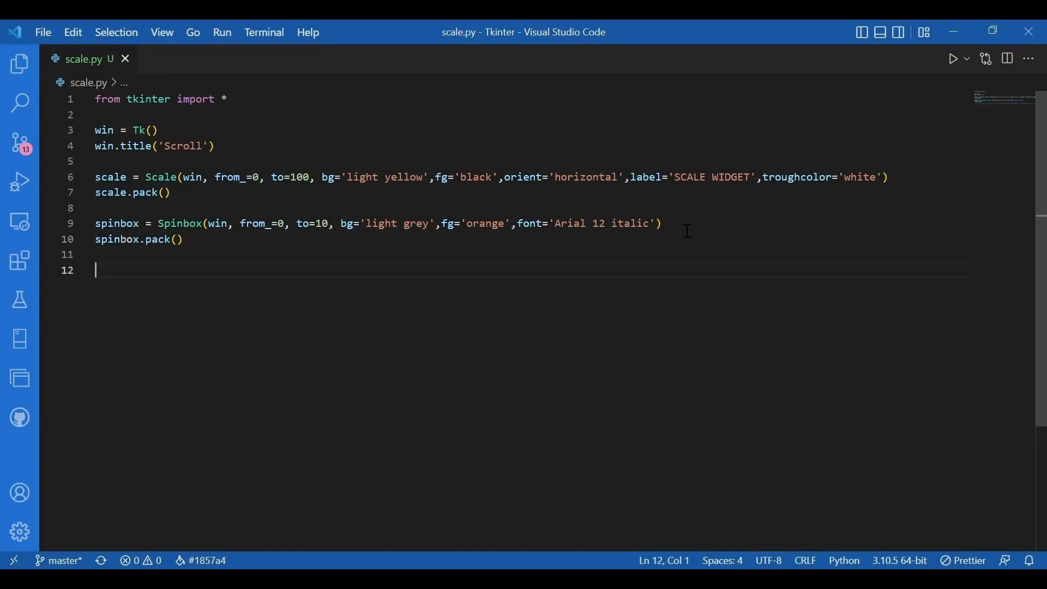
pyautogui.write('sc')
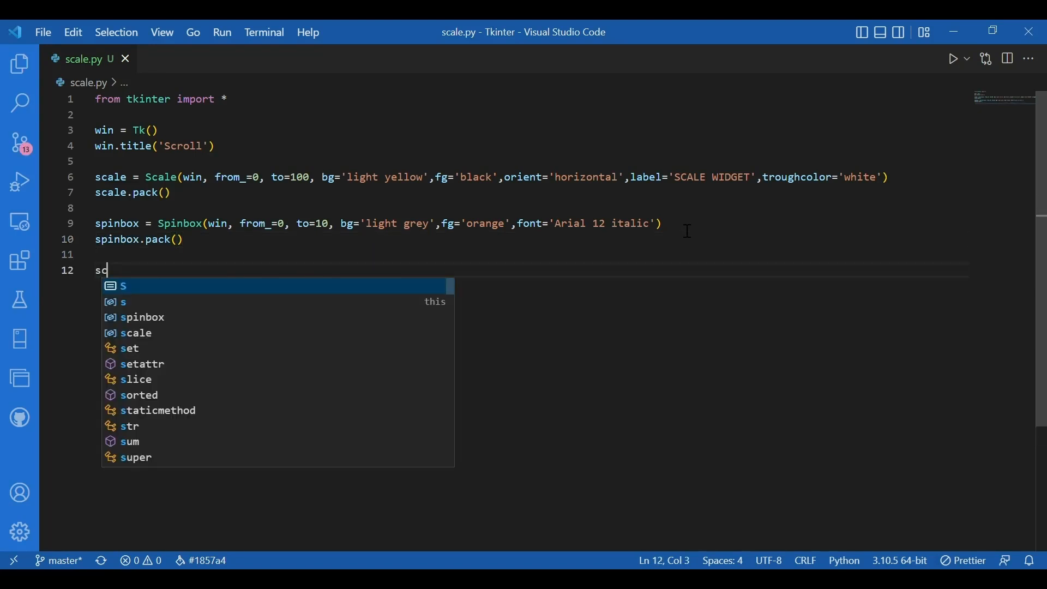
pyautogui.write('crollbar =')
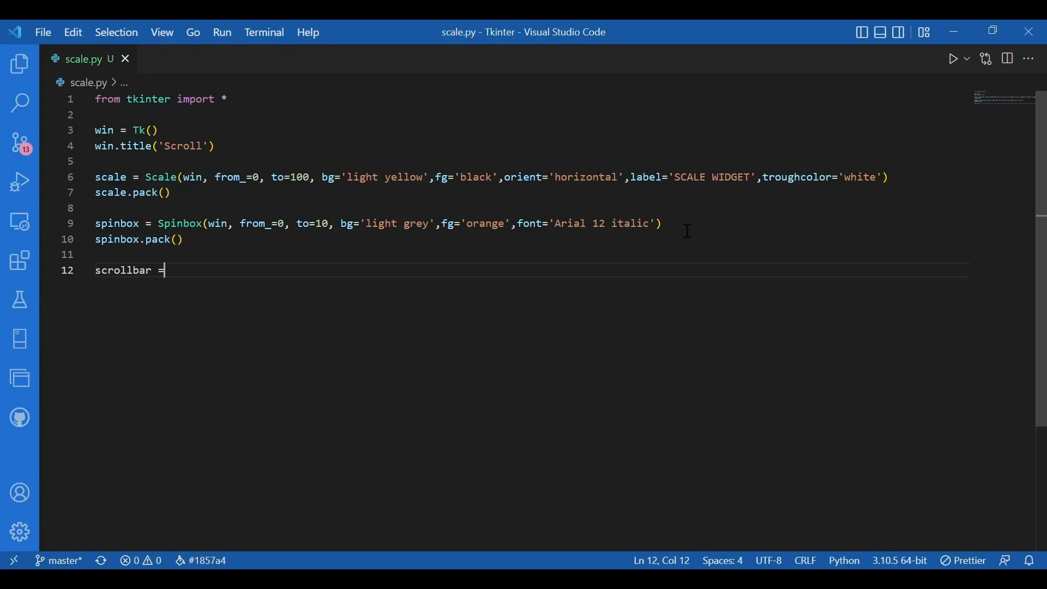
pyautogui.write('Scrollbar(')
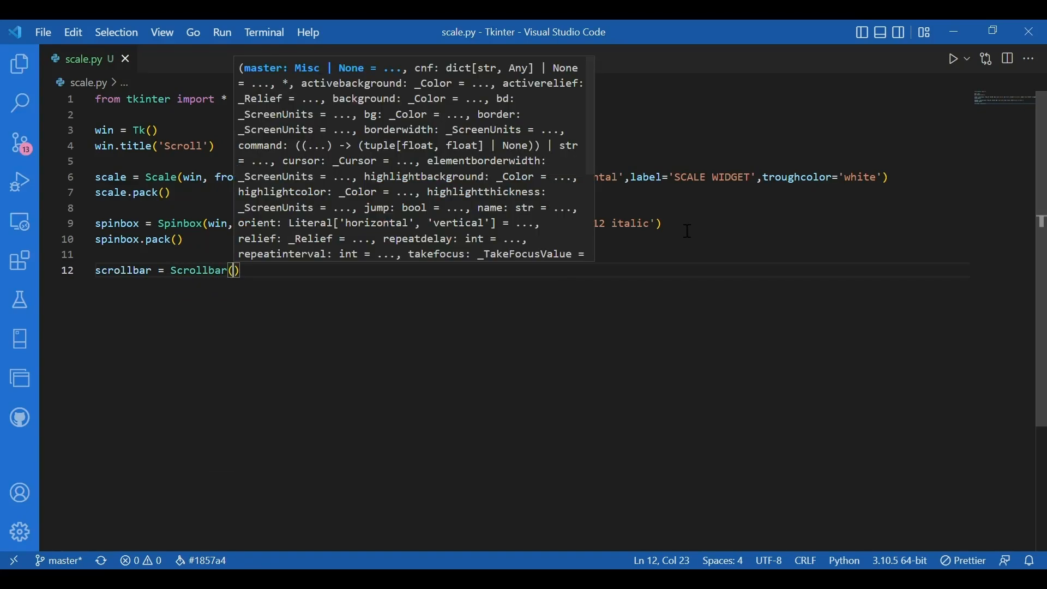
pyautogui.write('win,')
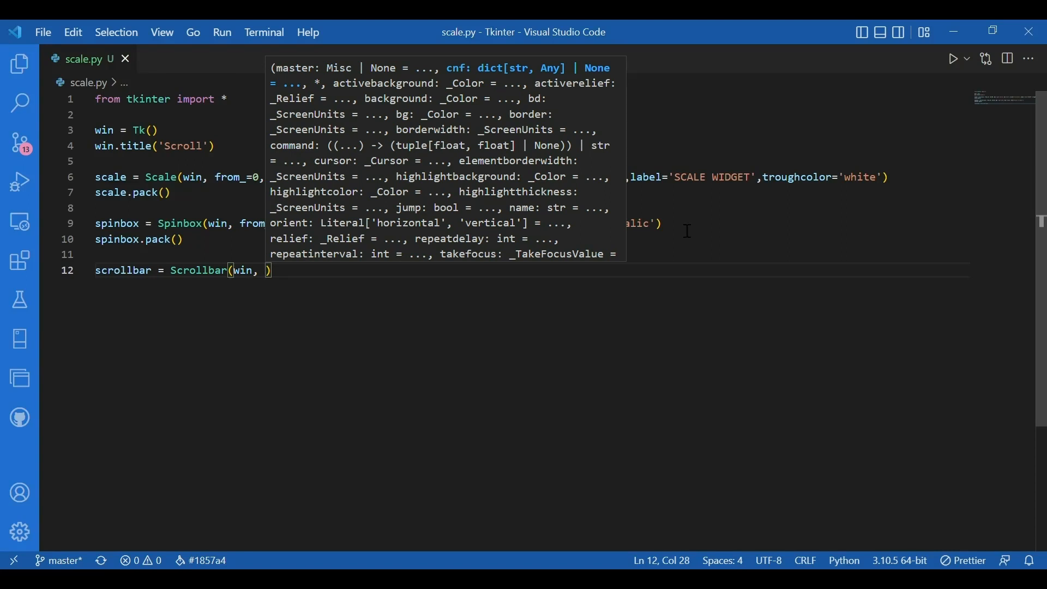
pyautogui.press('Backspace')
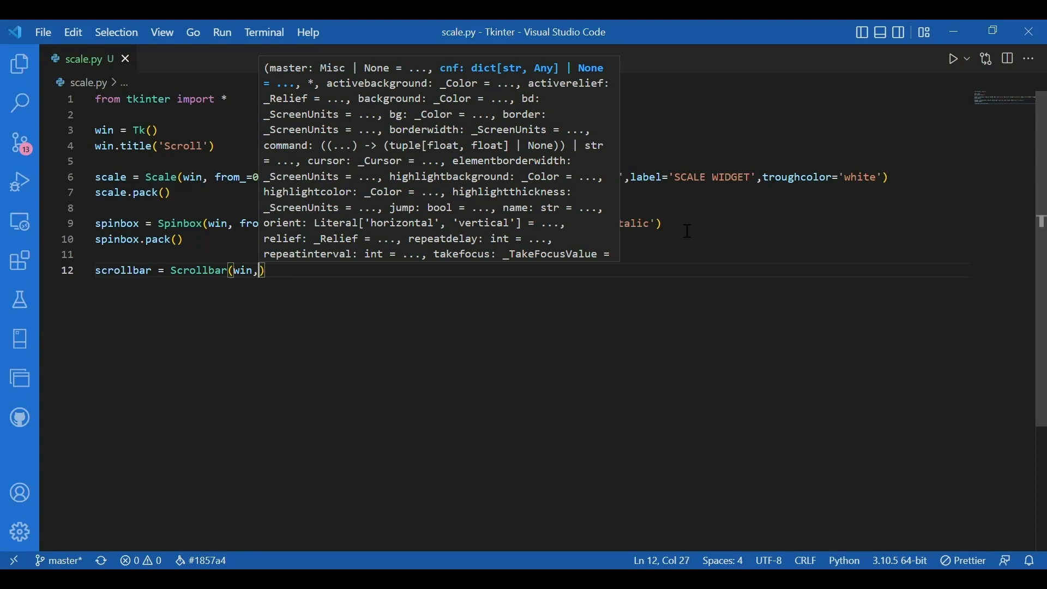
pyautogui.press('enter')
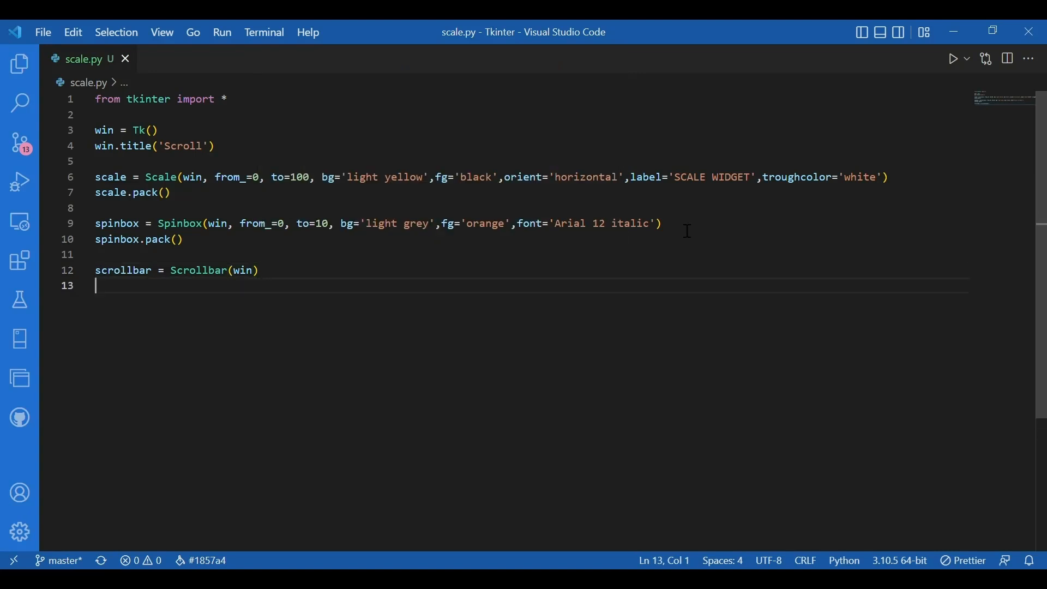
# Pack the scrollbar with side=RIGHT, fill=Y
pyautogui.write('scrollbar.pack')
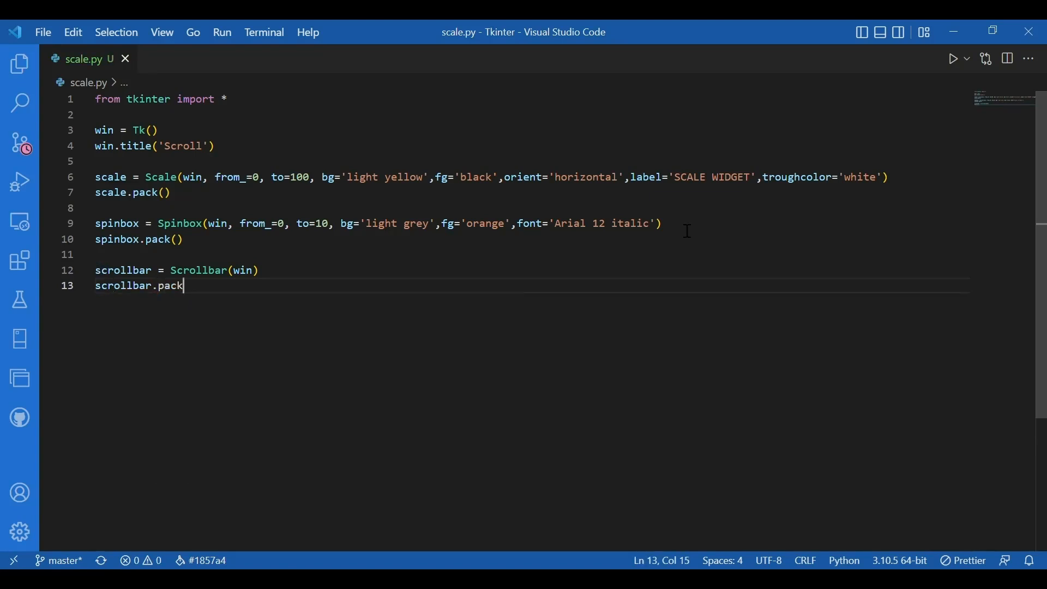
pyautogui.write('(s')
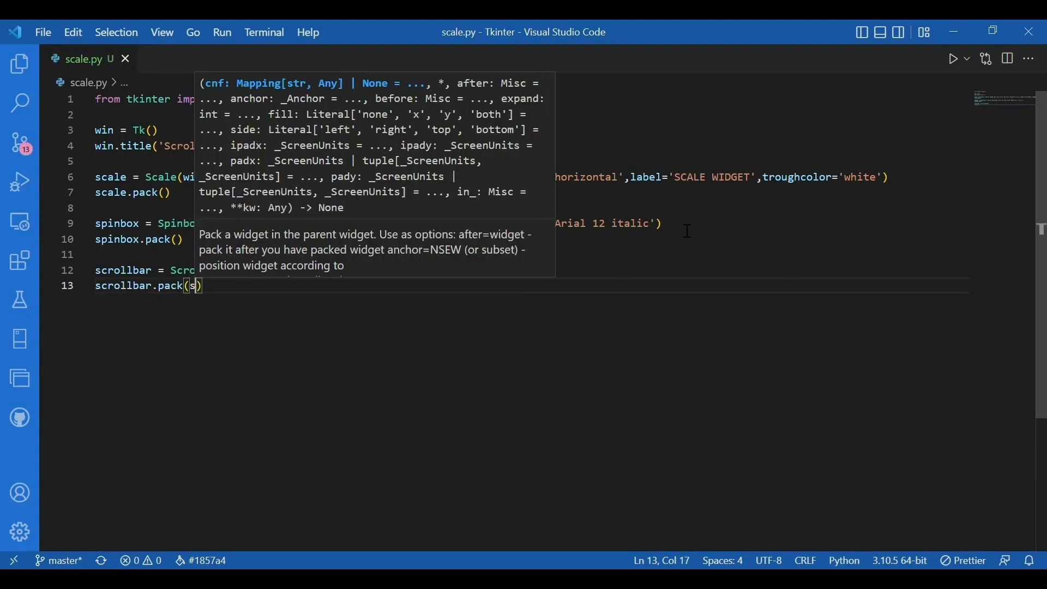
pyautogui.write('ide=RO')
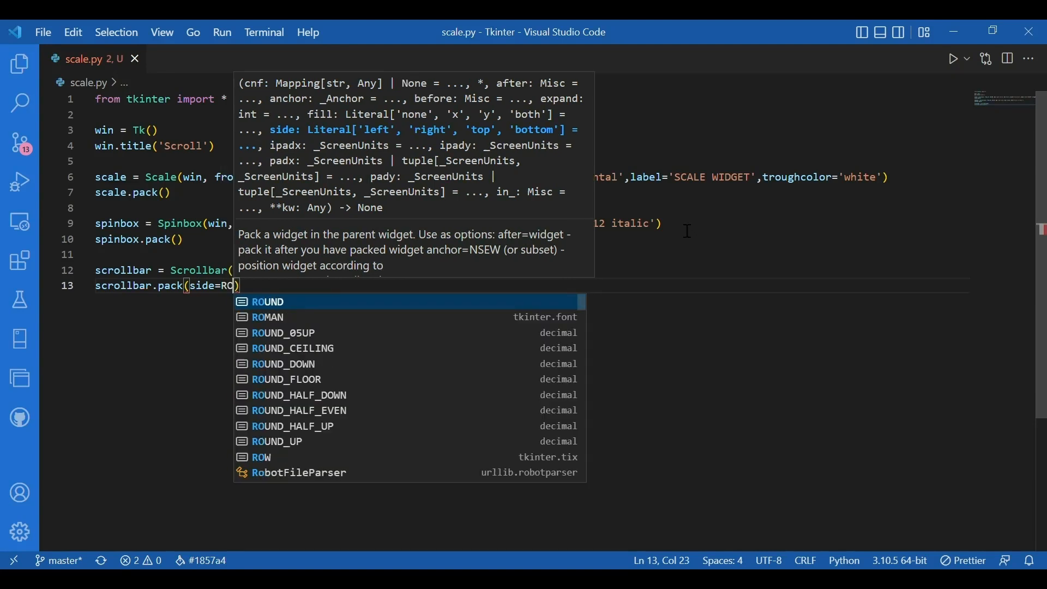
pyautogui.write('IGHT')
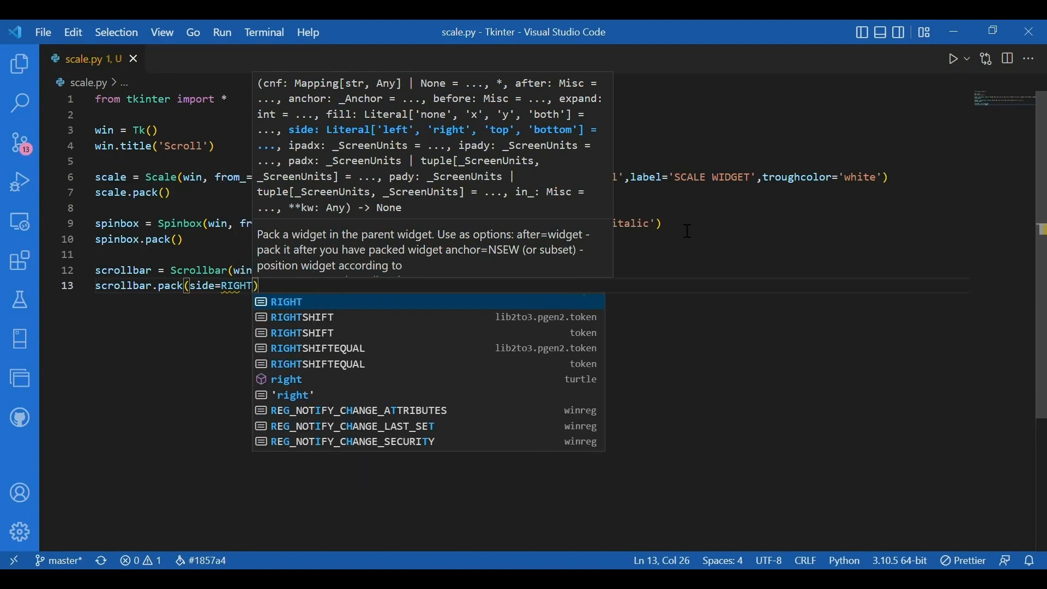
pyautogui.write(', fill=')
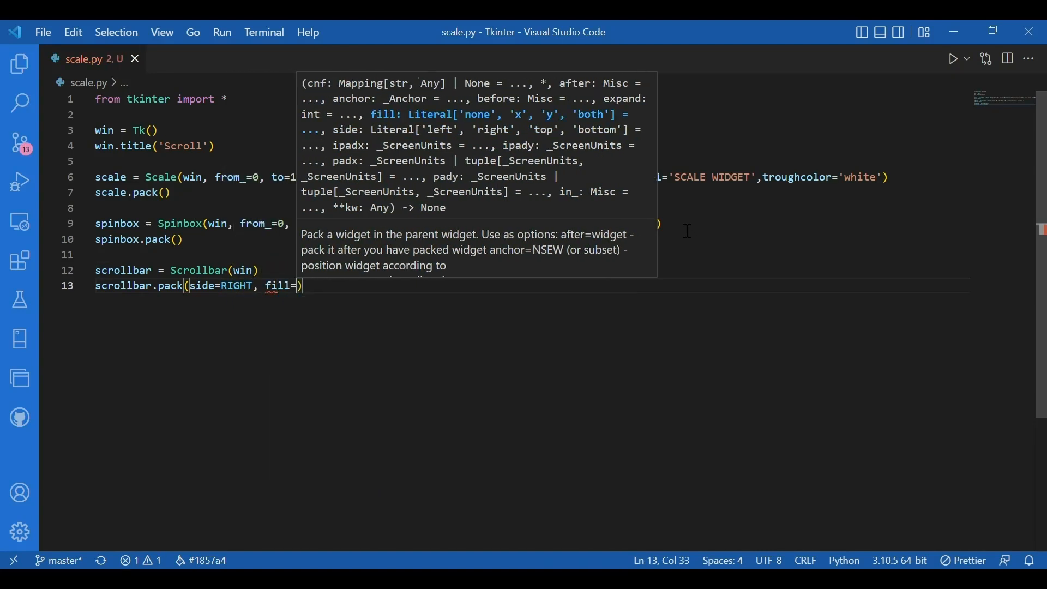
pyautogui.write('Y')
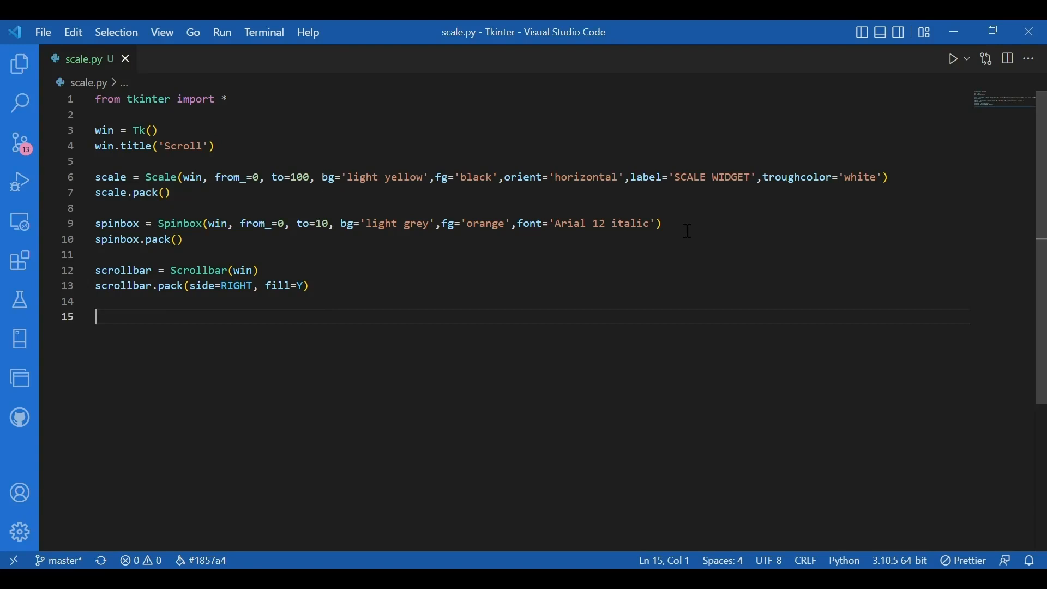
# Start line 15 with Listbox(win, yscrollcommand=scrollbar.set)
pyautogui.write('lit')
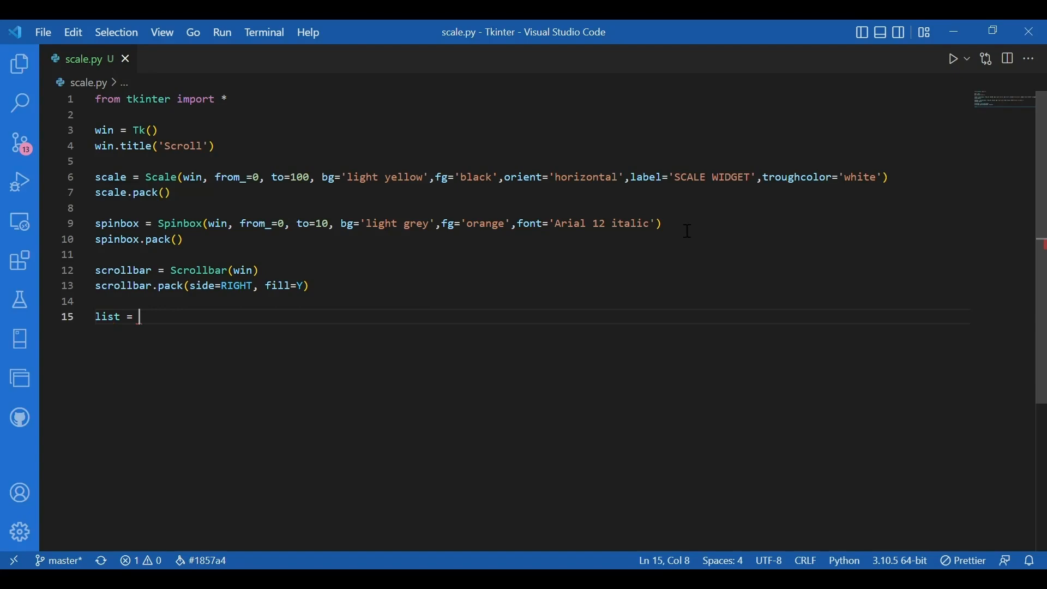
pyautogui.write('LI')
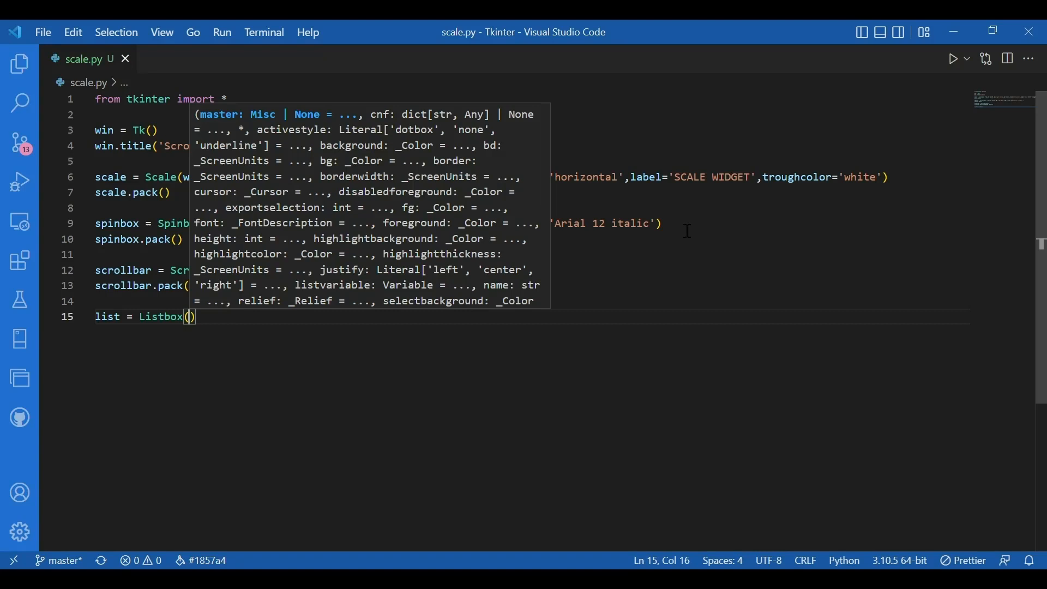
pyautogui.write('win,')
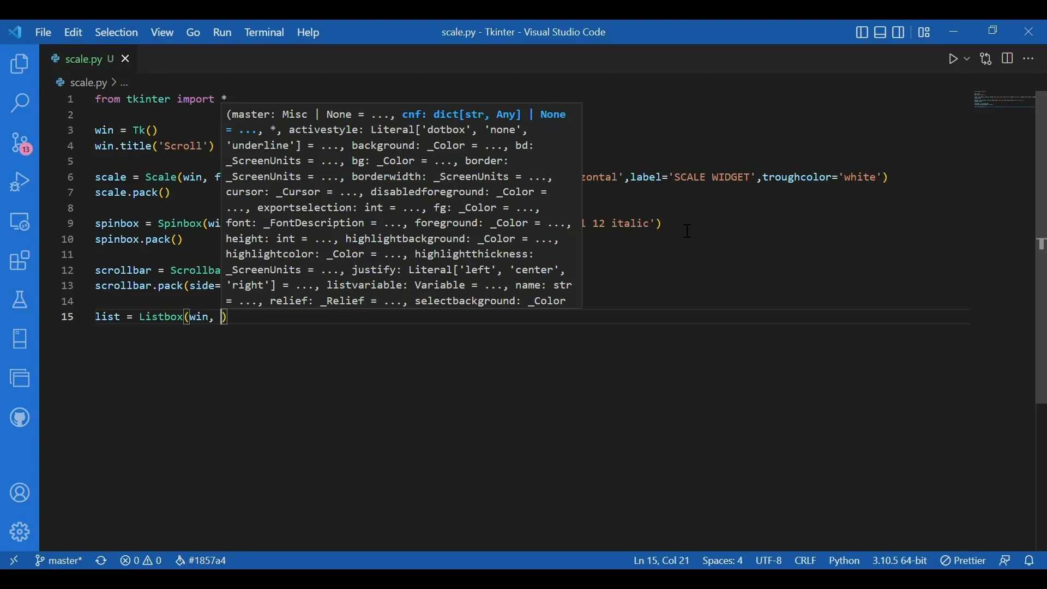
pyautogui.write('yscrollcommand=')
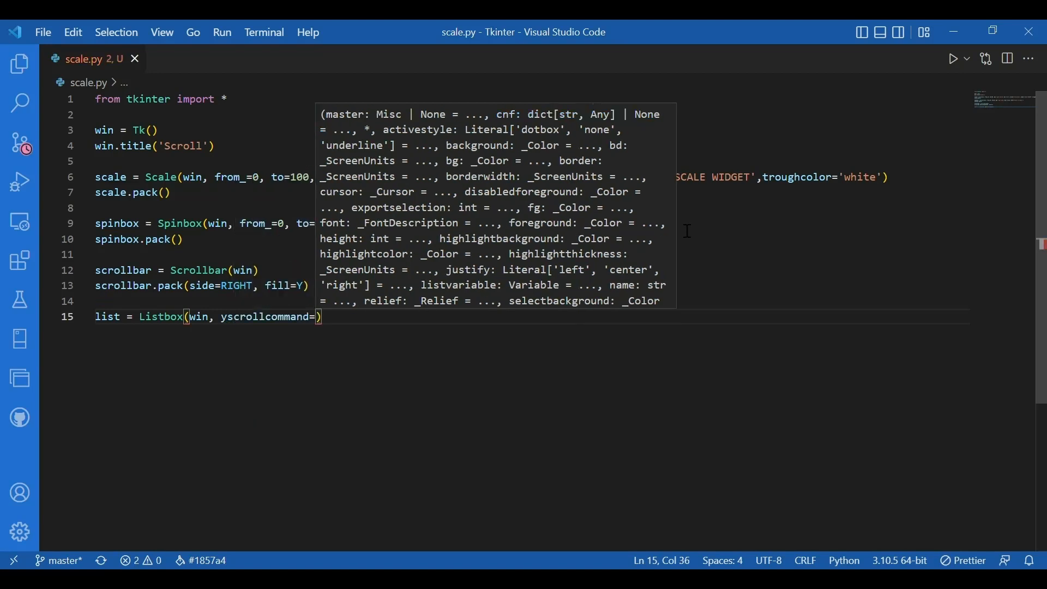
pyautogui.write('sc')
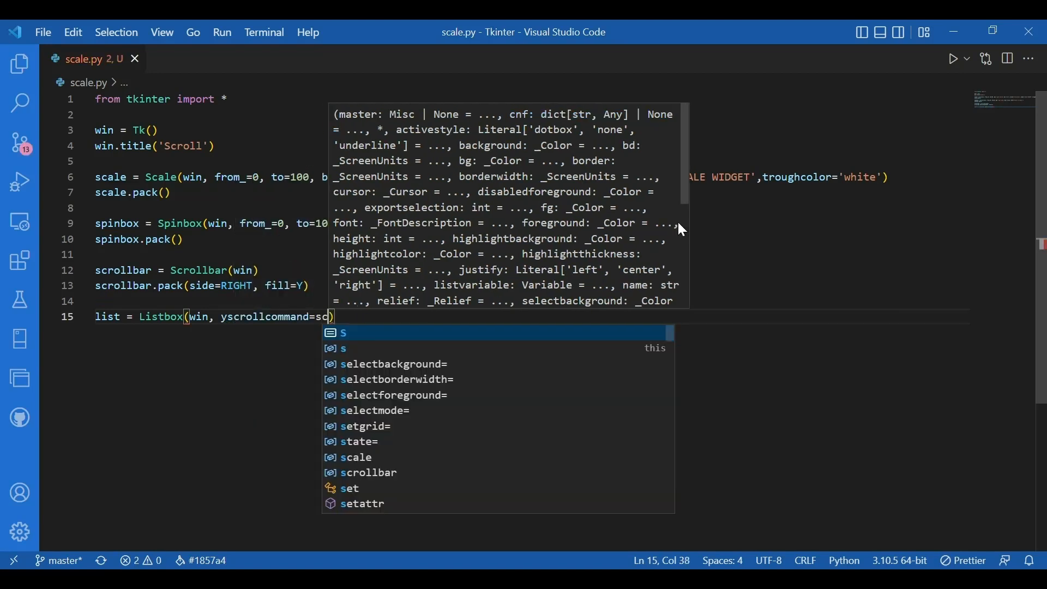
pyautogui.write('rollbar.set,')
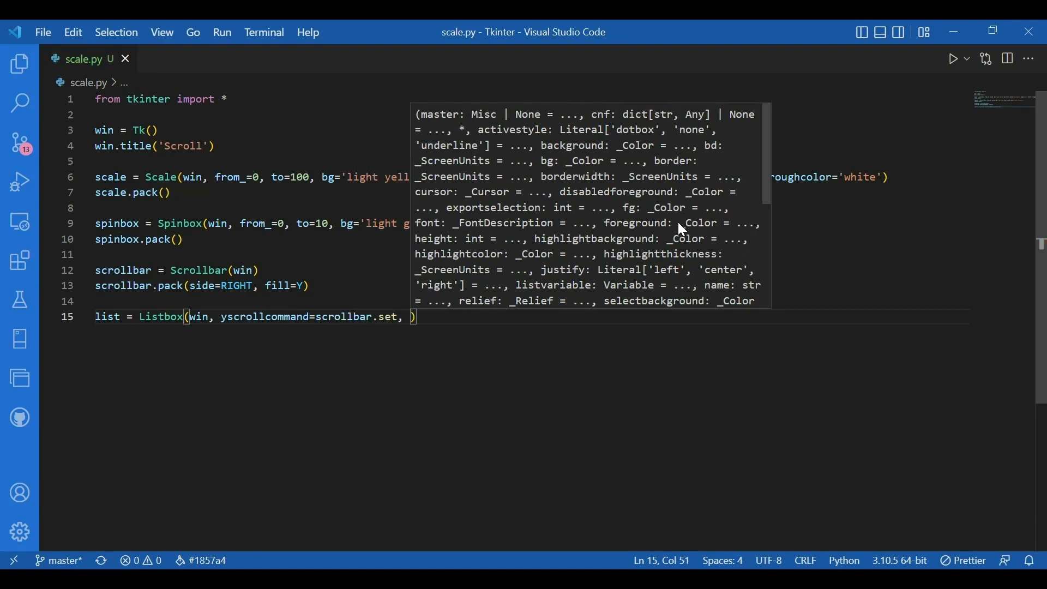
# Add font='Georgia 20' and bg='sky blue' to the Listbox and end the line
pyautogui.write('f')
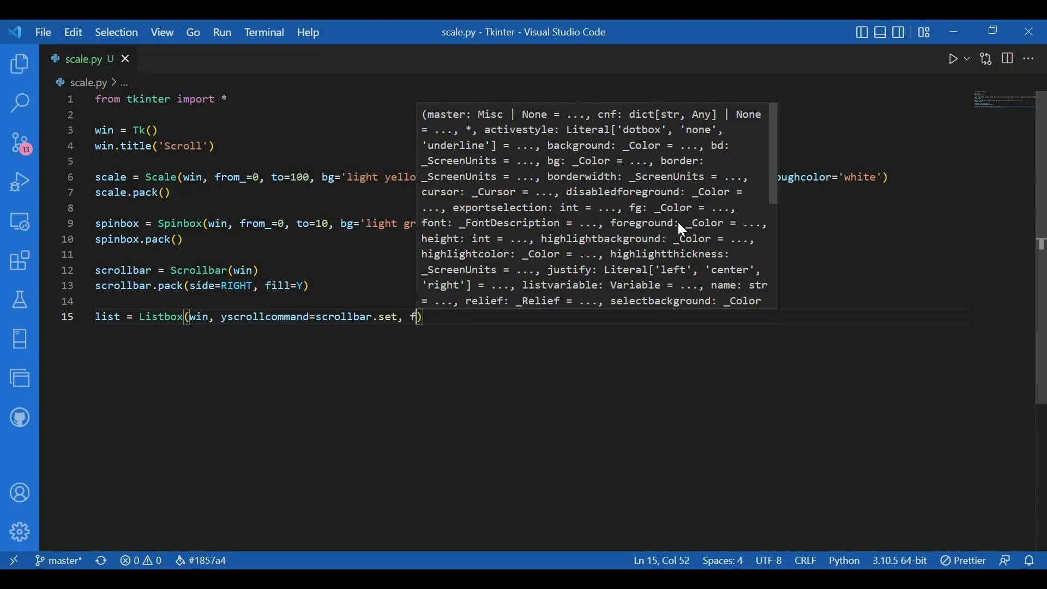
pyautogui.write("ont=''")
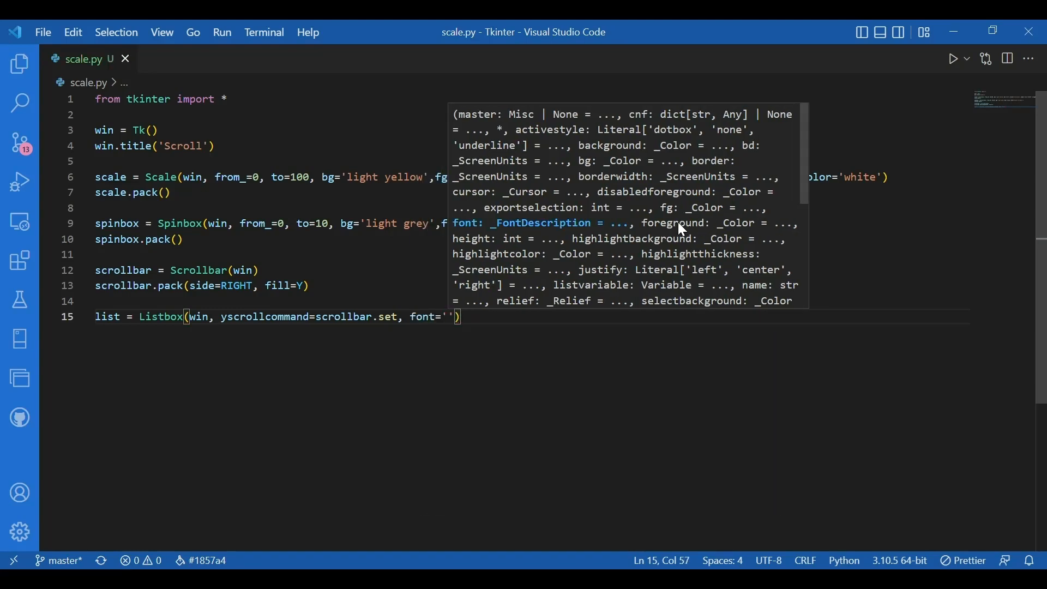
pyautogui.write('Geor')
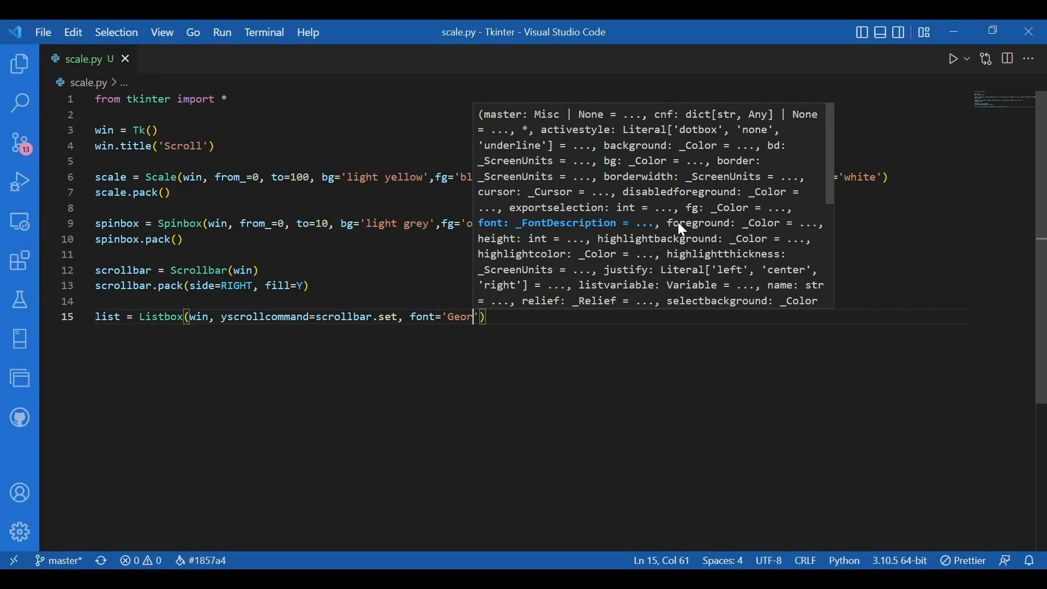
pyautogui.write('gia 20')
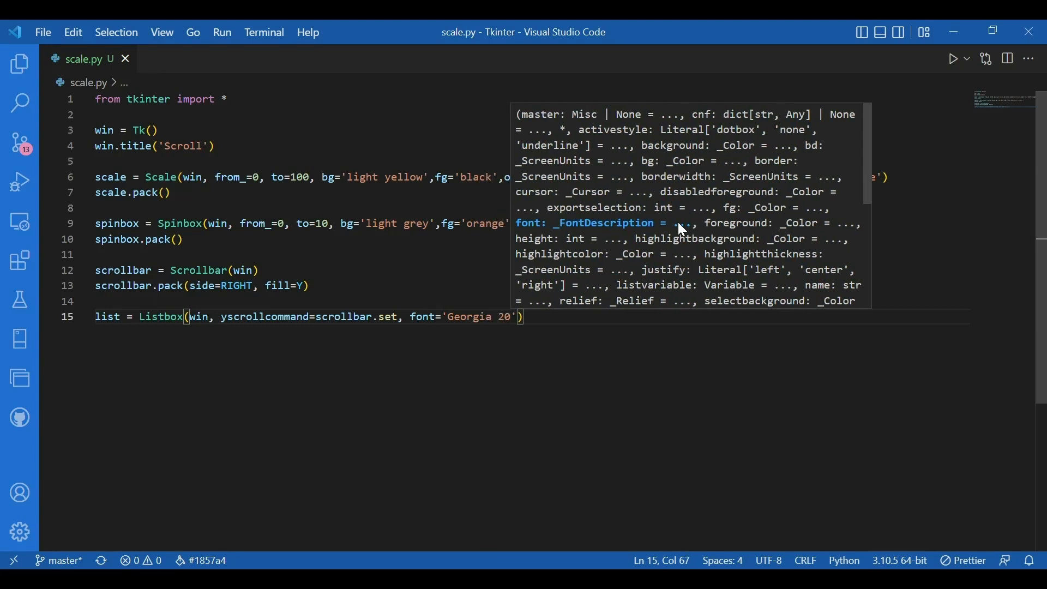
pyautogui.write(',g')
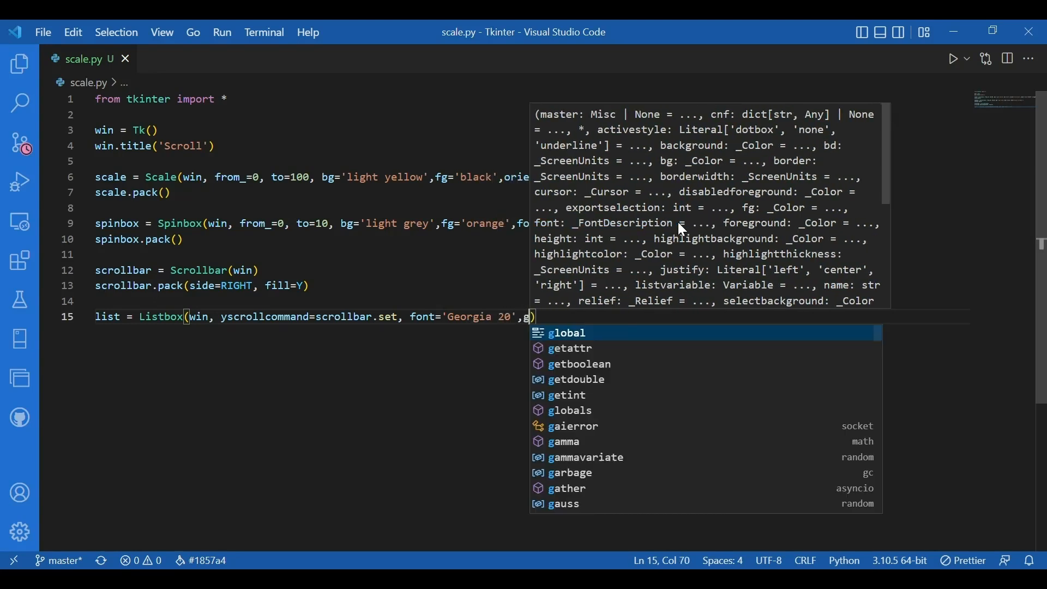
pyautogui.write("bg='s")
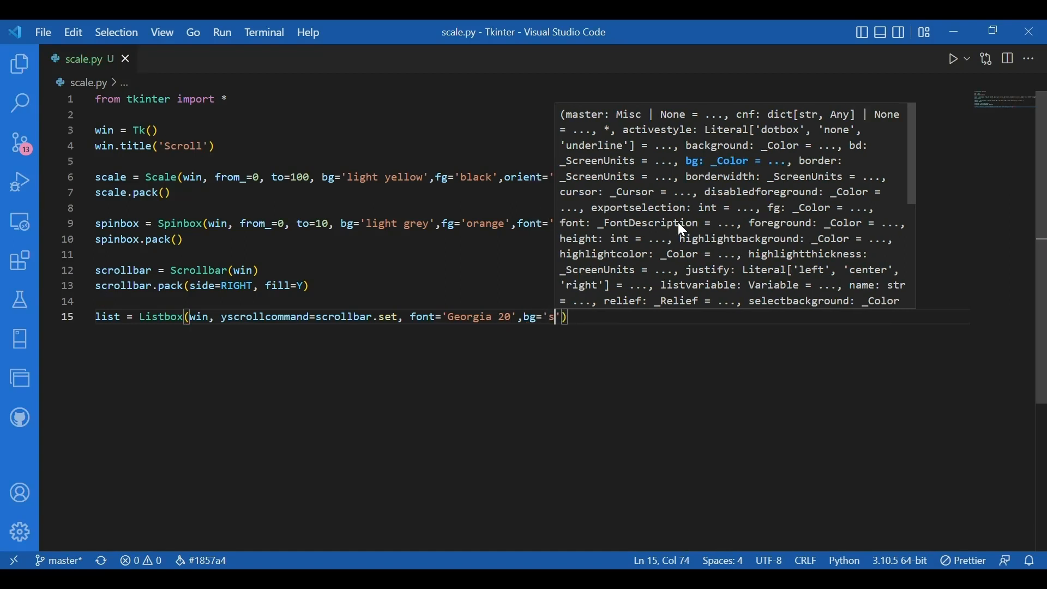
pyautogui.write('ky blue')
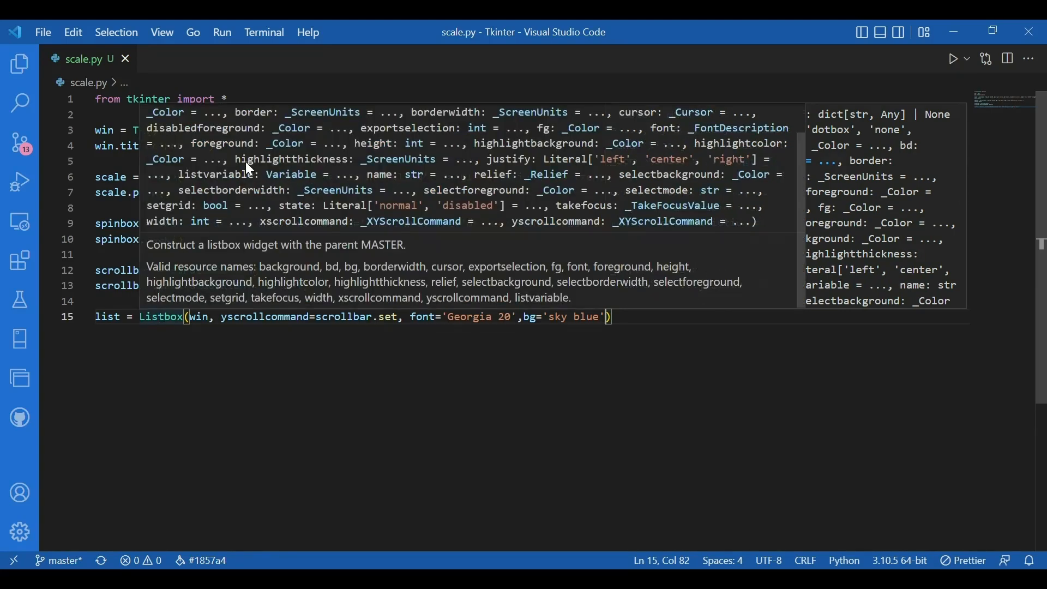
pyautogui.moveTo(761, 307)
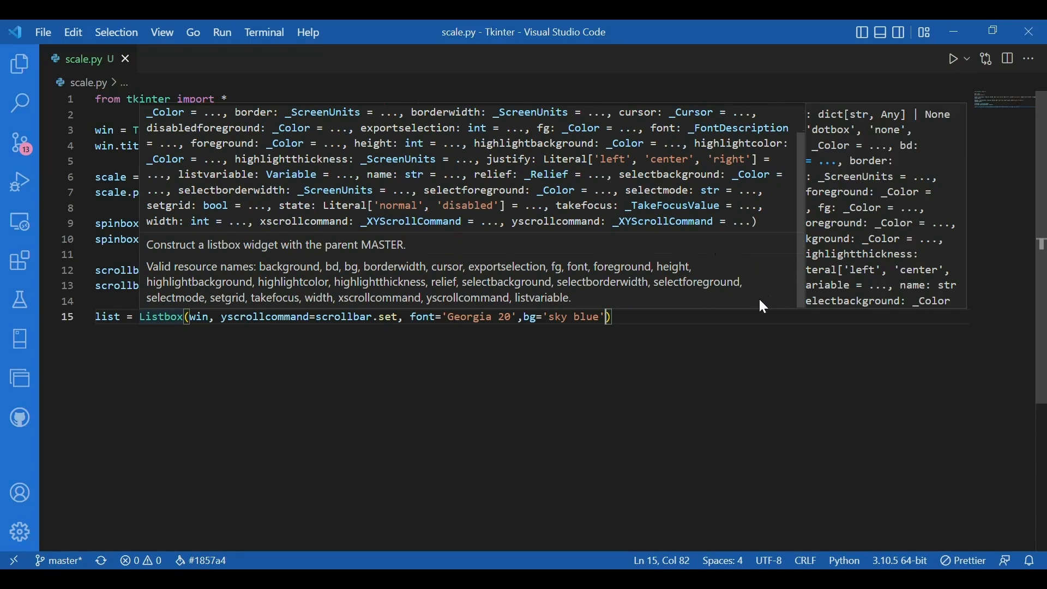
pyautogui.press('Enter')
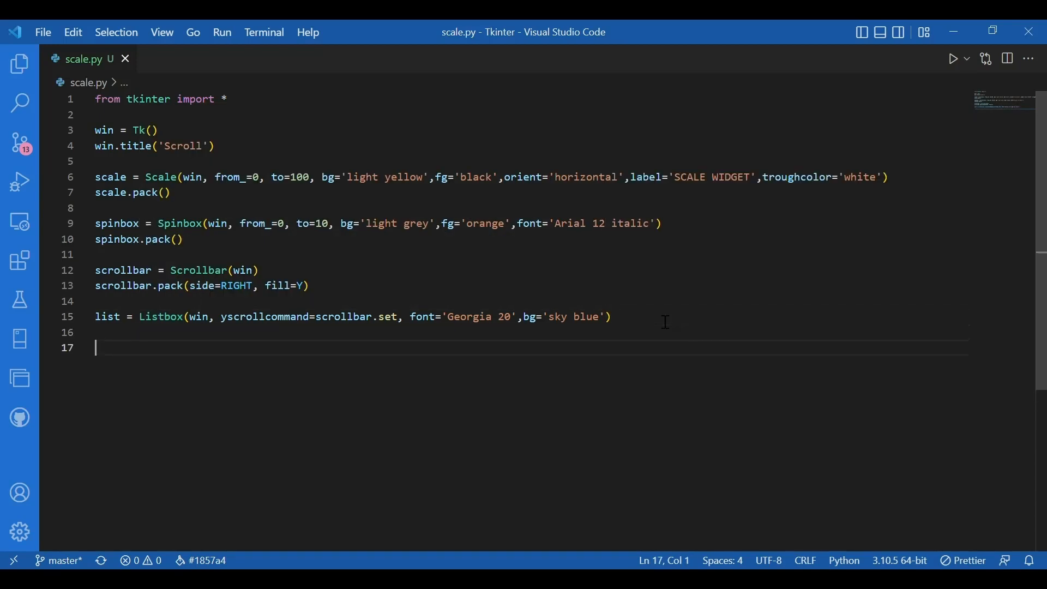
# Write the loop header for i in range(51) calling list.insert with END
pyautogui.write('for i in range(')
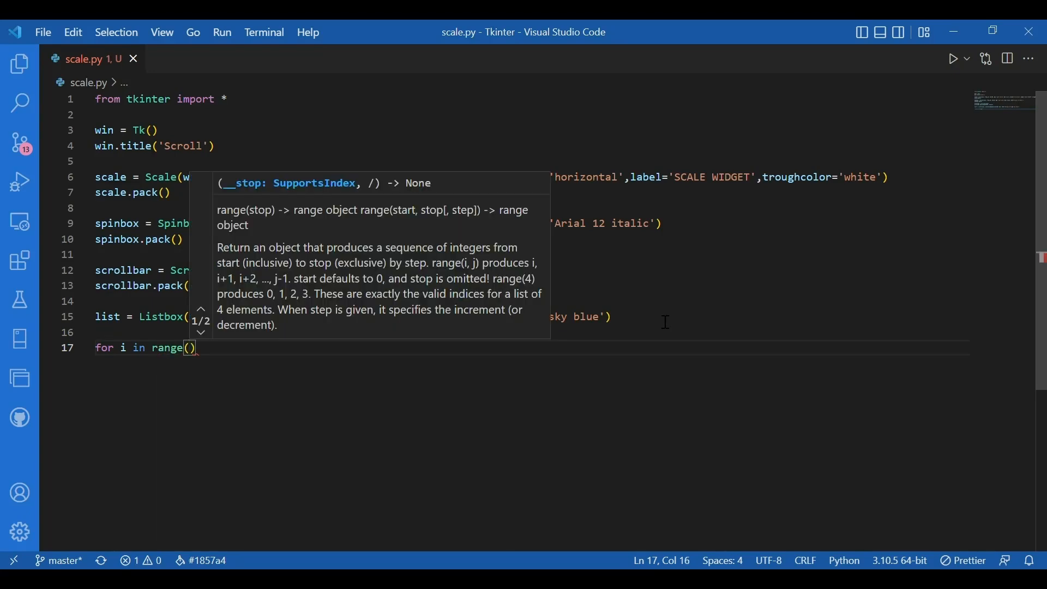
pyautogui.write('51):')
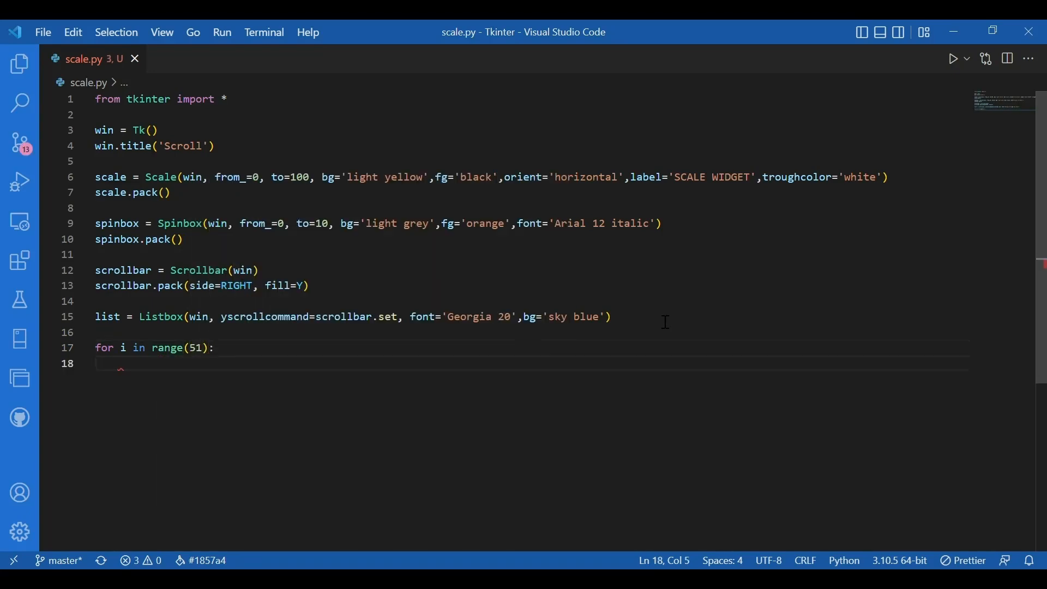
pyautogui.write('LI')
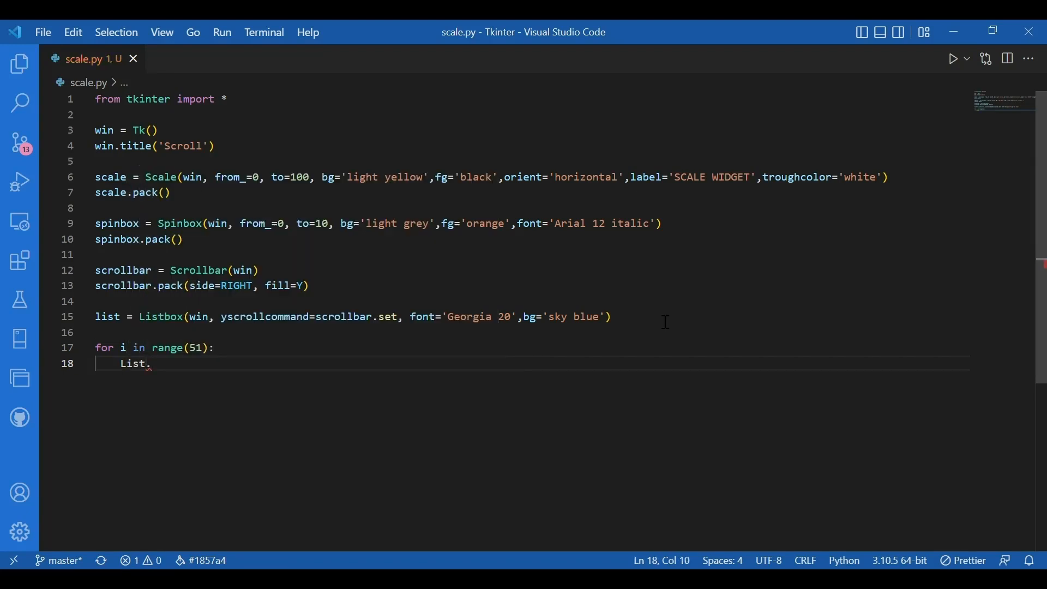
pyautogui.write('list.')
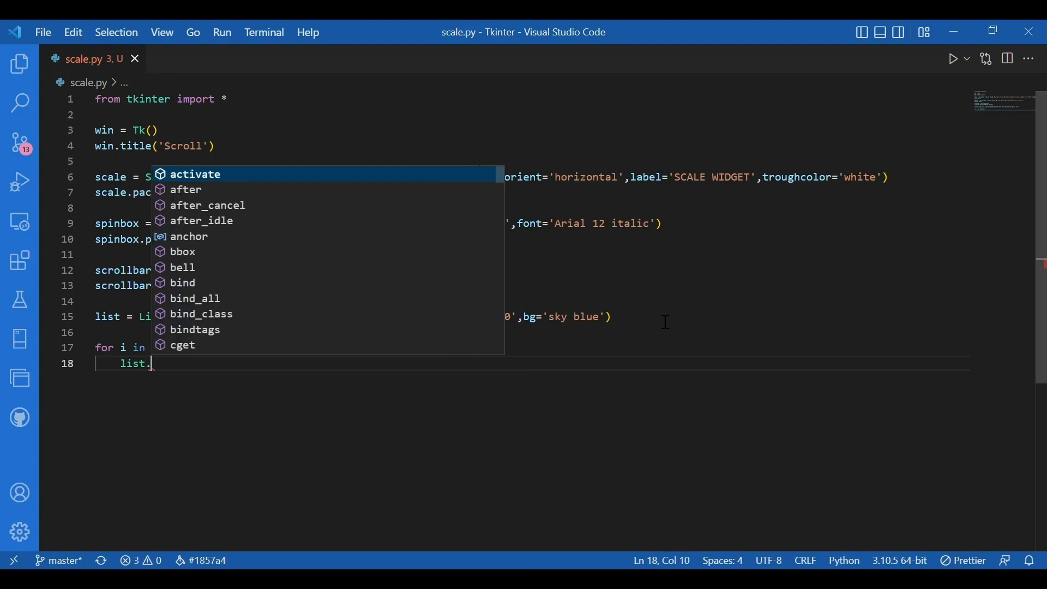
pyautogui.write('insert()')
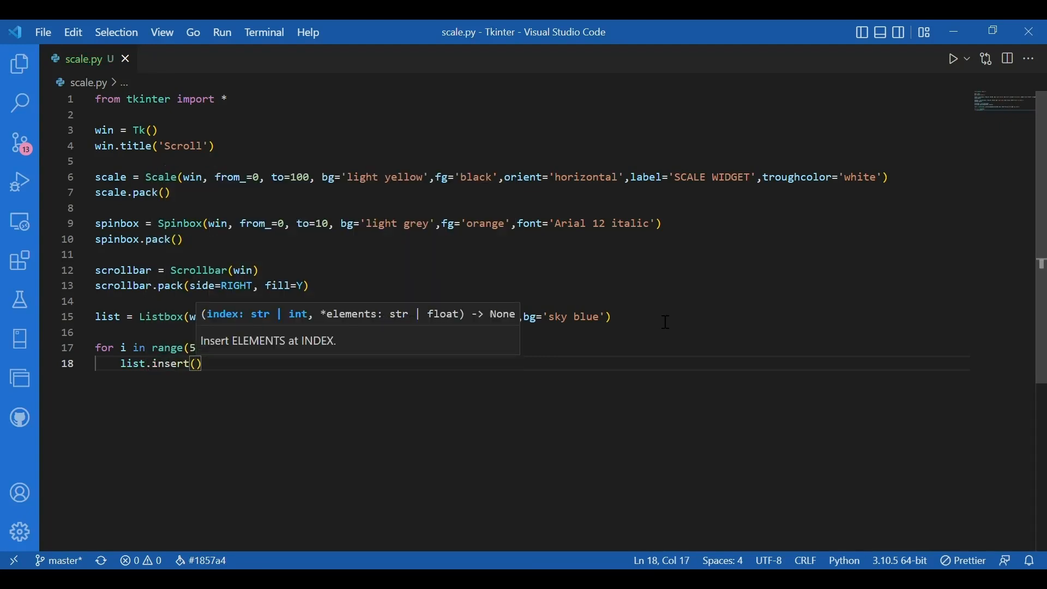
pyautogui.write('END')
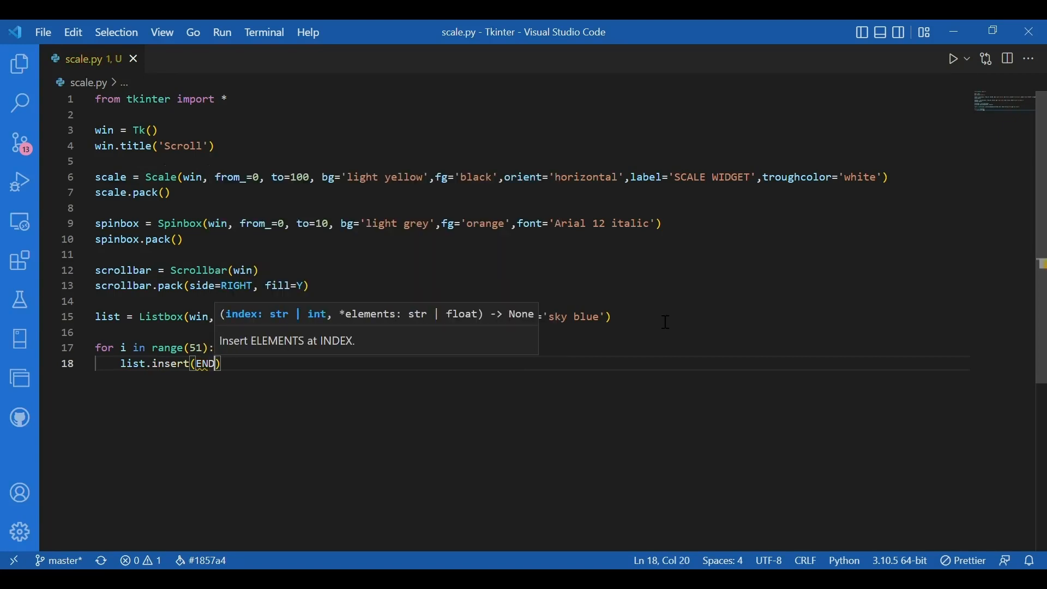
pyautogui.write(',')
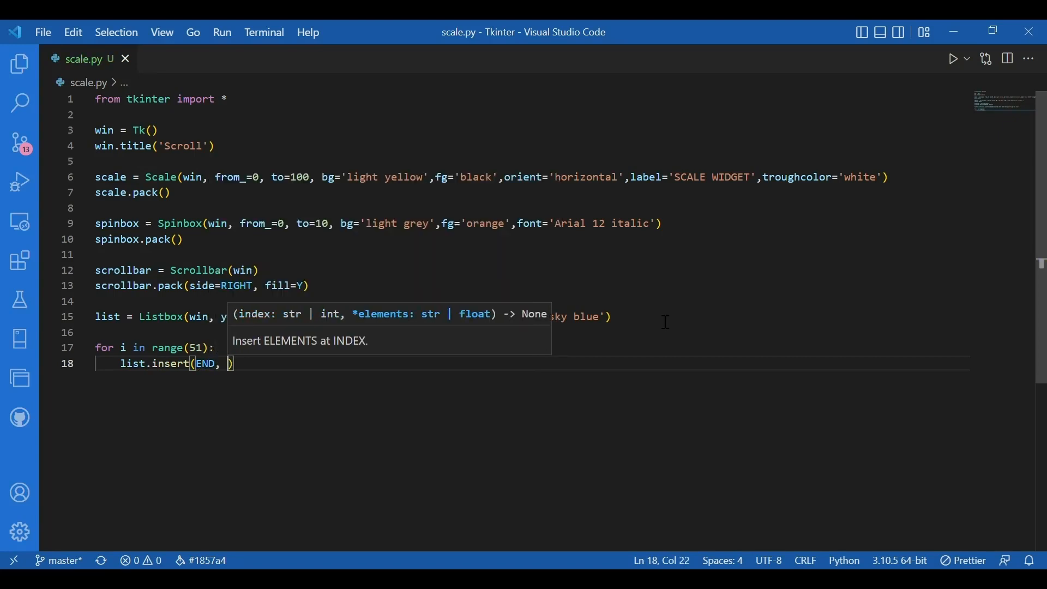
# Pass str(i)+'. We are checking the list and scrollbar together' as the inserted text
pyautogui.write('str(')
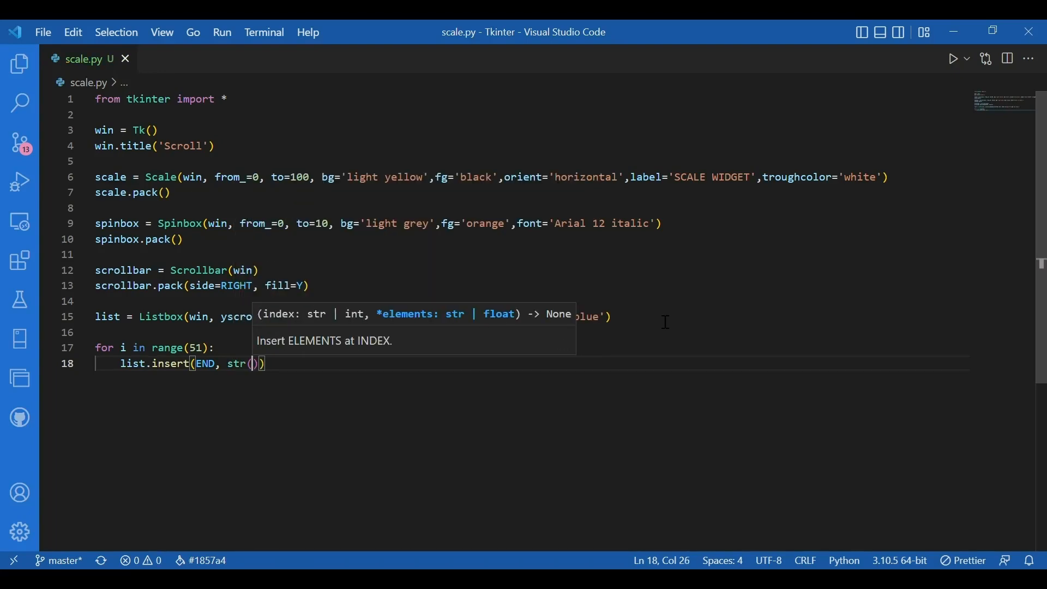
pyautogui.write('i')
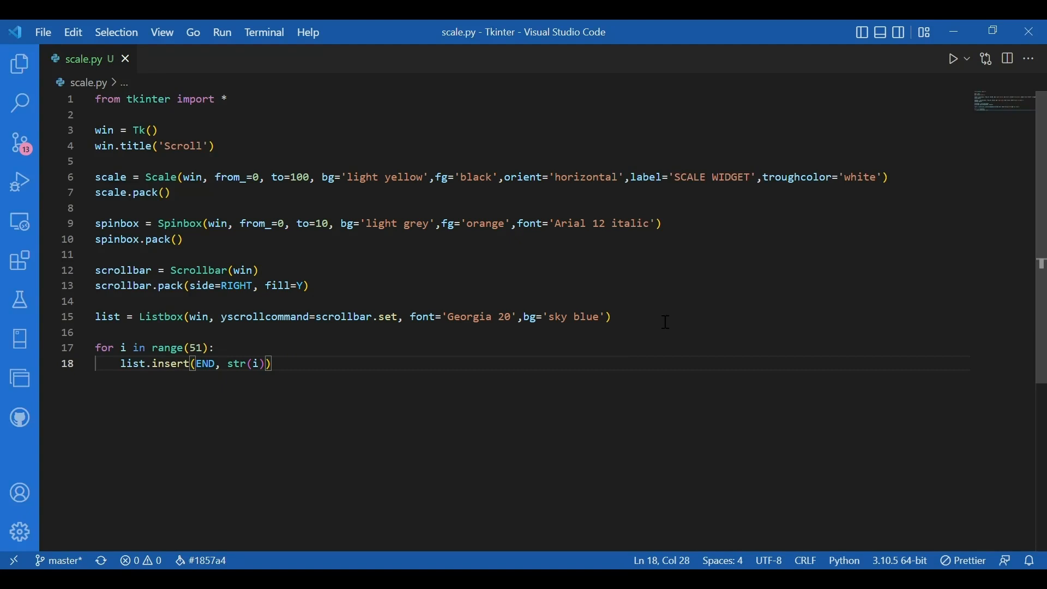
pyautogui.write('+')
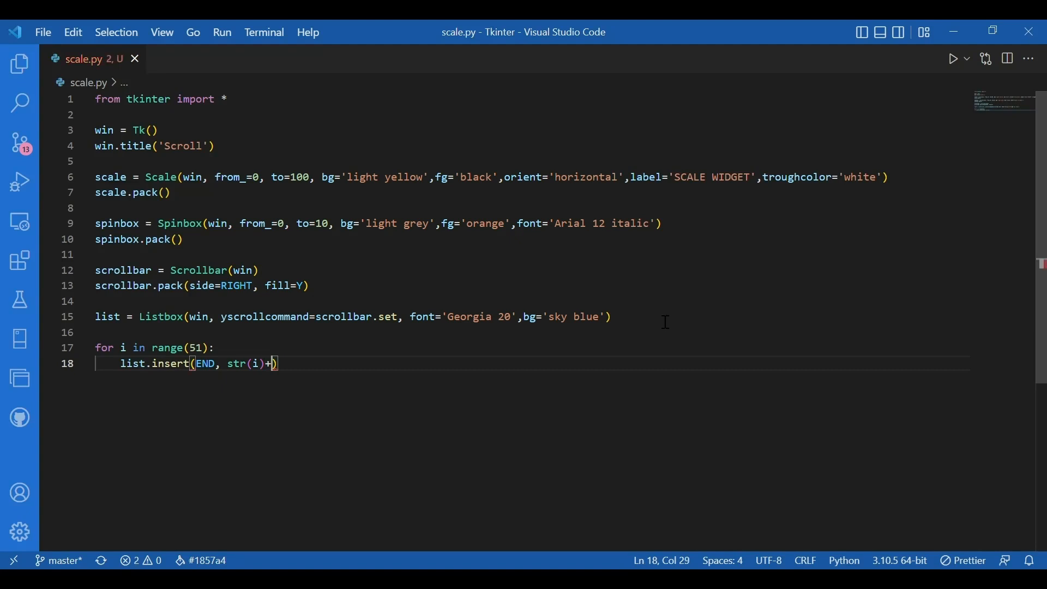
pyautogui.write("''")
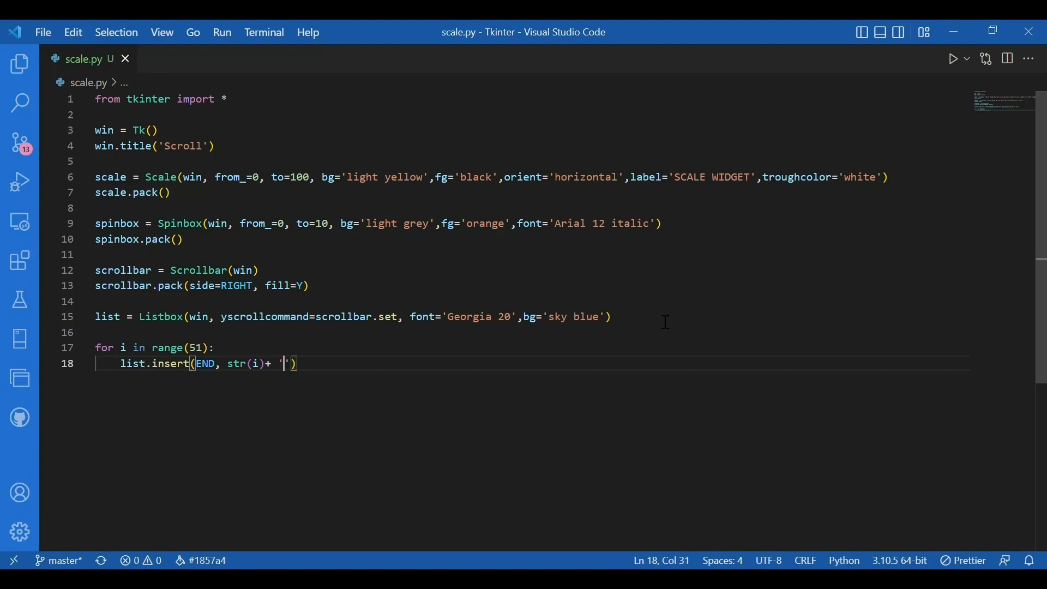
pyautogui.write('. W')
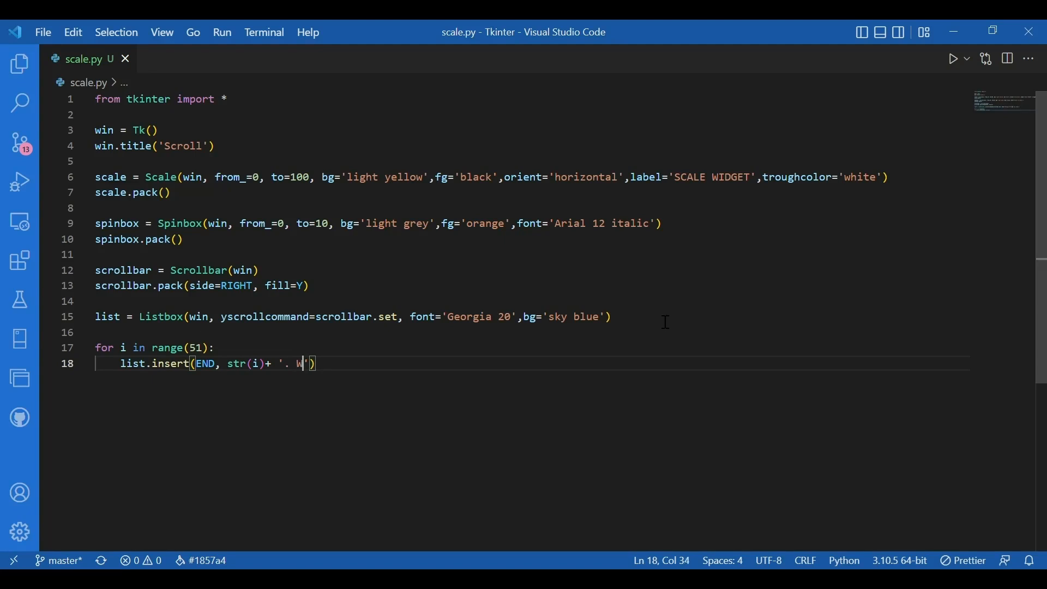
pyautogui.write('e are ch')
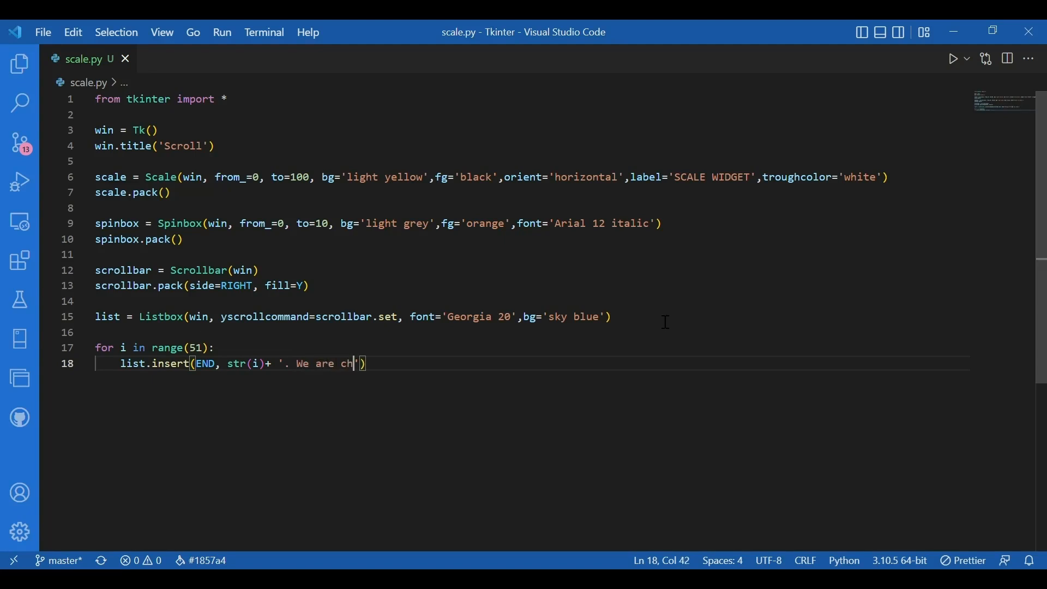
pyautogui.write('ecking')
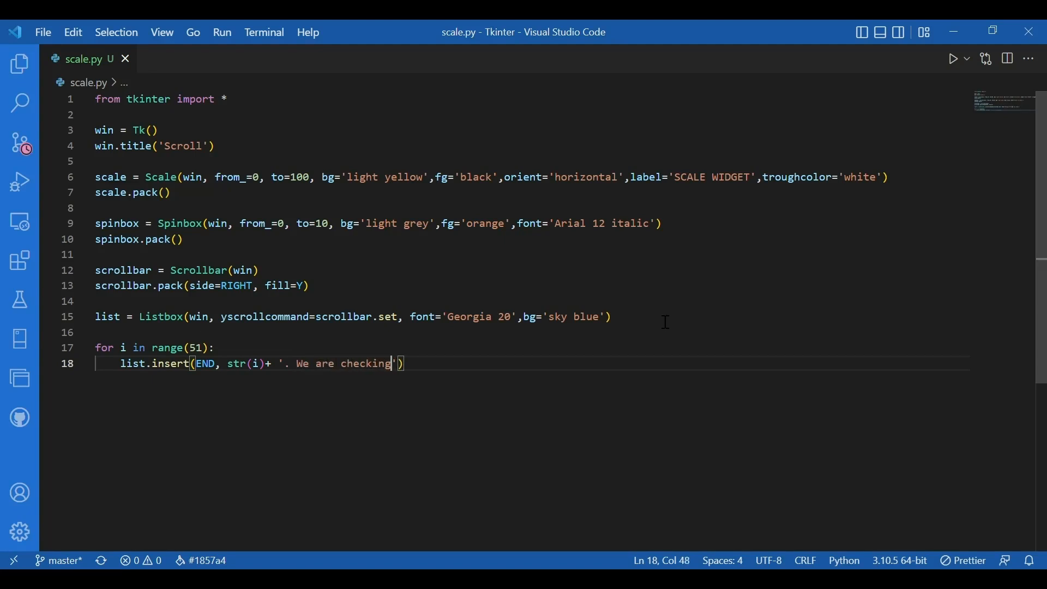
pyautogui.write('the')
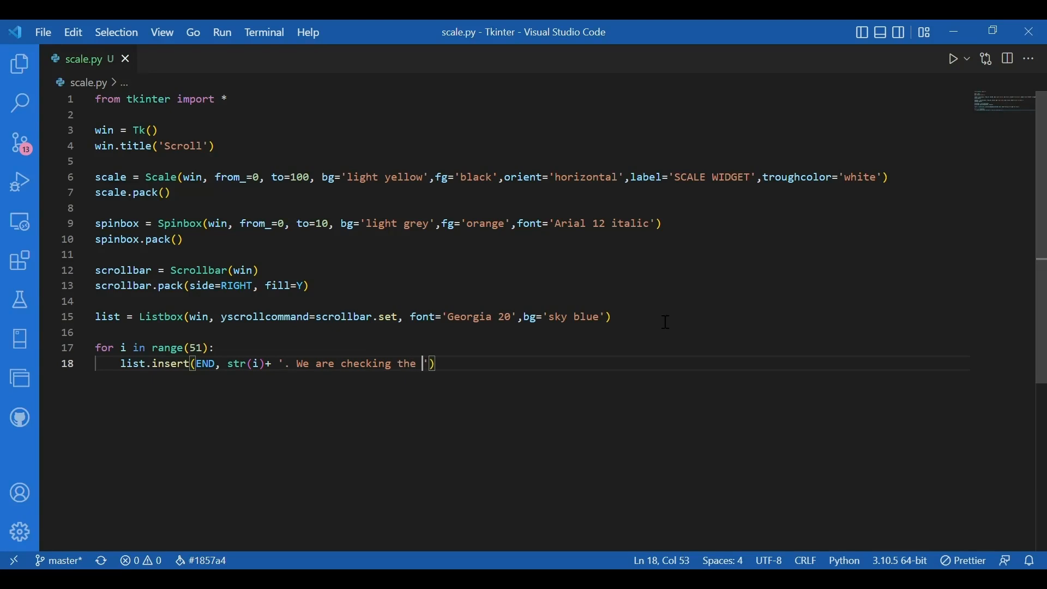
pyautogui.write('list and s')
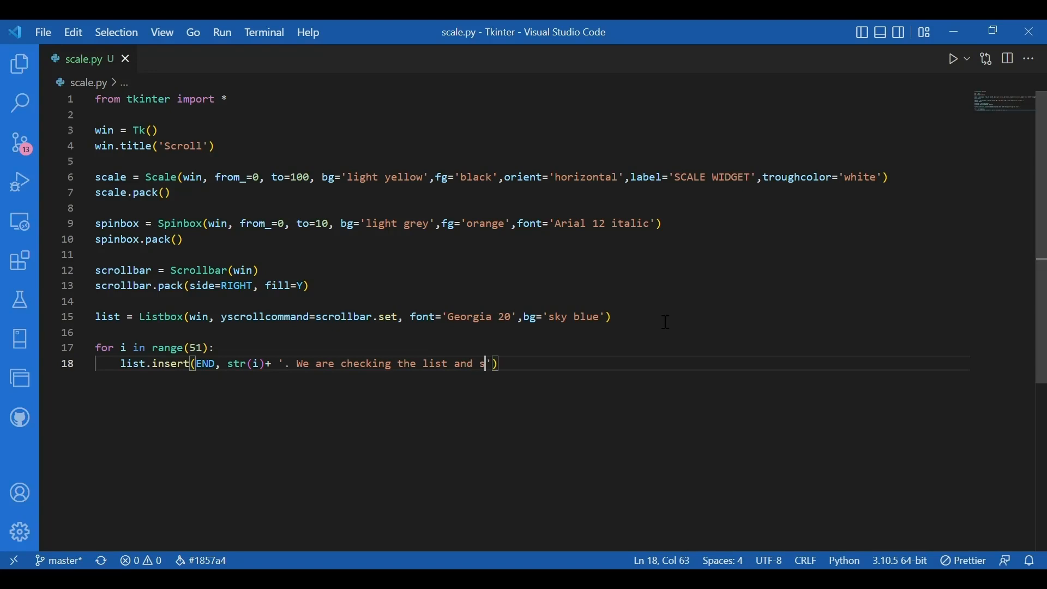
pyautogui.write('crollbar')
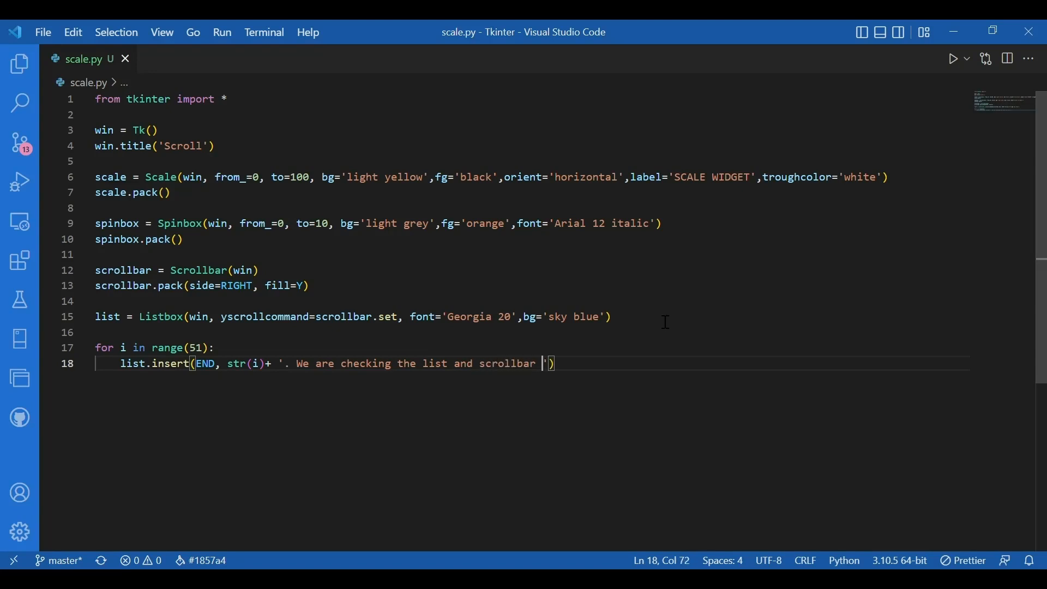
pyautogui.write('together')
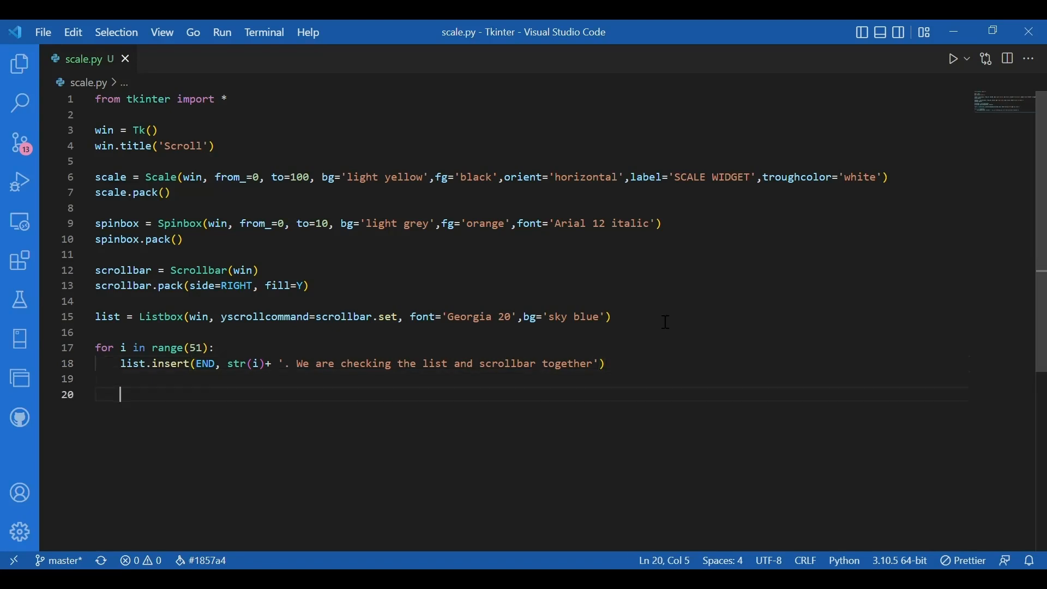
# Add list.pack(side=RIGHT, fill=Y, expand=True) on line 20 of scale.py
pyautogui.write('lis')
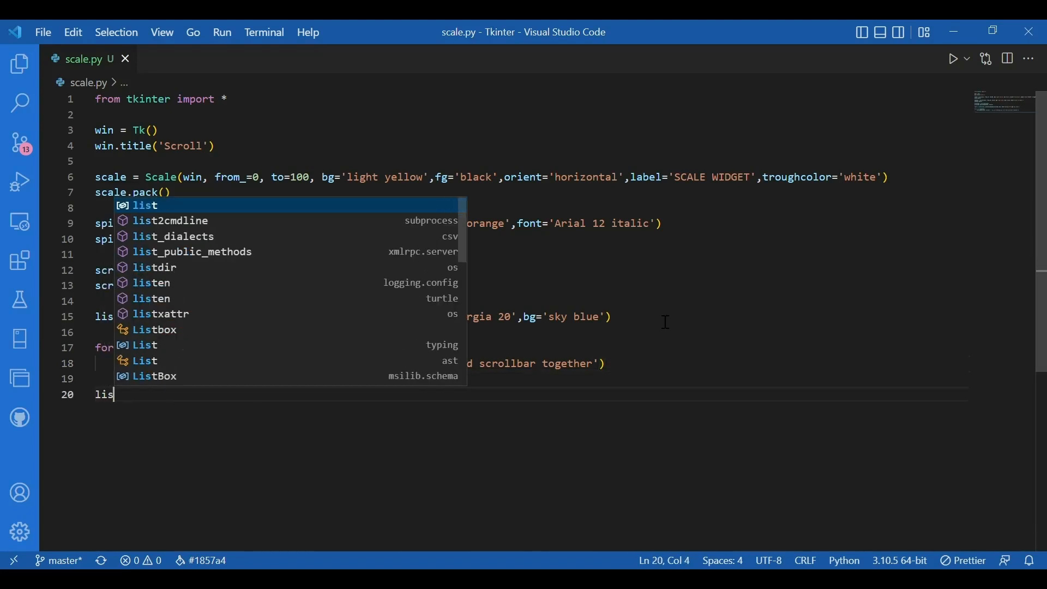
pyautogui.write('t.pack(side=)')
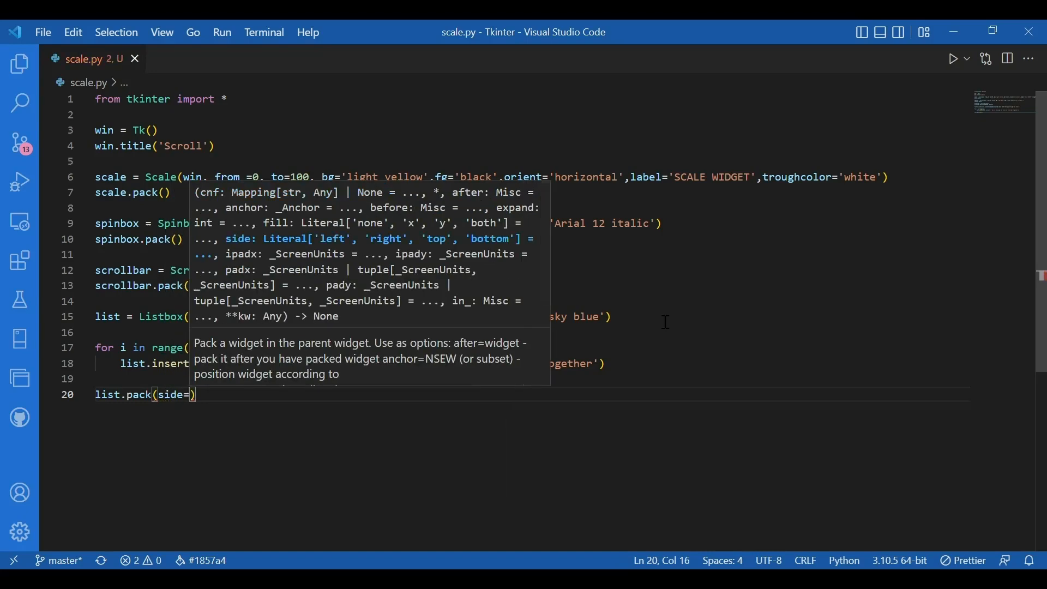
pyautogui.write('RIGHT')
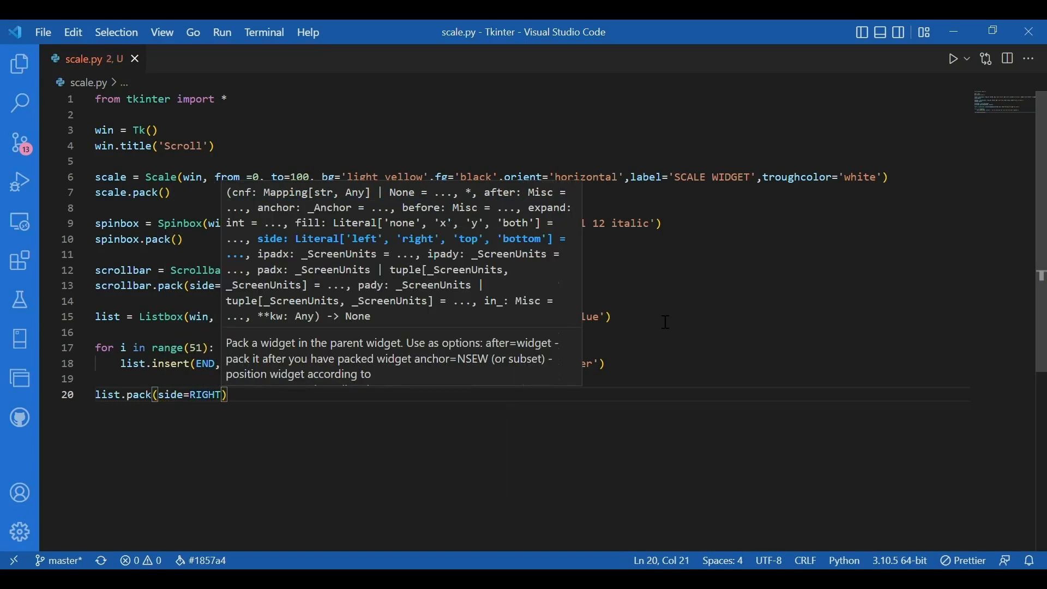
pyautogui.write(', fill=')
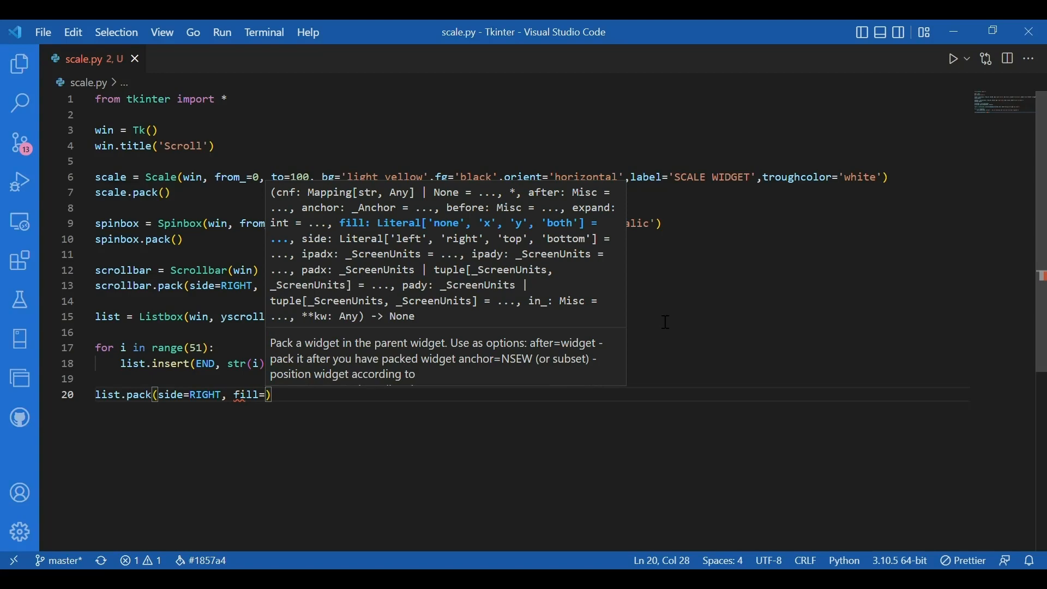
pyautogui.write('Y, e')
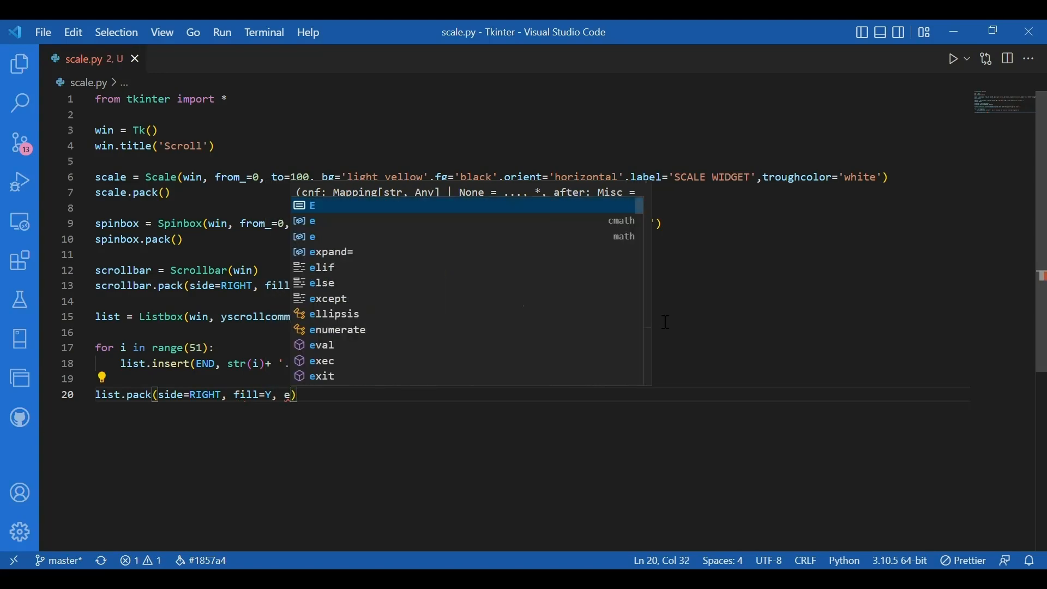
pyautogui.write('xpand=True')
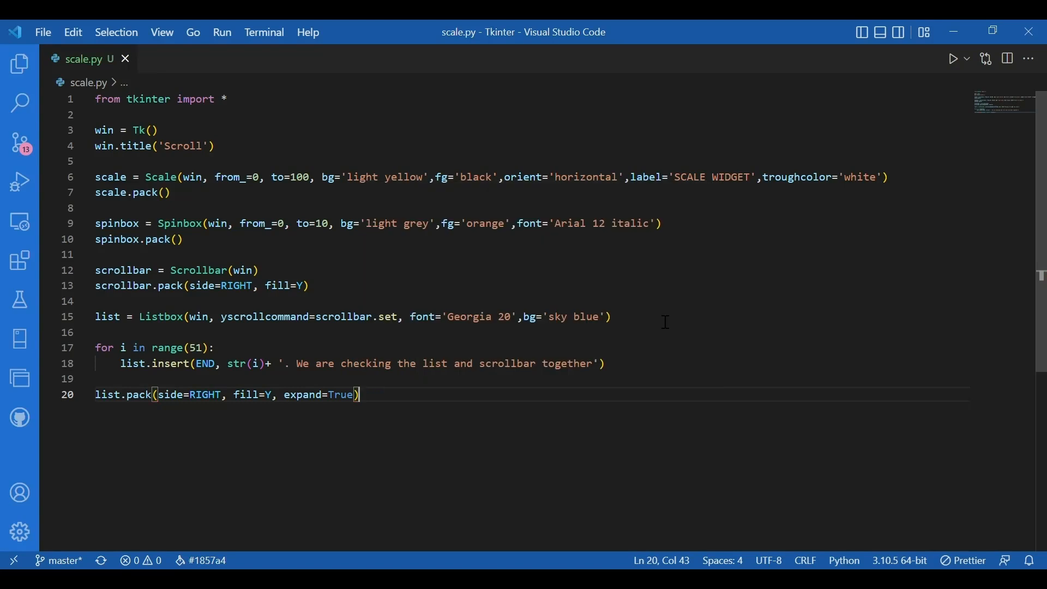
pyautogui.moveTo(431, 426)
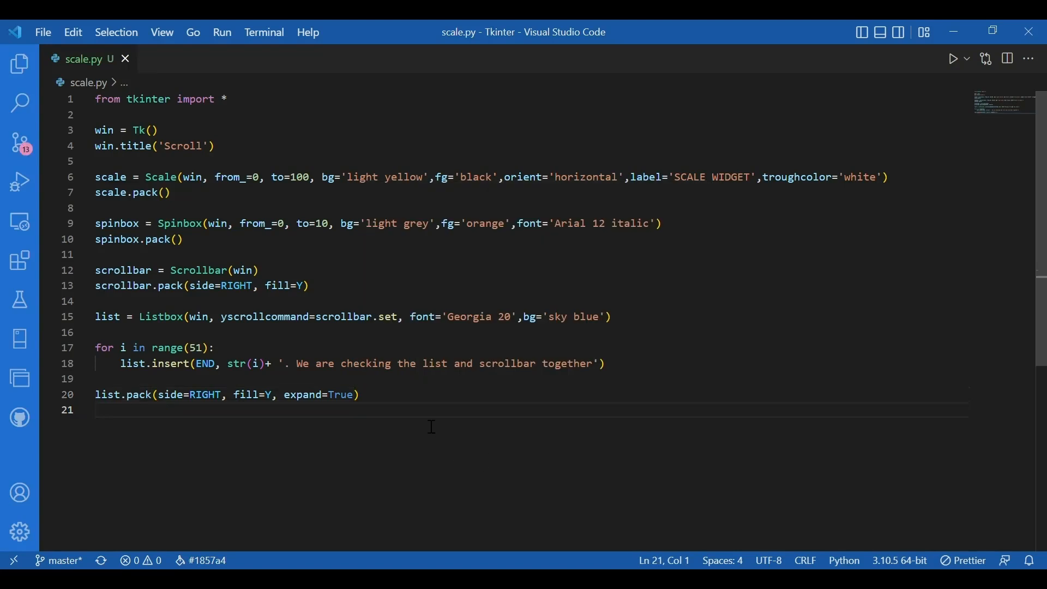
# Add scrollbar.config(command=list.yview) followed by a closing win.mainloop() call
pyautogui.write('scrollbar.')
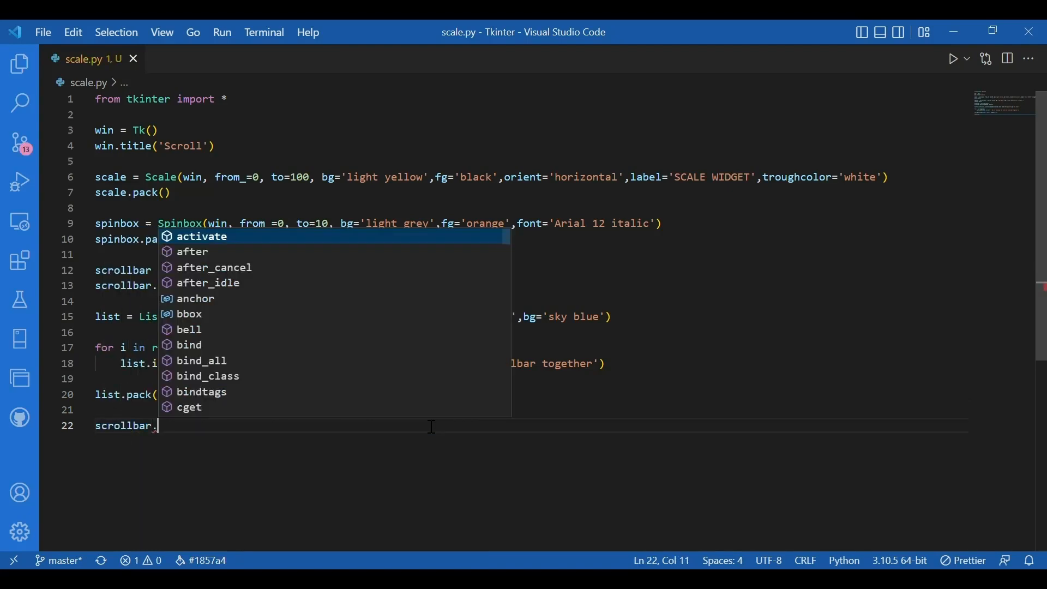
pyautogui.write('config')
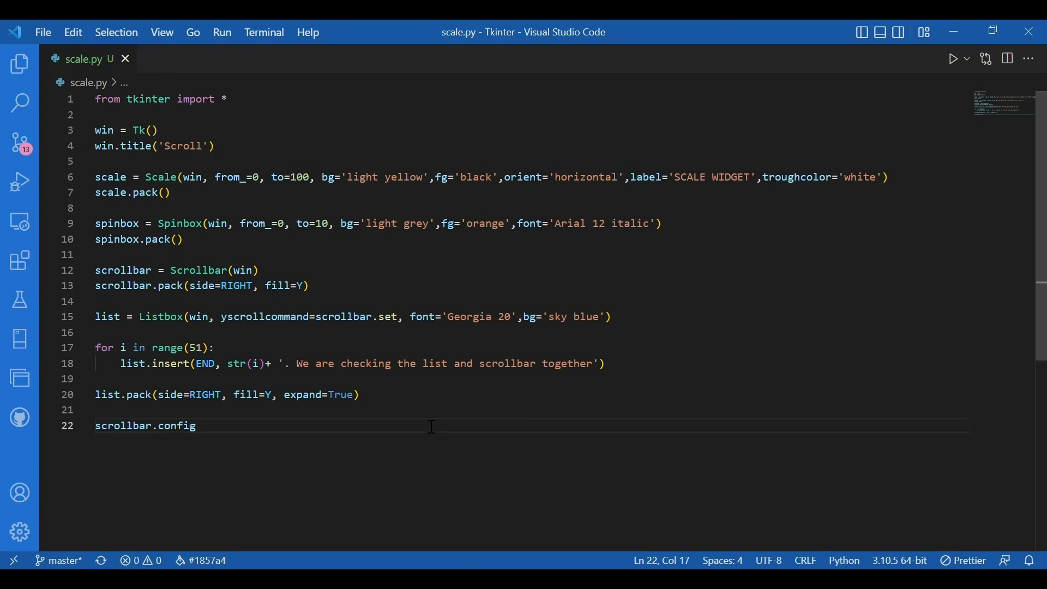
pyautogui.write('()')
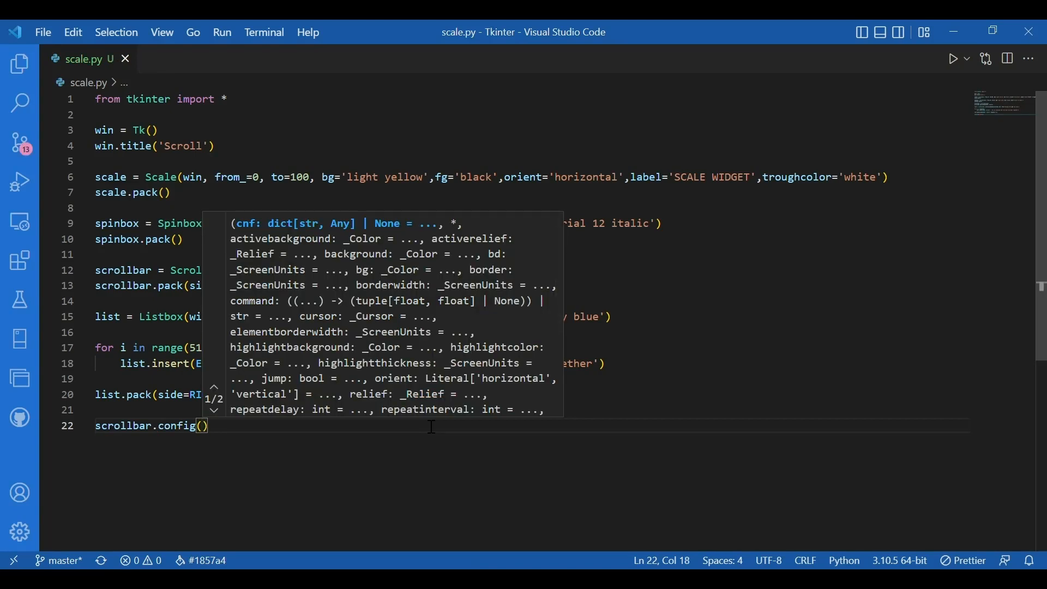
pyautogui.write('command=')
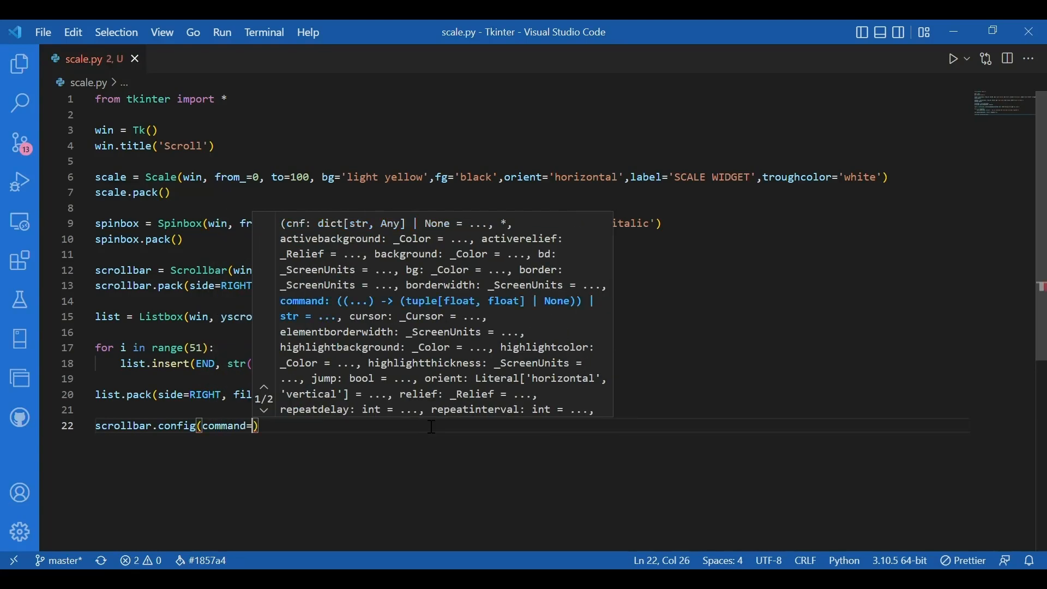
pyautogui.write('list.')
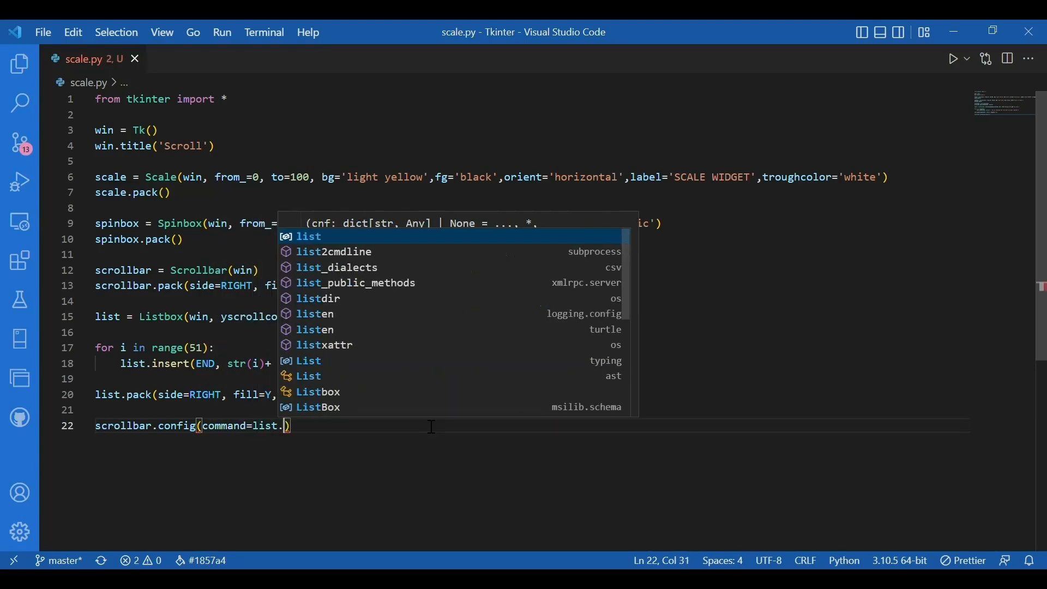
pyautogui.write('yview')
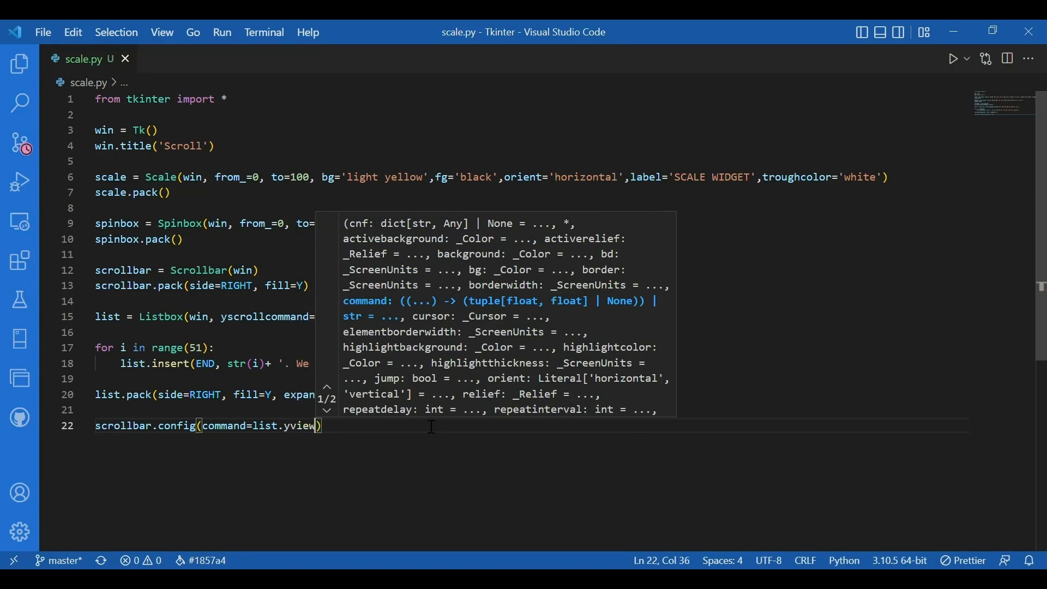
pyautogui.press('Enter')
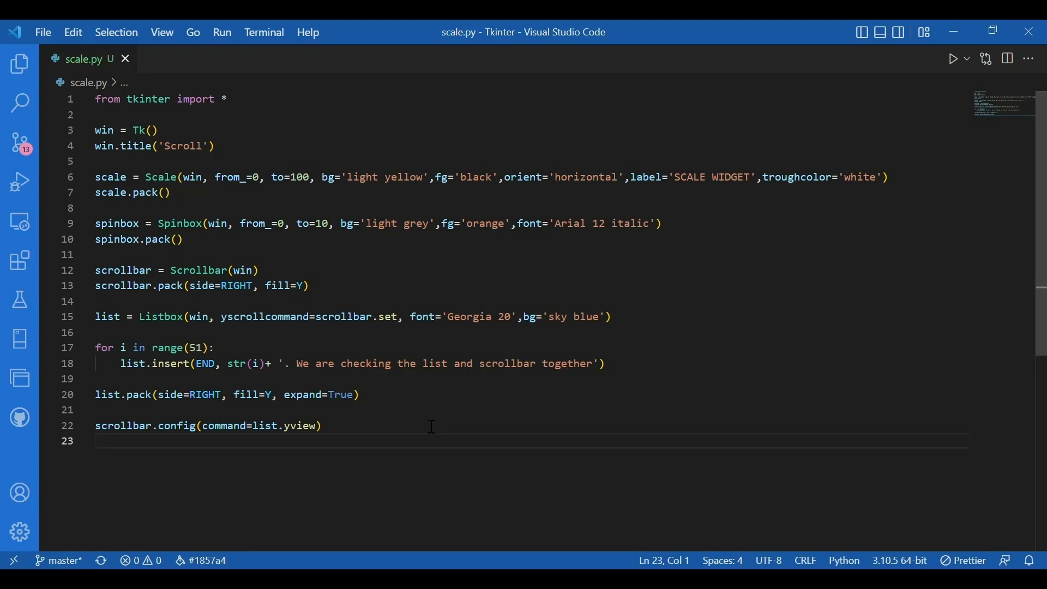
pyautogui.write('win.mainloop(')
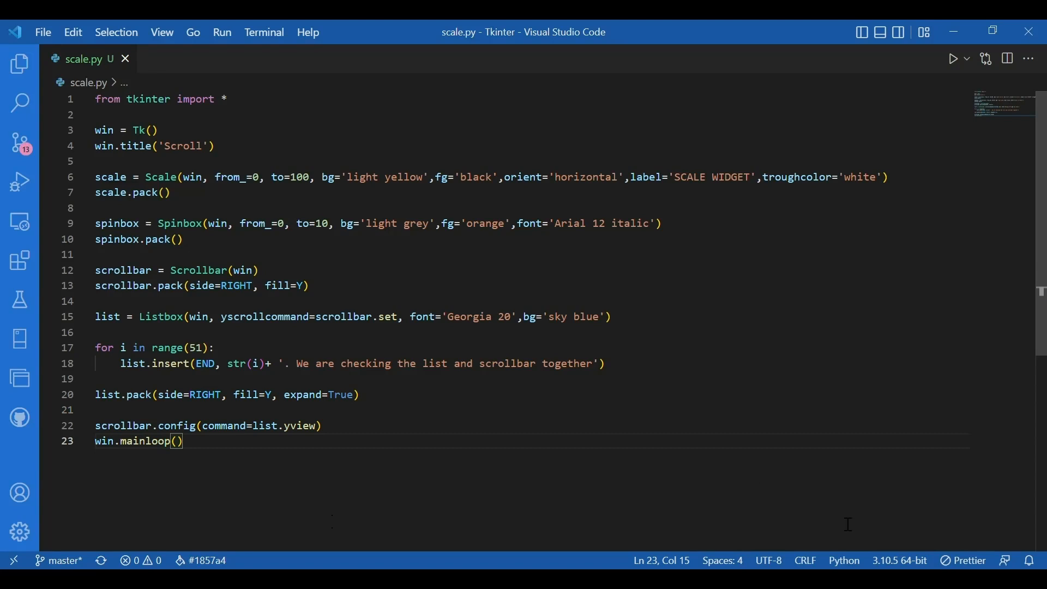
pyautogui.moveTo(951, 316)
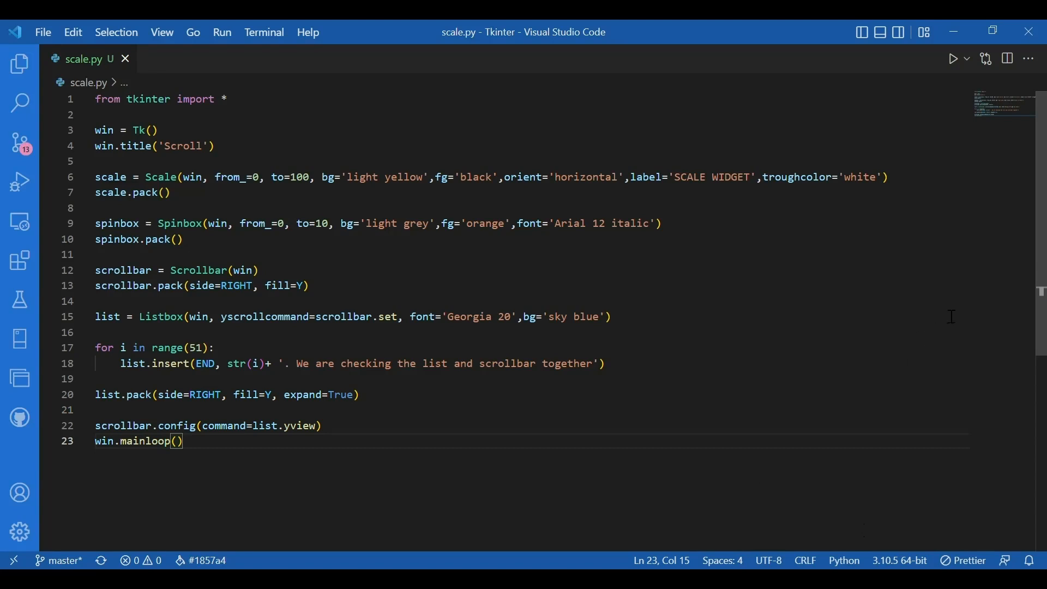
pyautogui.moveTo(804, 334)
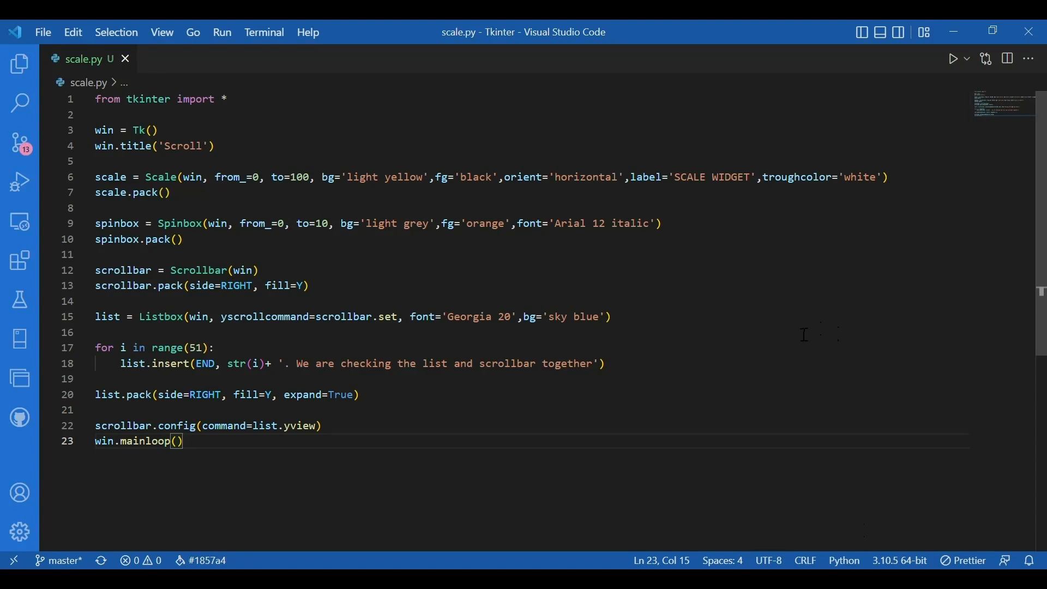
pyautogui.moveTo(916, 286)
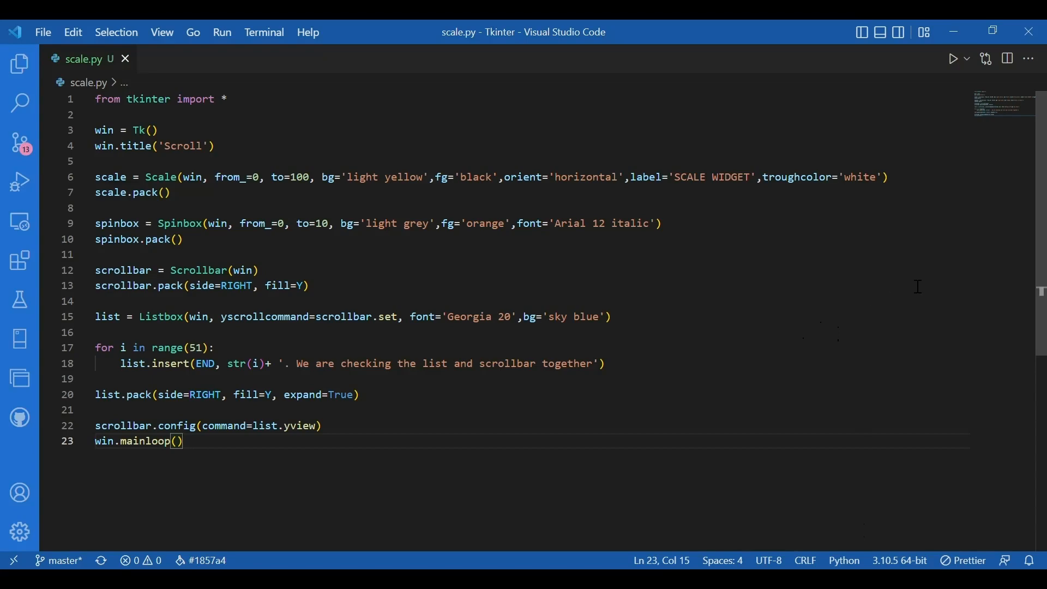
# Run scale.py, raise the spinbox to 10, and maximize the Scroll window
pyautogui.click(954, 59)
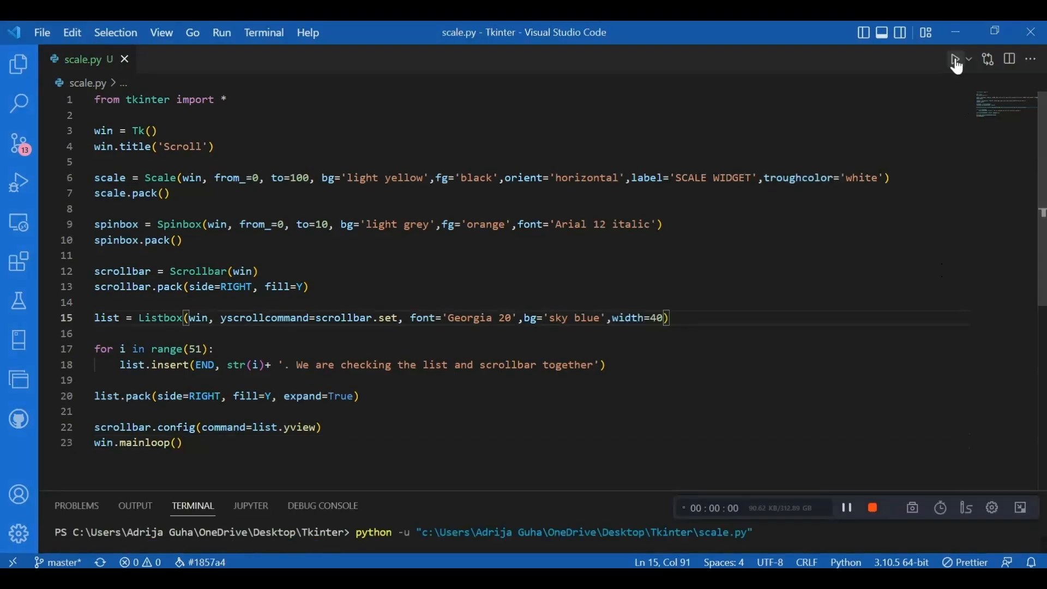
pyautogui.click(955, 59)
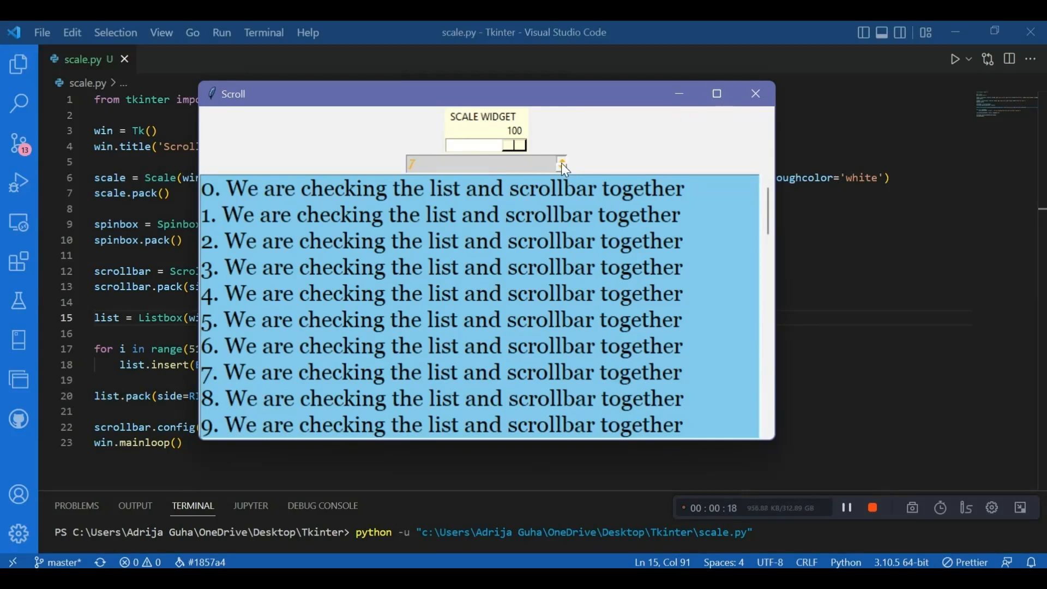
pyautogui.click(561, 162)
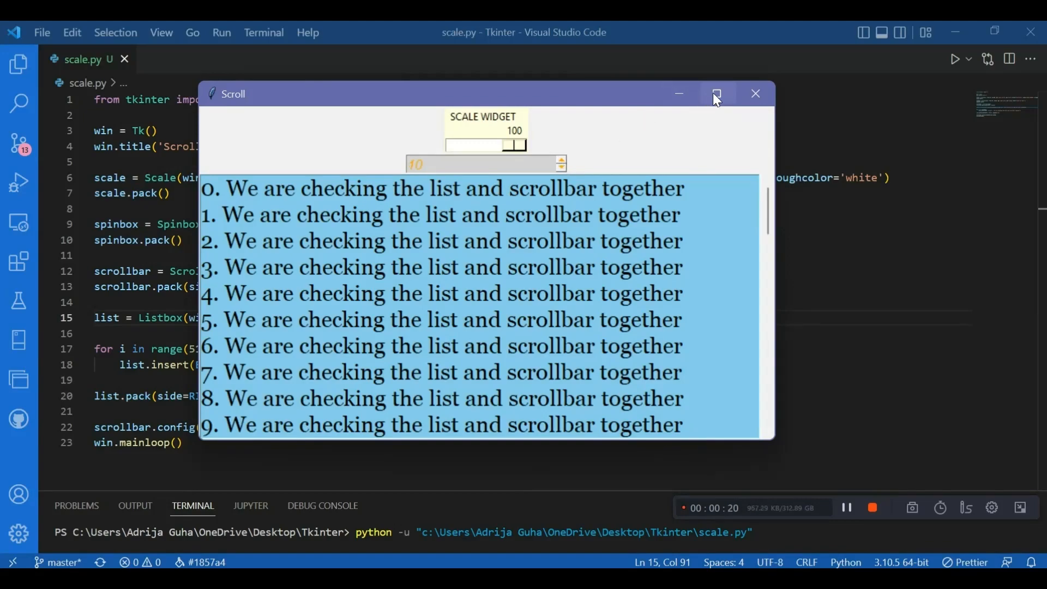
pyautogui.click(715, 93)
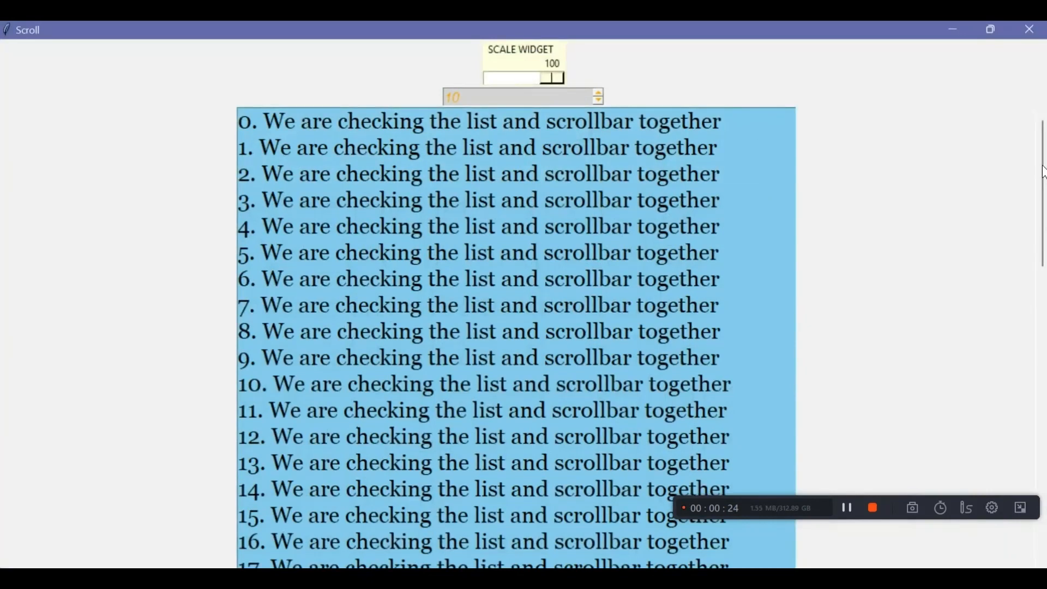
# Scroll the sky-blue Listbox down past entry 40 and back up
pyautogui.scroll(-3)
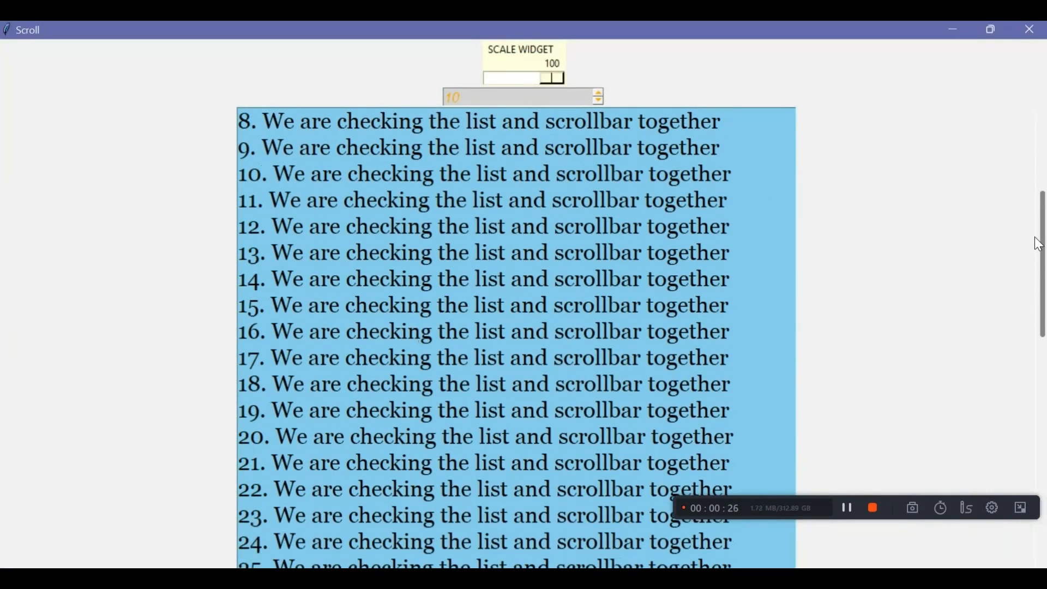
pyautogui.scroll(-3)
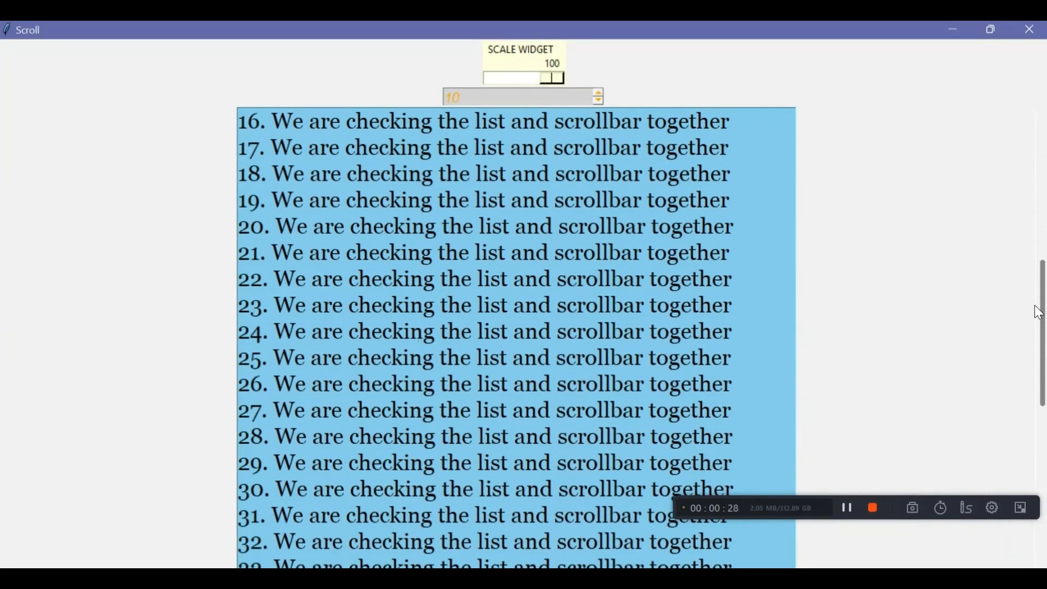
pyautogui.scroll(3)
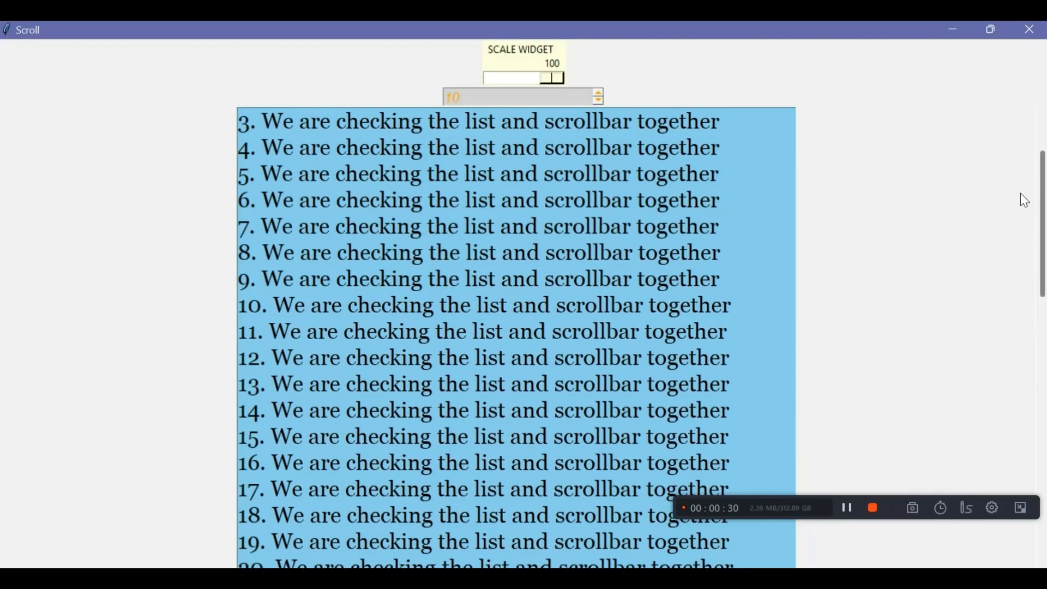
pyautogui.scroll(-3)
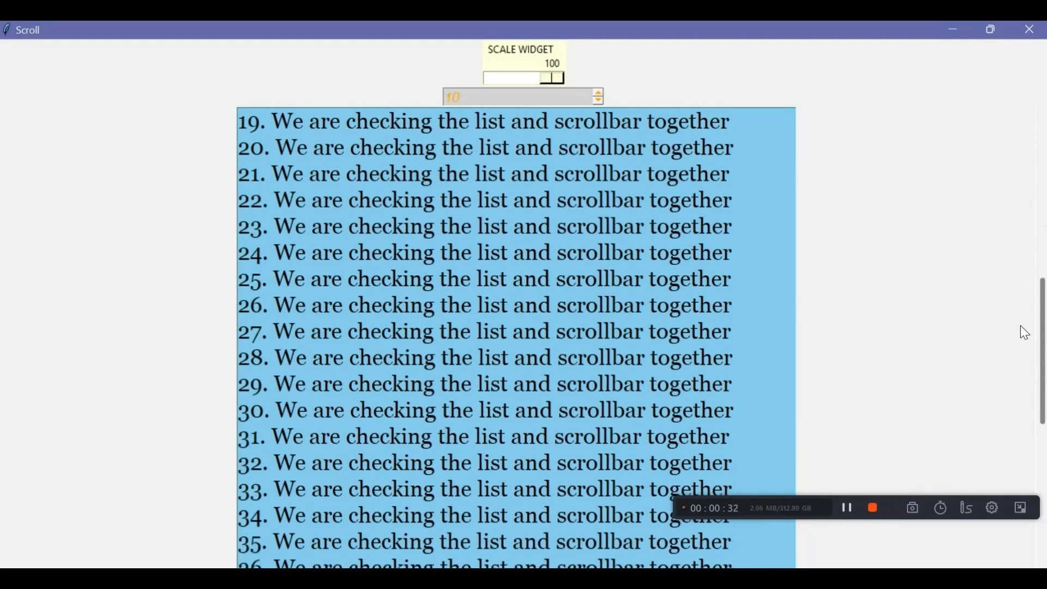
pyautogui.scroll(-3)
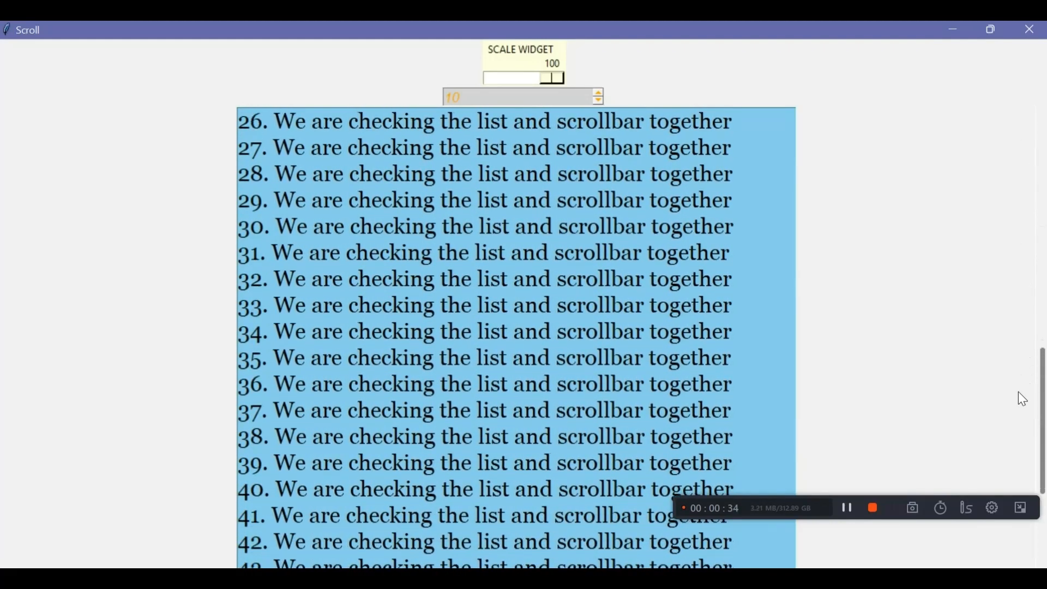
pyautogui.scroll(3)
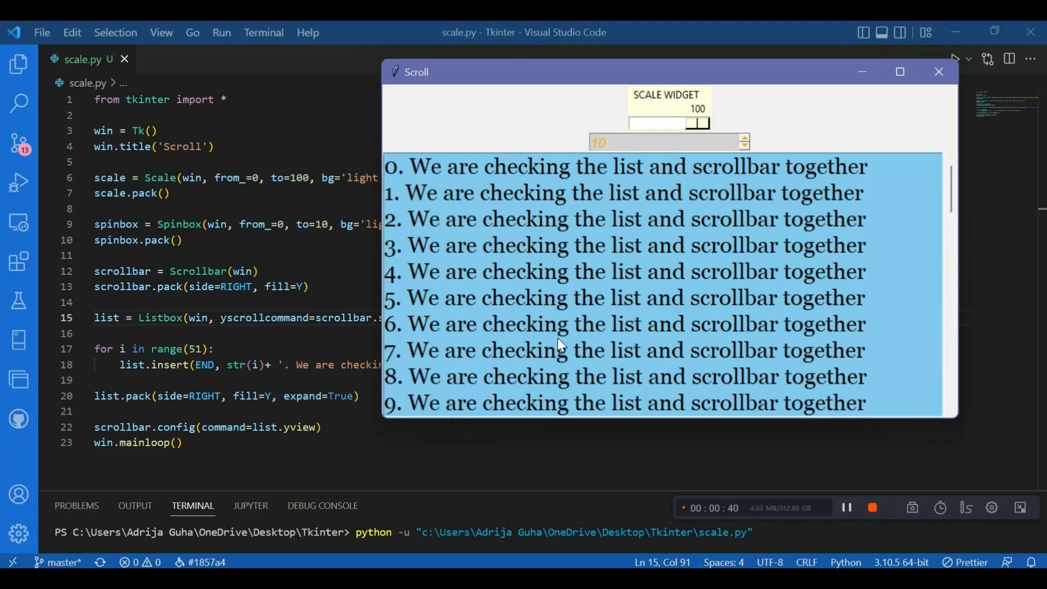
pyautogui.moveTo(715, 277)
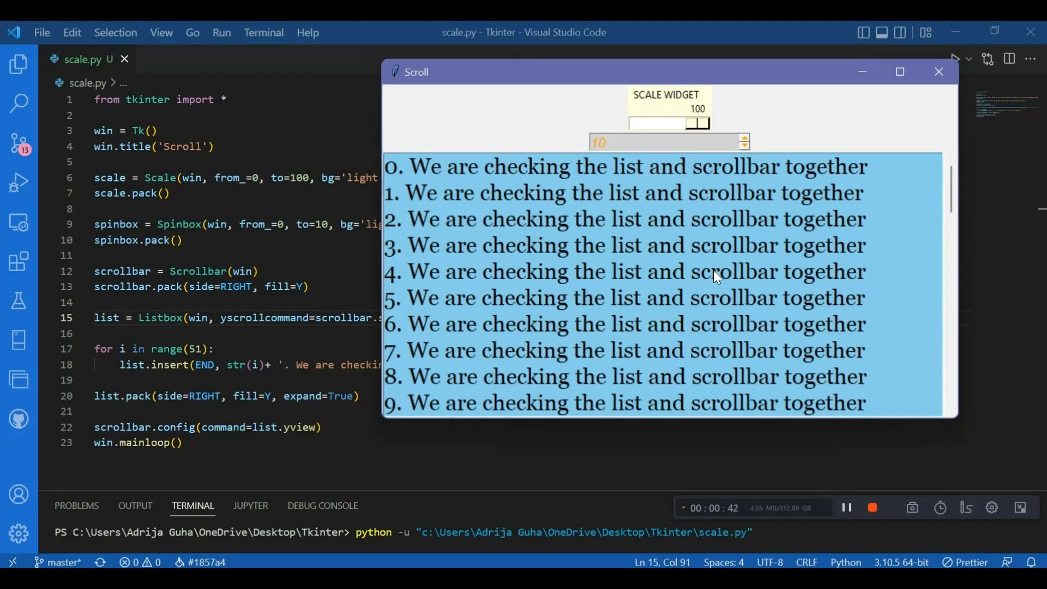